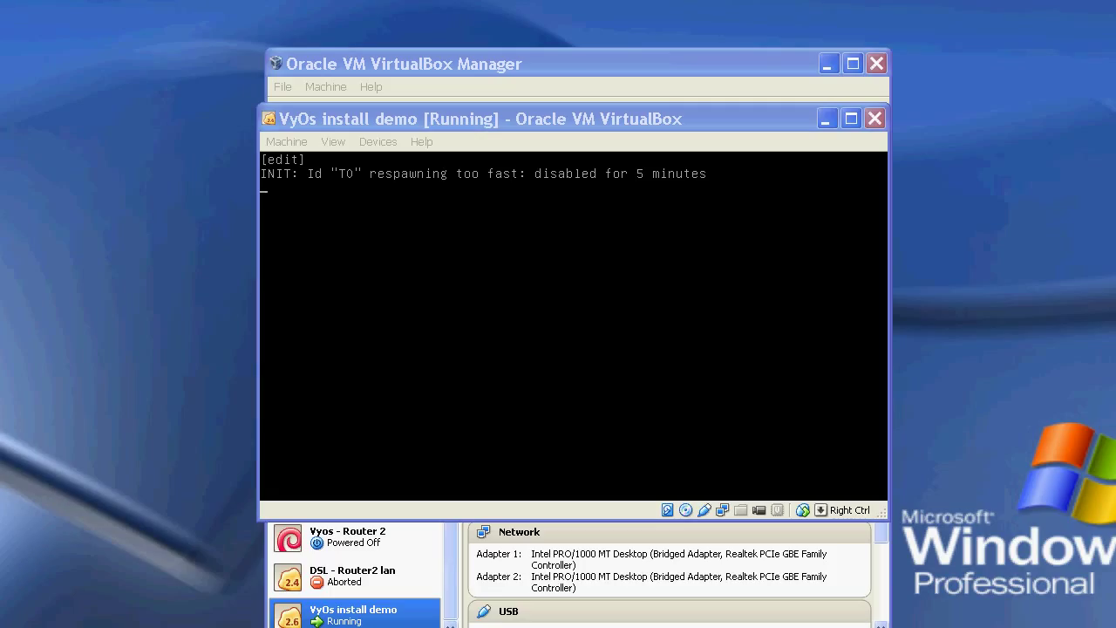
{"action": "mouse_move", "coordinate": [747, 137]}
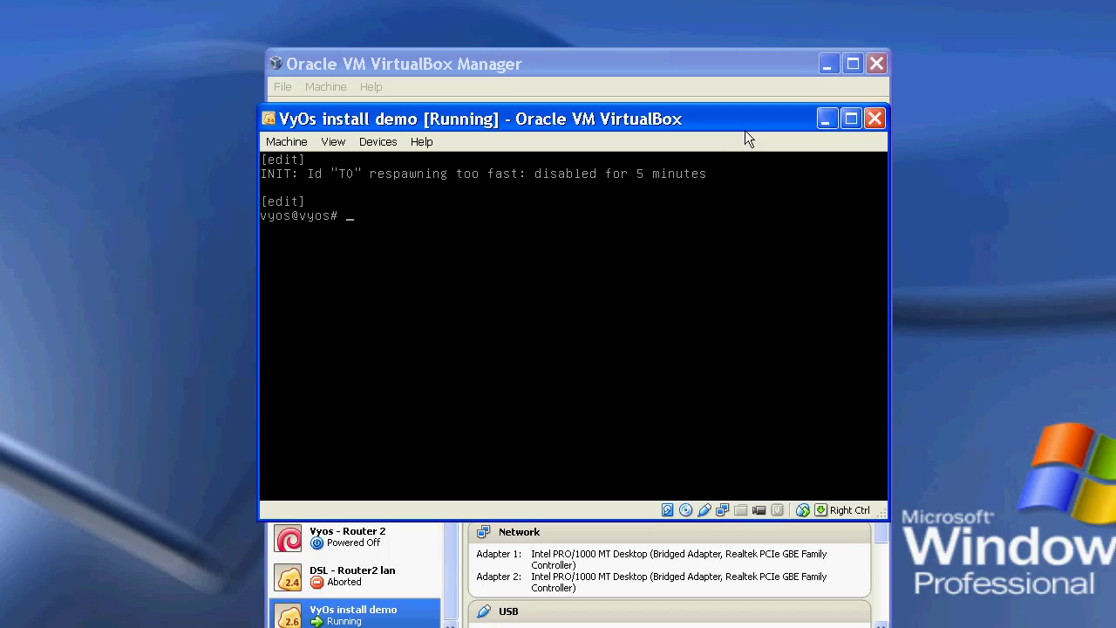
- Set eth0 to obtain its address by DHCP, described as WAN
{"action": "type", "text": "set i"}
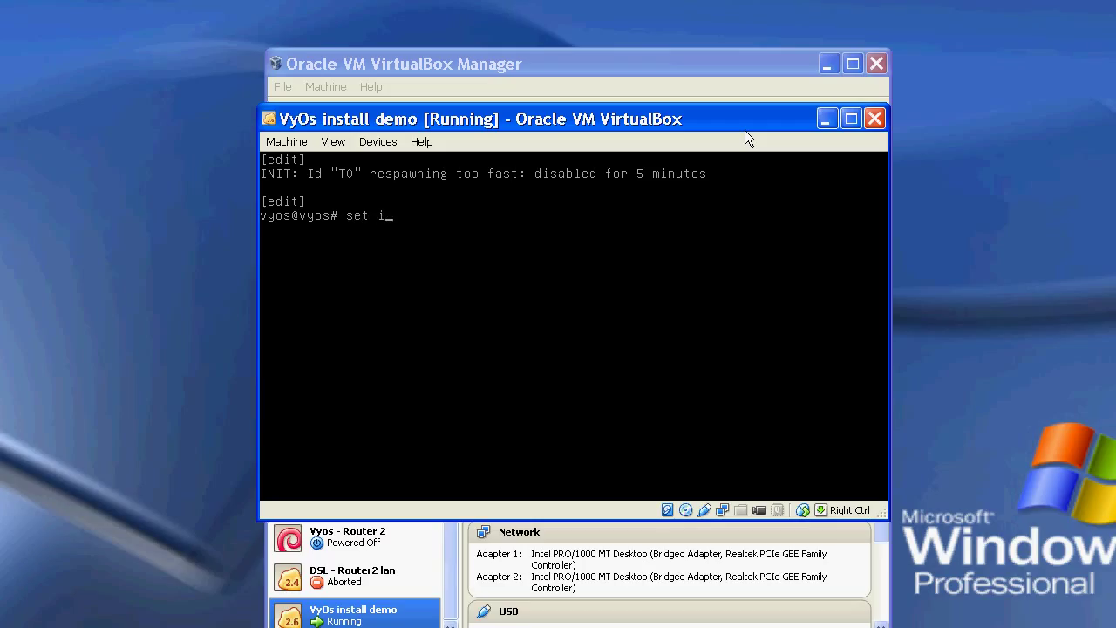
{"action": "type", "text": "nterfaces ethernet eth"}
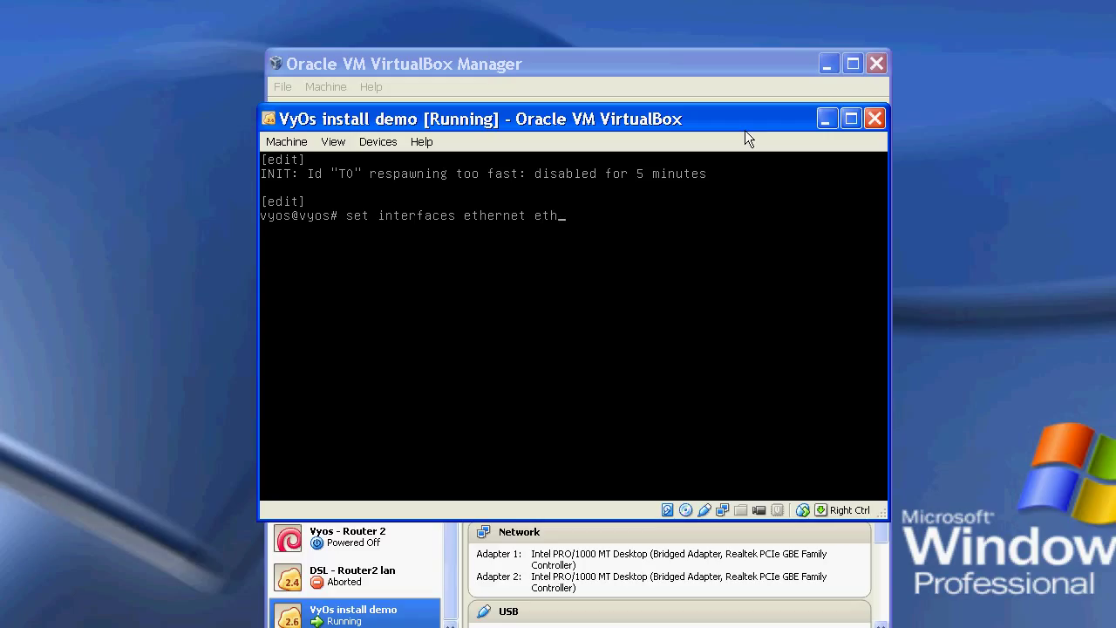
{"action": "type", "text": "0"}
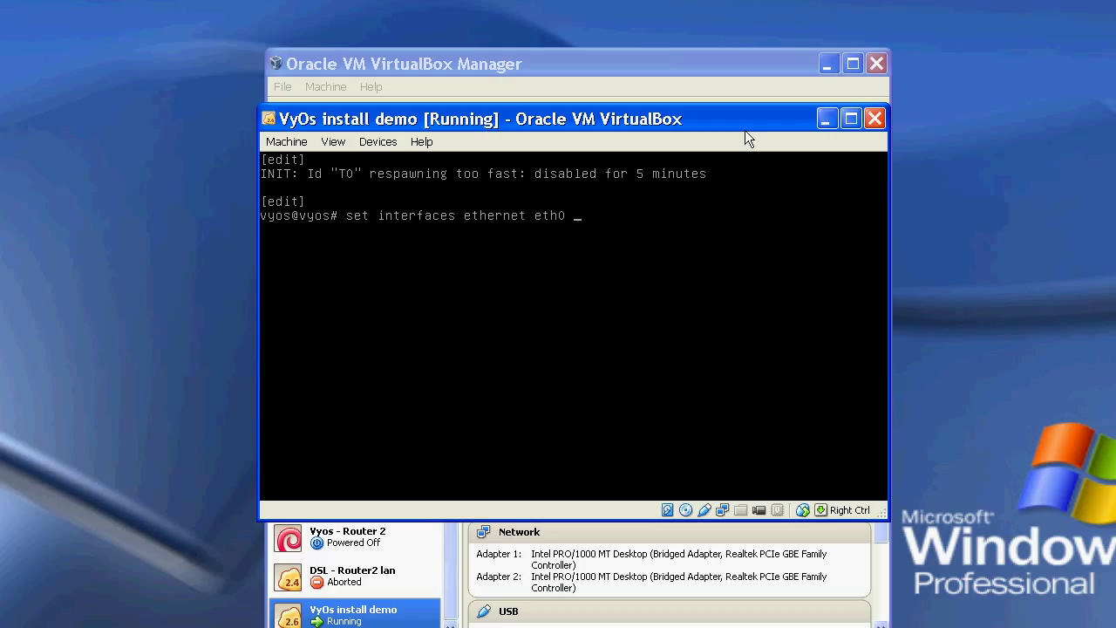
{"action": "type", "text": "address d"}
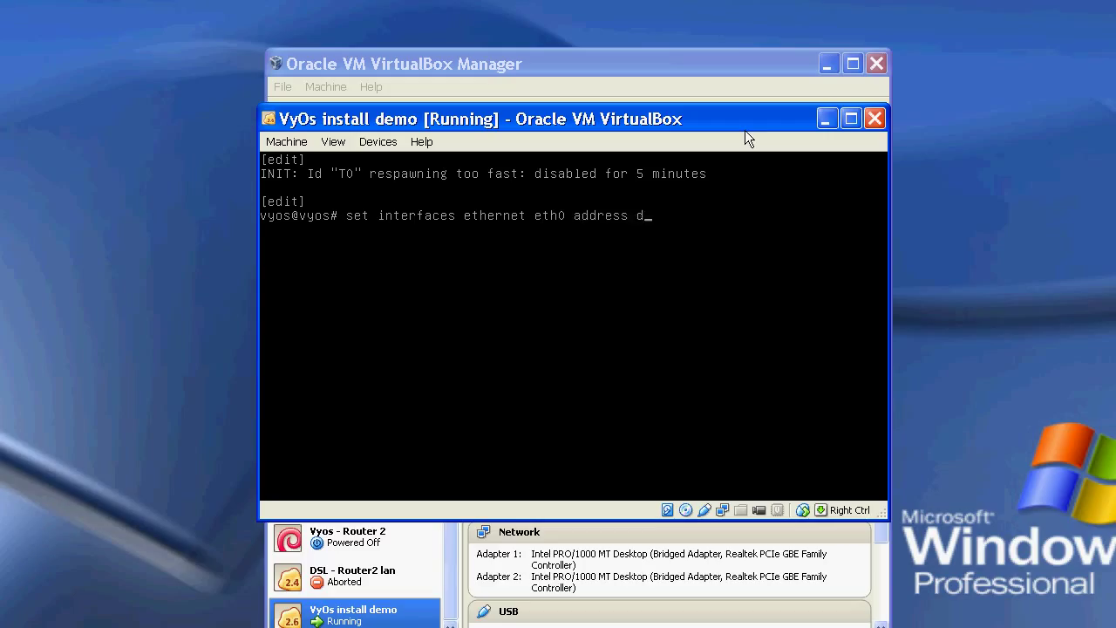
{"action": "type", "text": "hcp"}
{"action": "type", "text": "set interfaces ethernet eth0"}
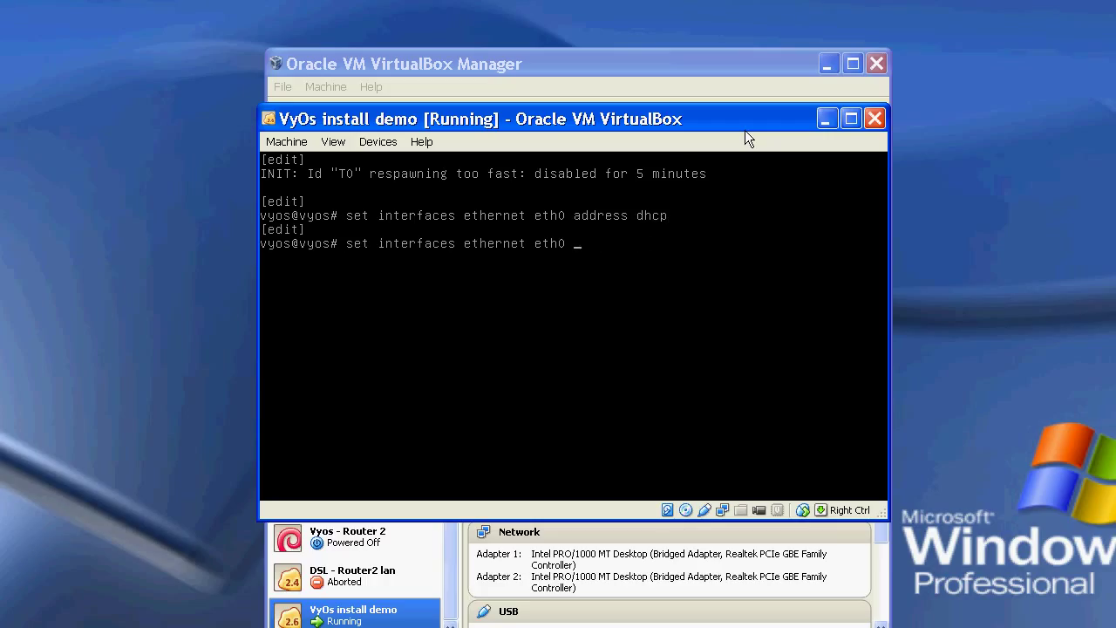
{"action": "type", "text": "description WAN"}
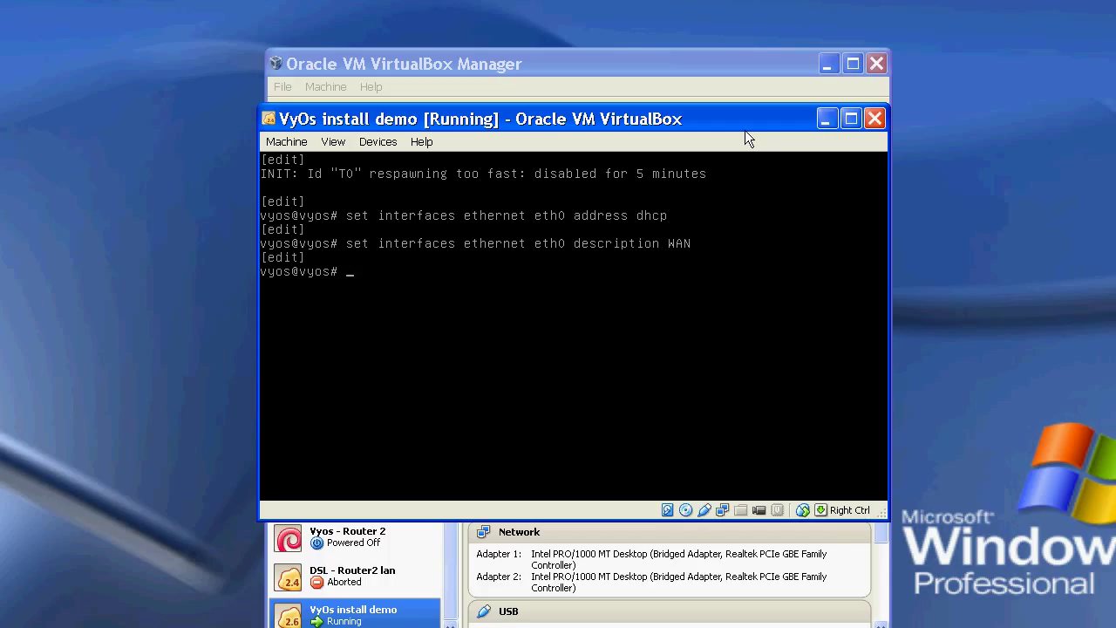
{"action": "type", "text": "set interfaces ethernet eth0 address dhcp"}
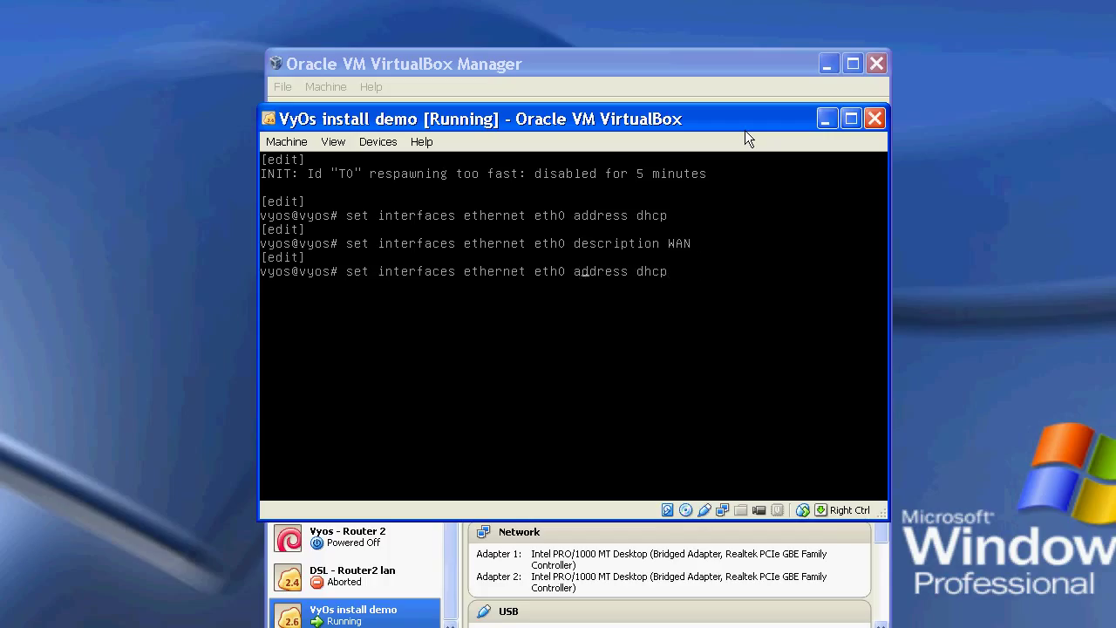
- Give eth1 the address 192.168.0.1/26 and the description LAN
{"action": "type", "text": "eth1_address"}
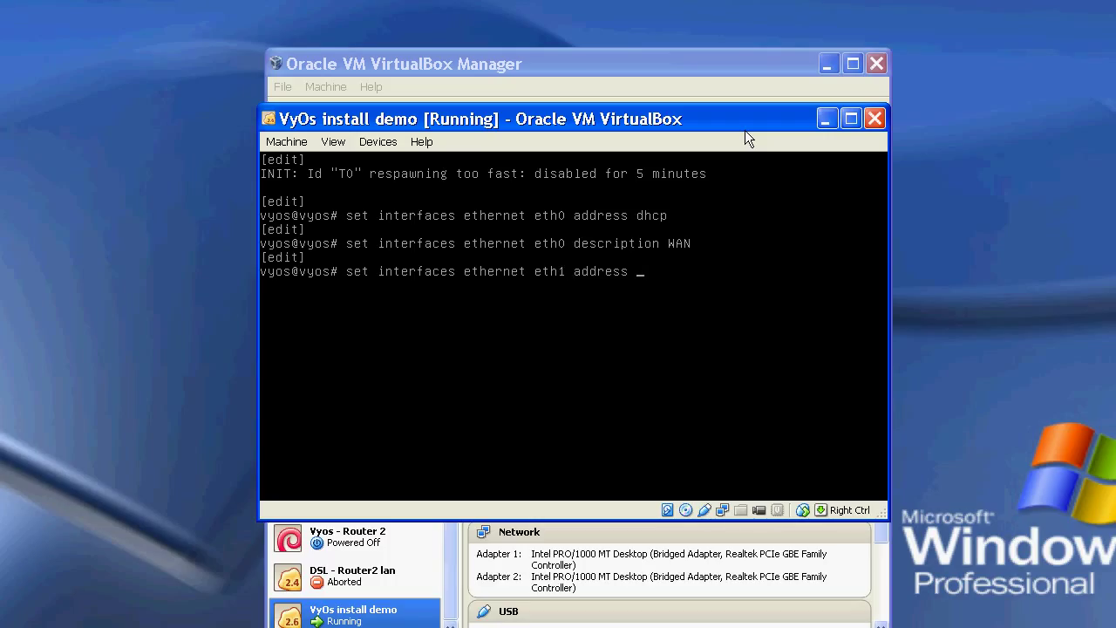
{"action": "type", "text": "192.1"}
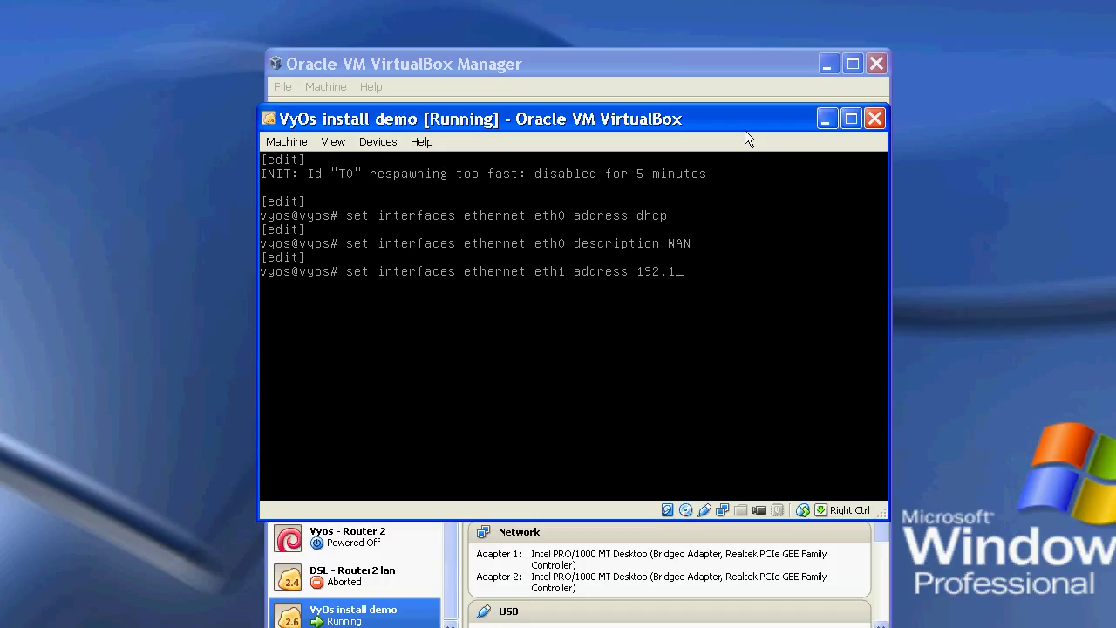
{"action": "type", "text": "68.0"}
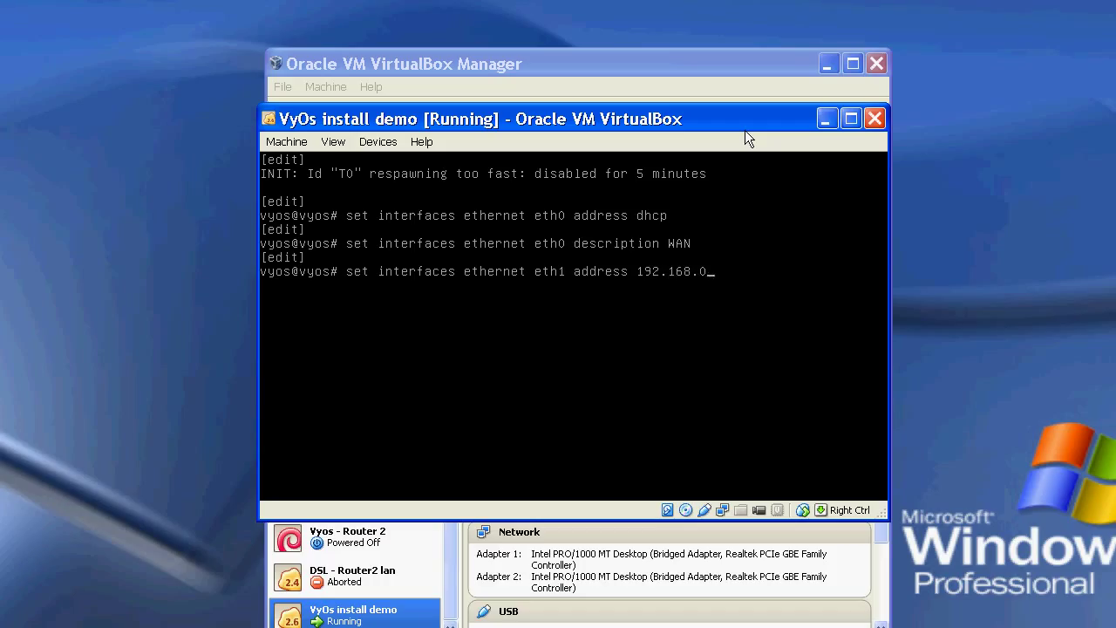
{"action": "type", "text": ".1/26"}
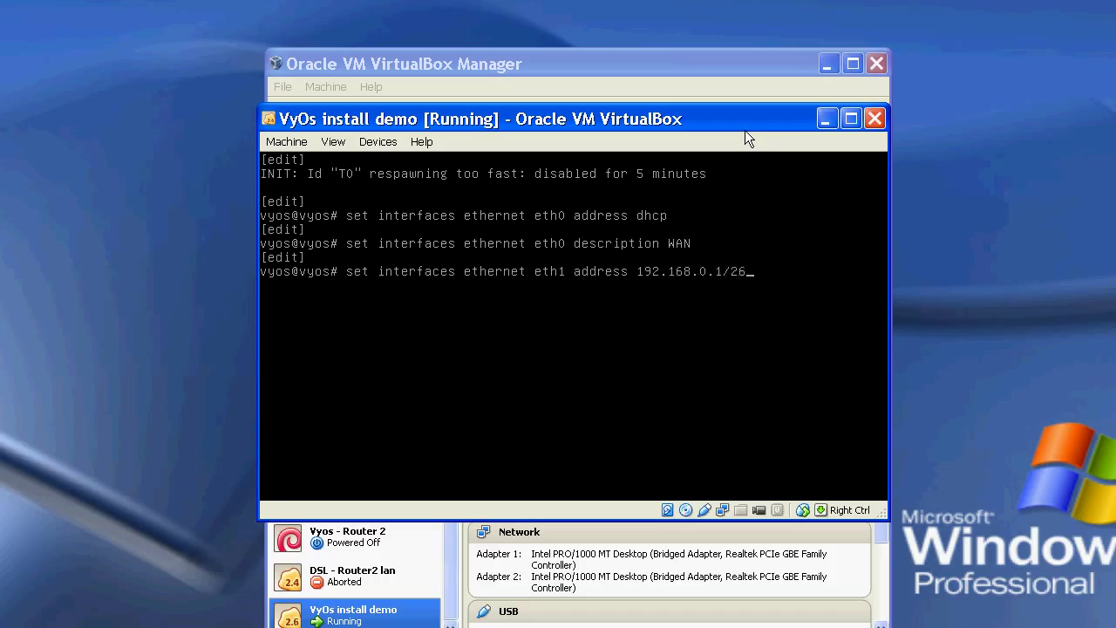
{"action": "key", "text": "Return"}
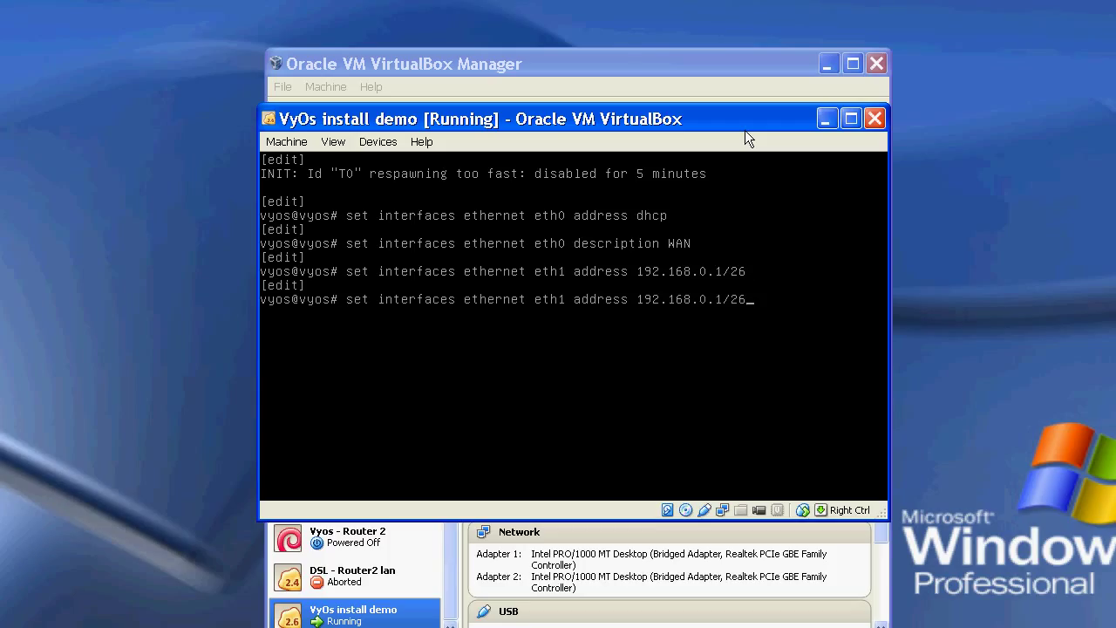
{"action": "key", "text": "BackSpace"}
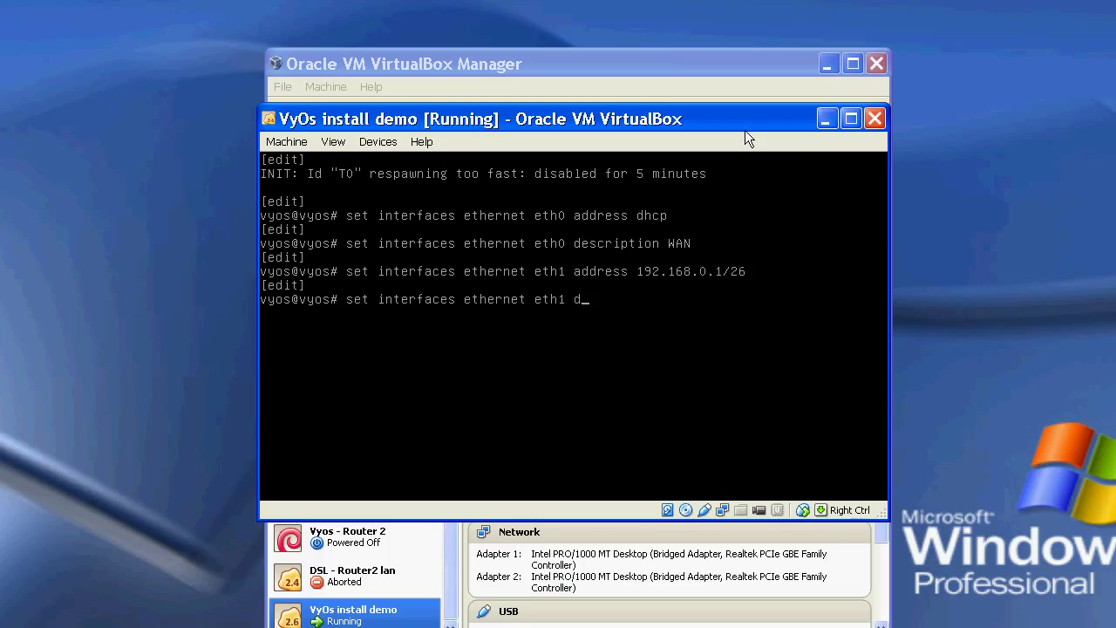
{"action": "type", "text": "escription L"}
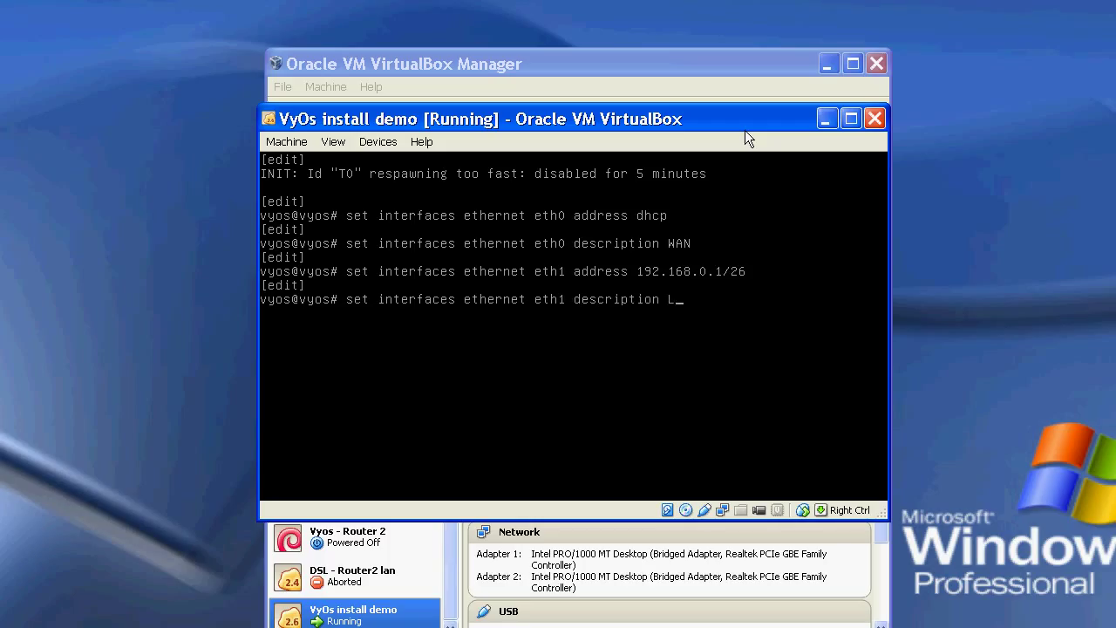
{"action": "key", "text": "Return"}
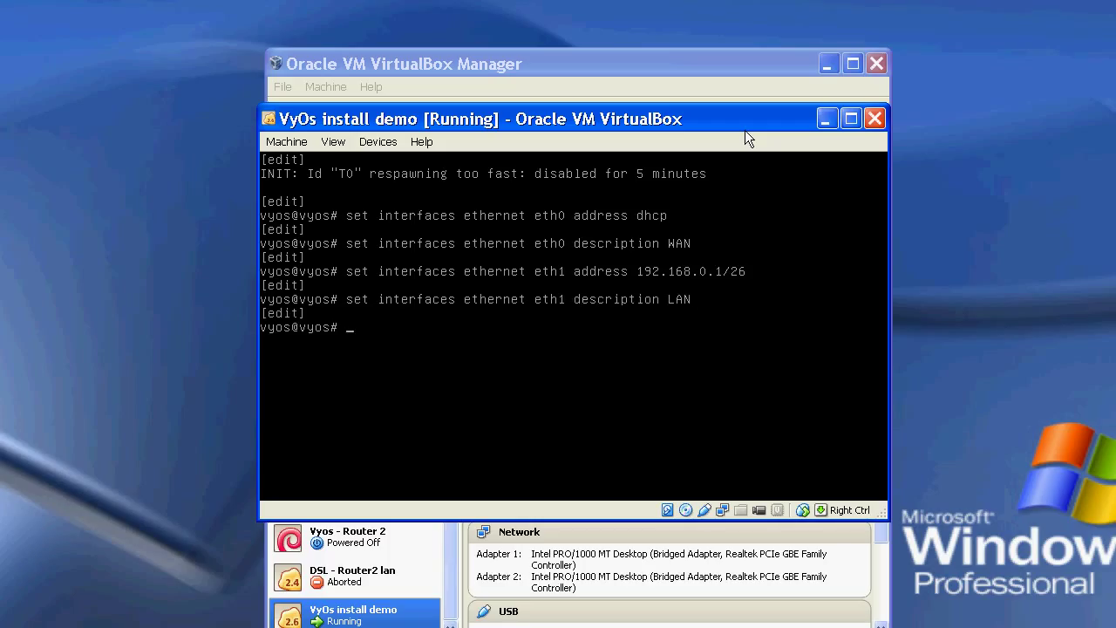
- Commit, then show interfaces to confirm eth0 got 192.168.201.114/24 by DHCP
{"action": "type", "text": "commit"}
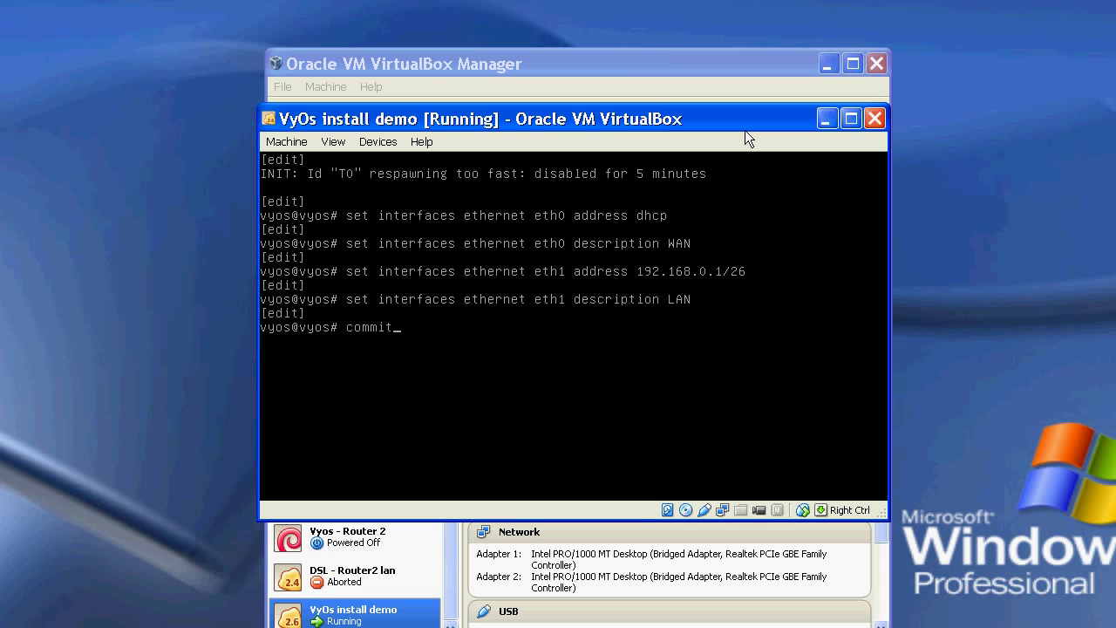
{"action": "key", "text": "Return"}
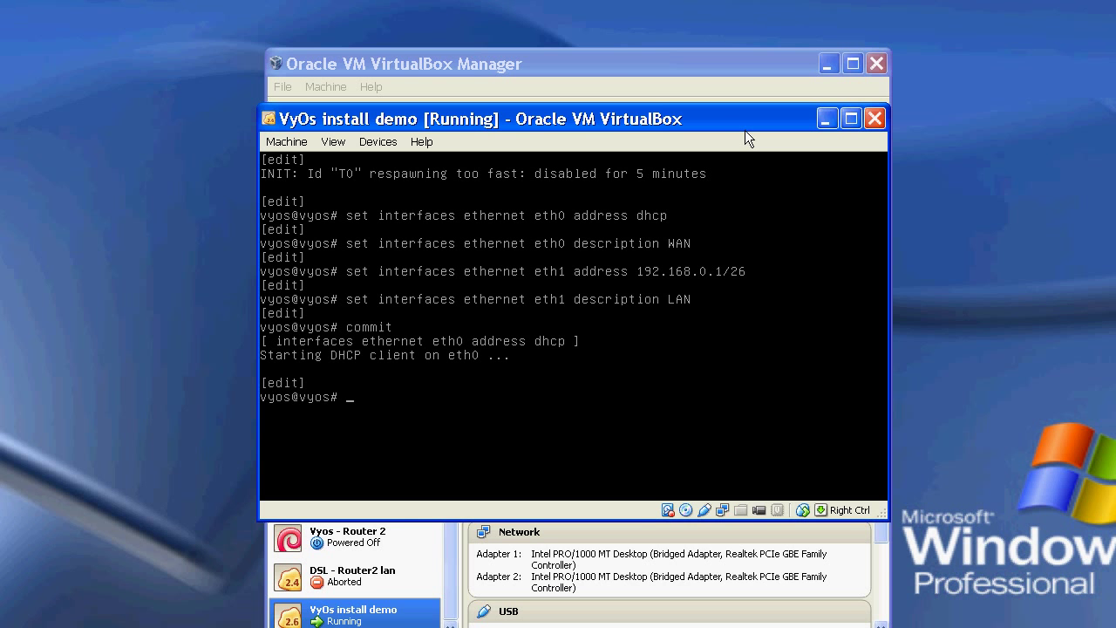
{"action": "type", "text": "r"}
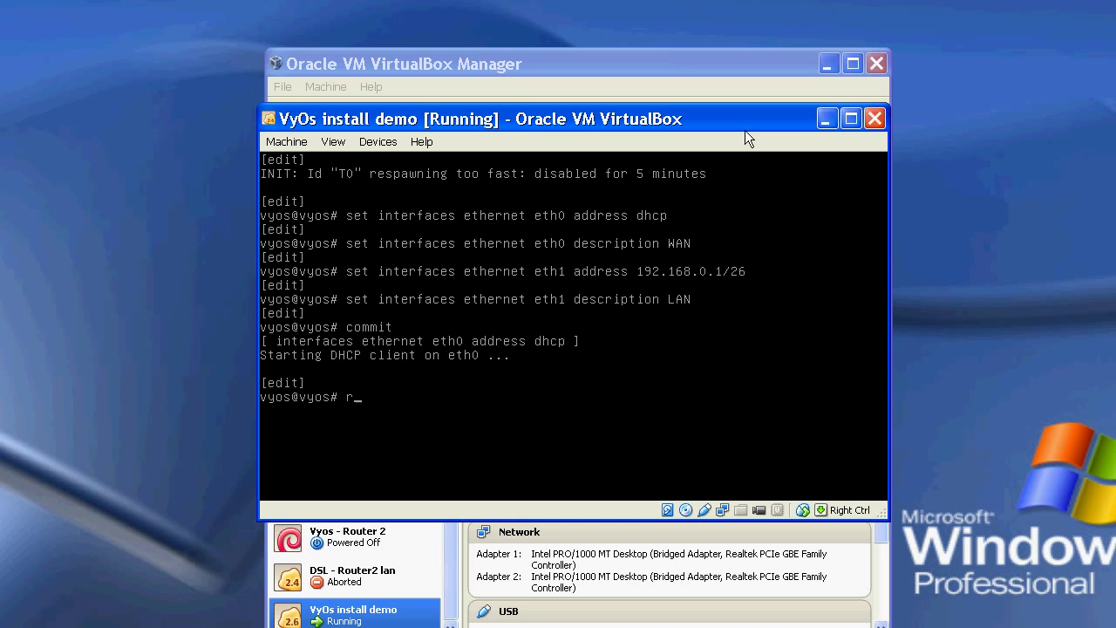
{"action": "type", "text": "un show interfaces"}
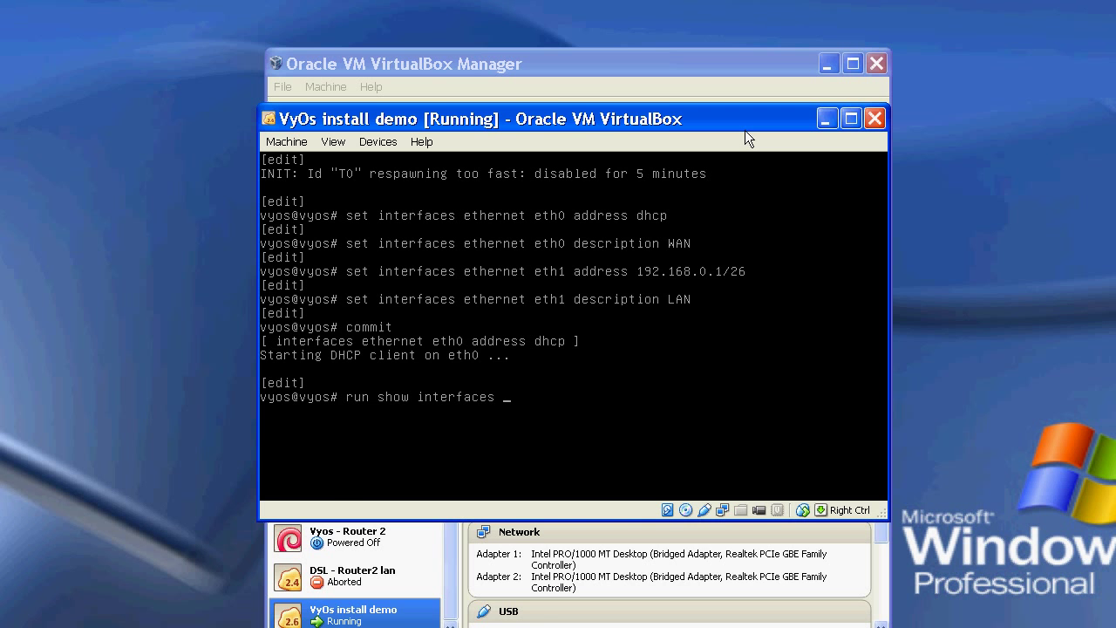
{"action": "key", "text": "Return"}
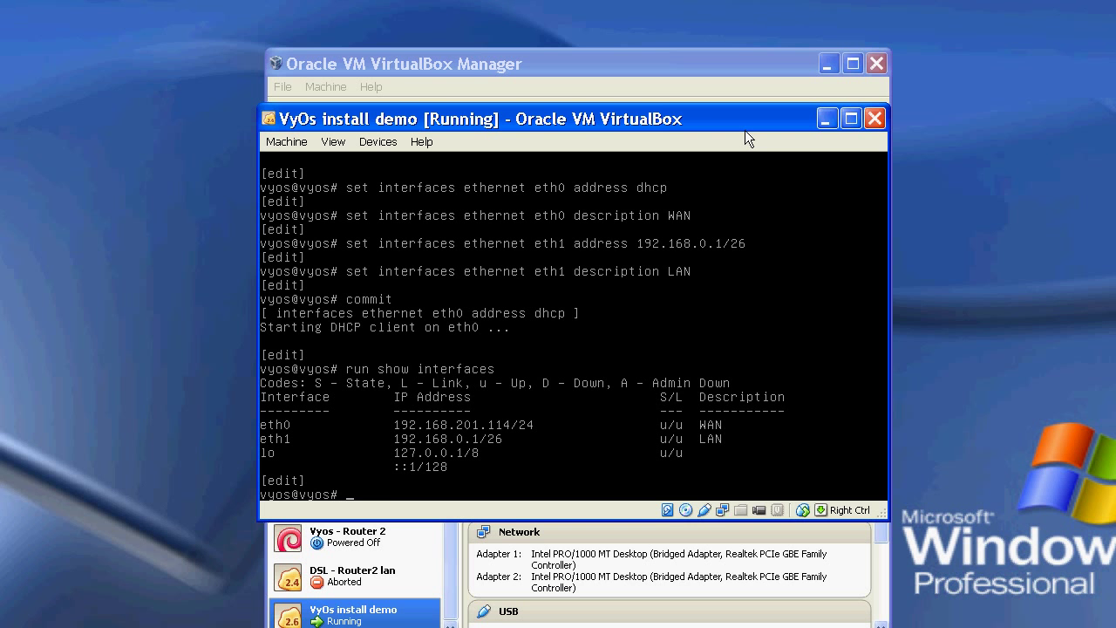
{"action": "type", "text": "show inter"}
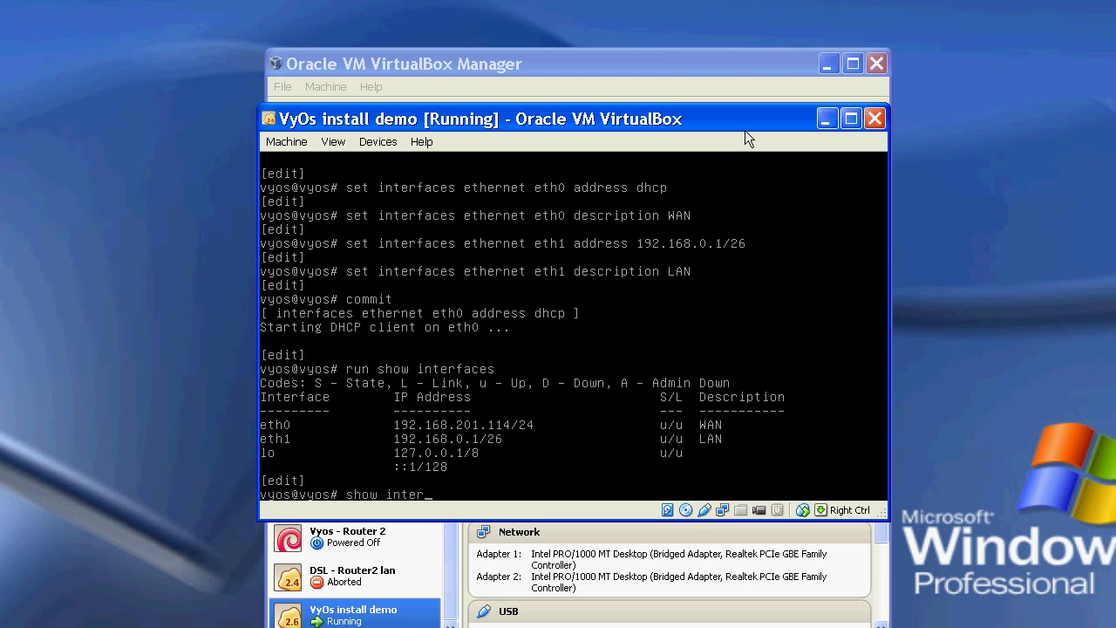
{"action": "key", "text": "Return"}
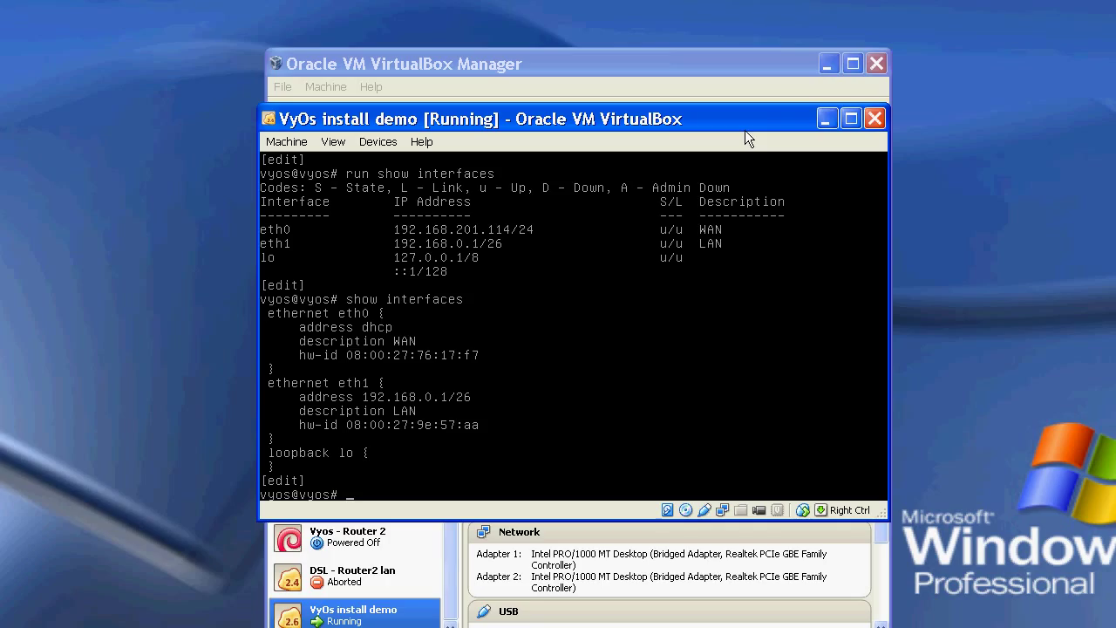
- Add 8.8.8.8 and 8.8.4.4 as system name servers
{"action": "type", "text": "set"}
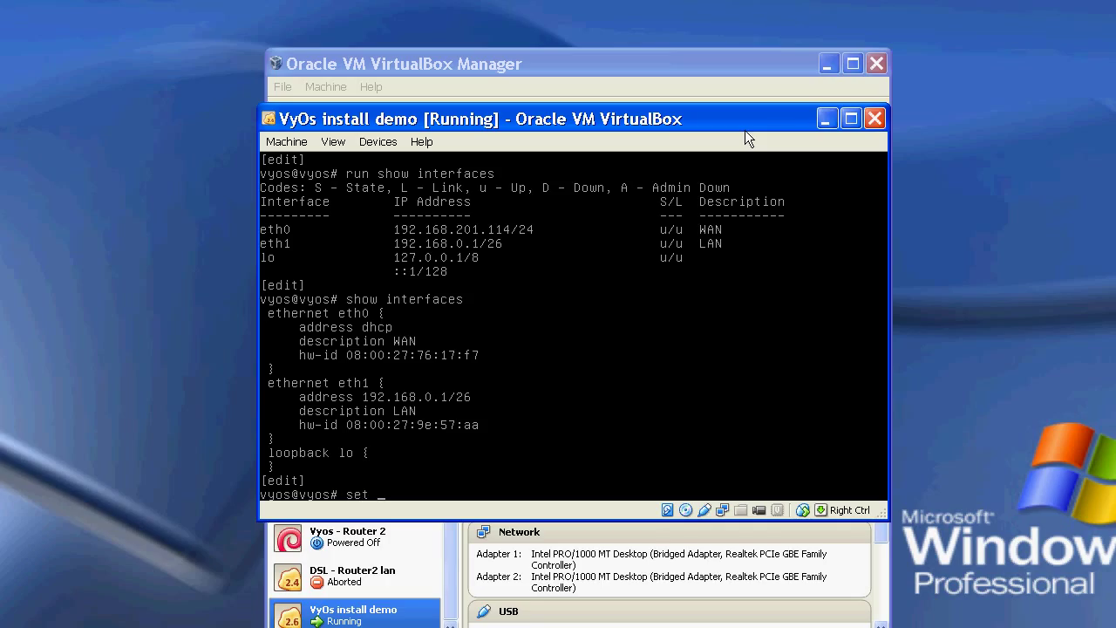
{"action": "type", "text": "s"}
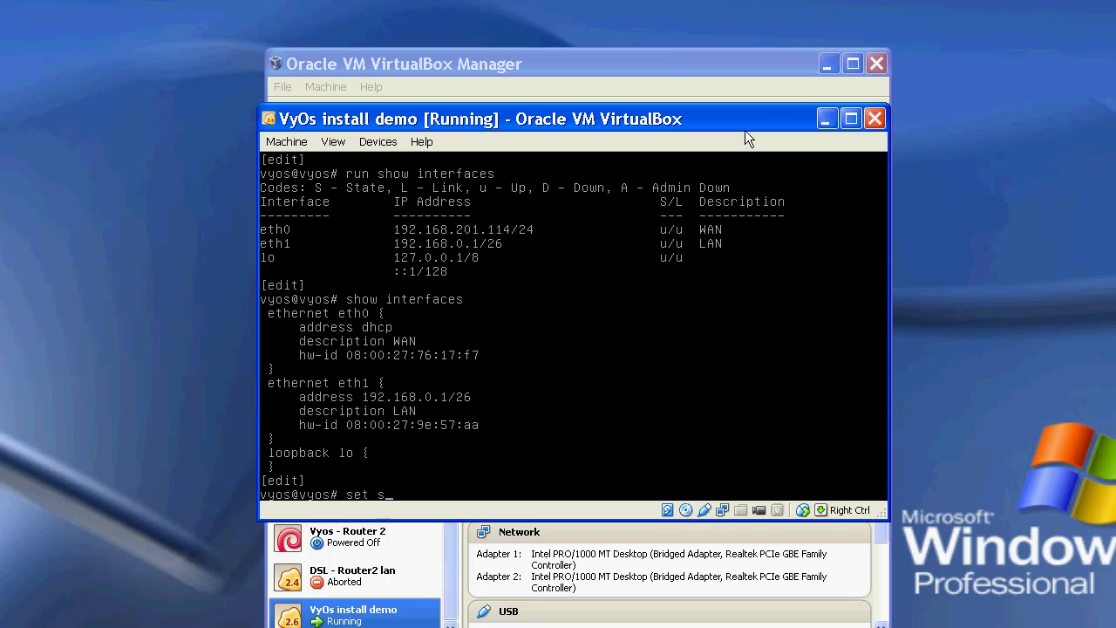
{"action": "type", "text": "ystem n"}
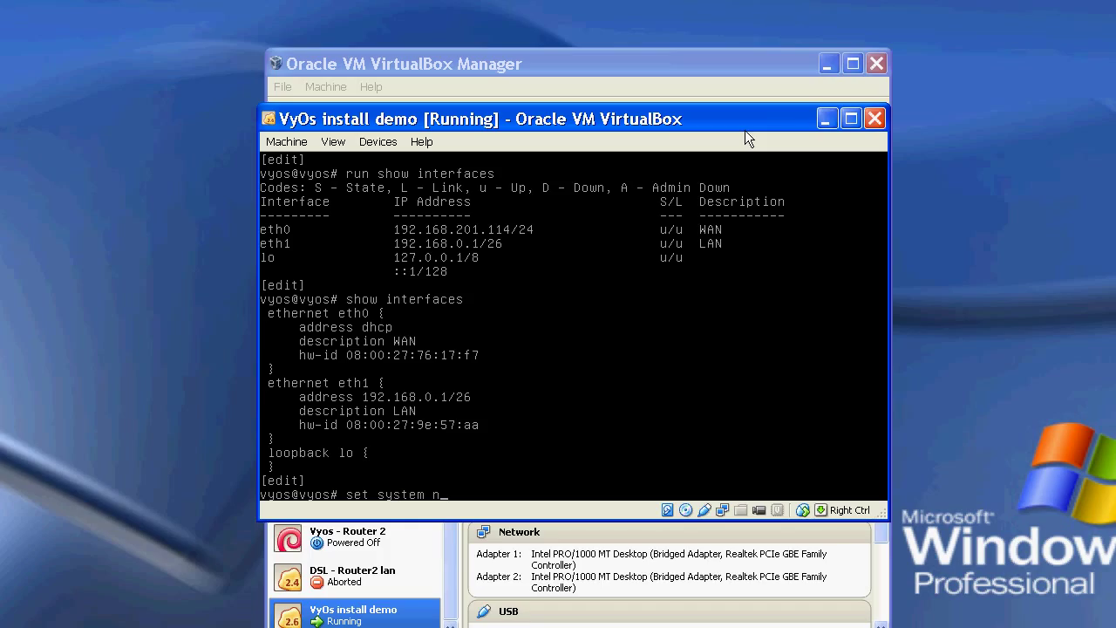
{"action": "type", "text": "ame"}
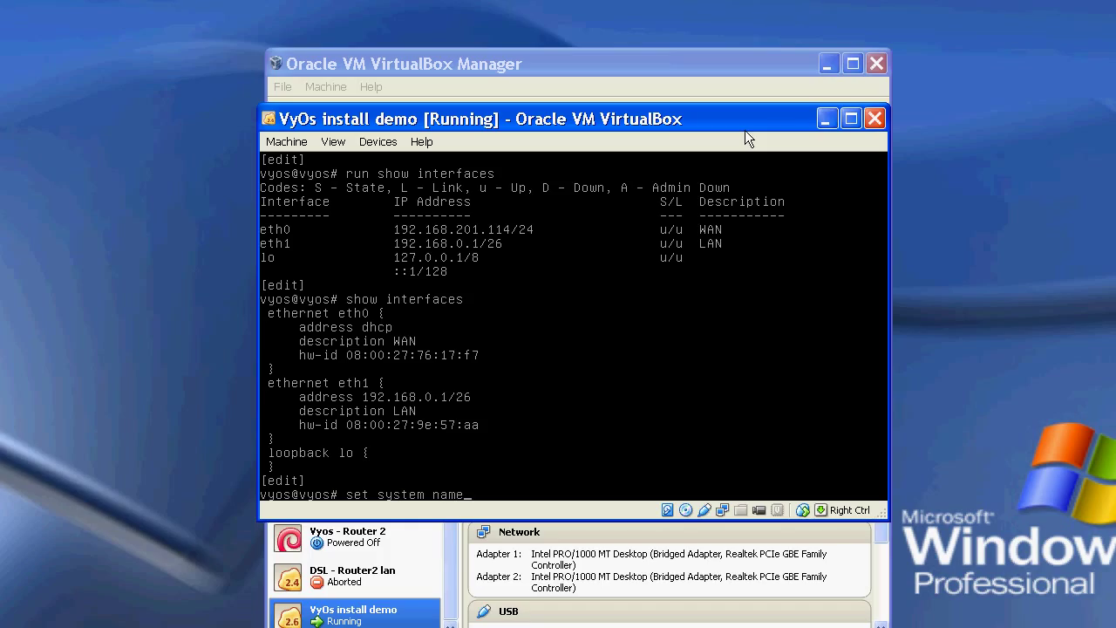
{"action": "type", "text": "-server 8.8.8.8"}
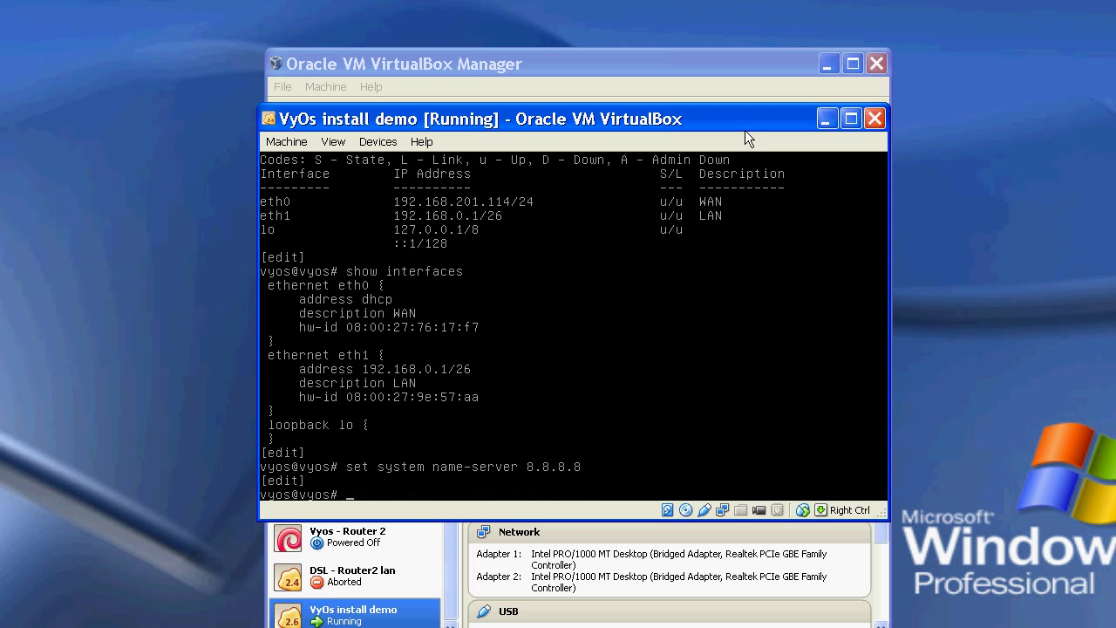
{"action": "type", "text": "set system name-server 8.8."}
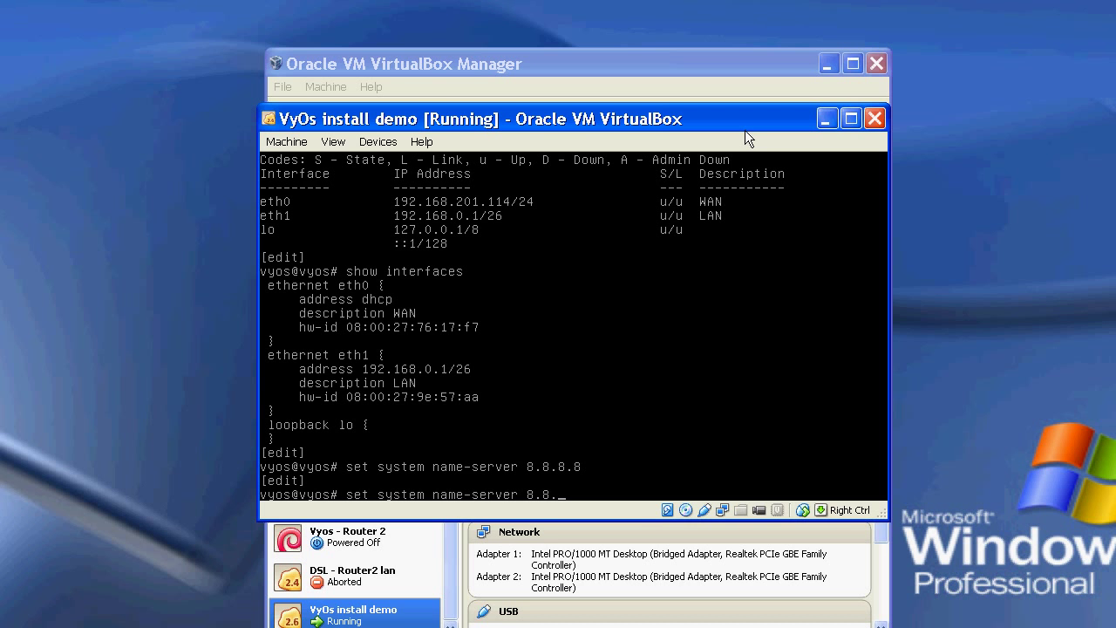
{"action": "type", "text": "4"}
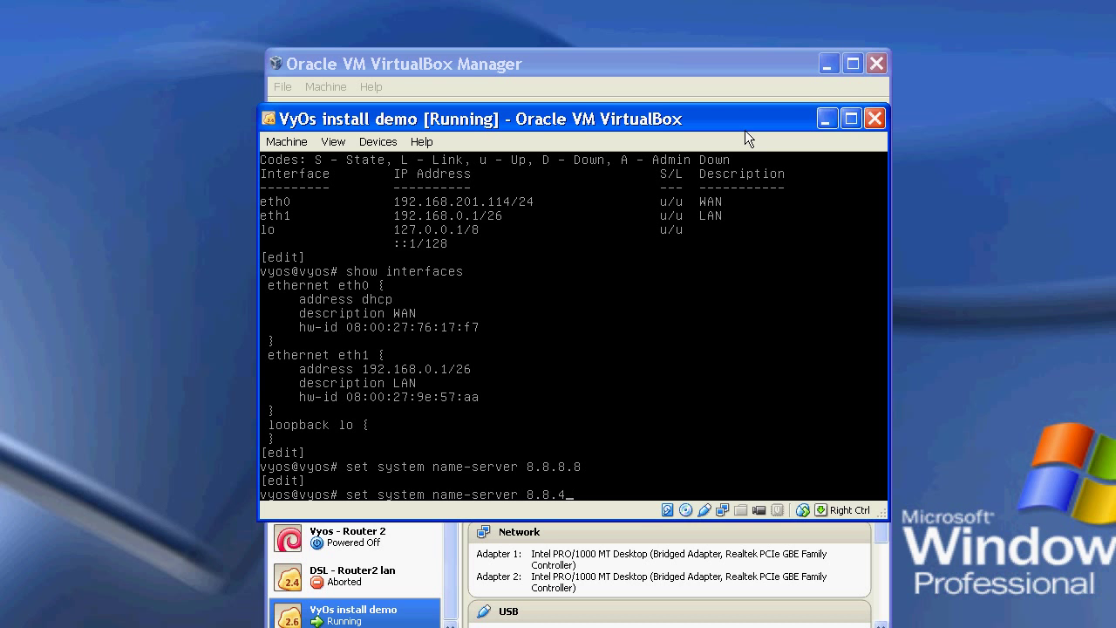
{"action": "key", "text": "Return"}
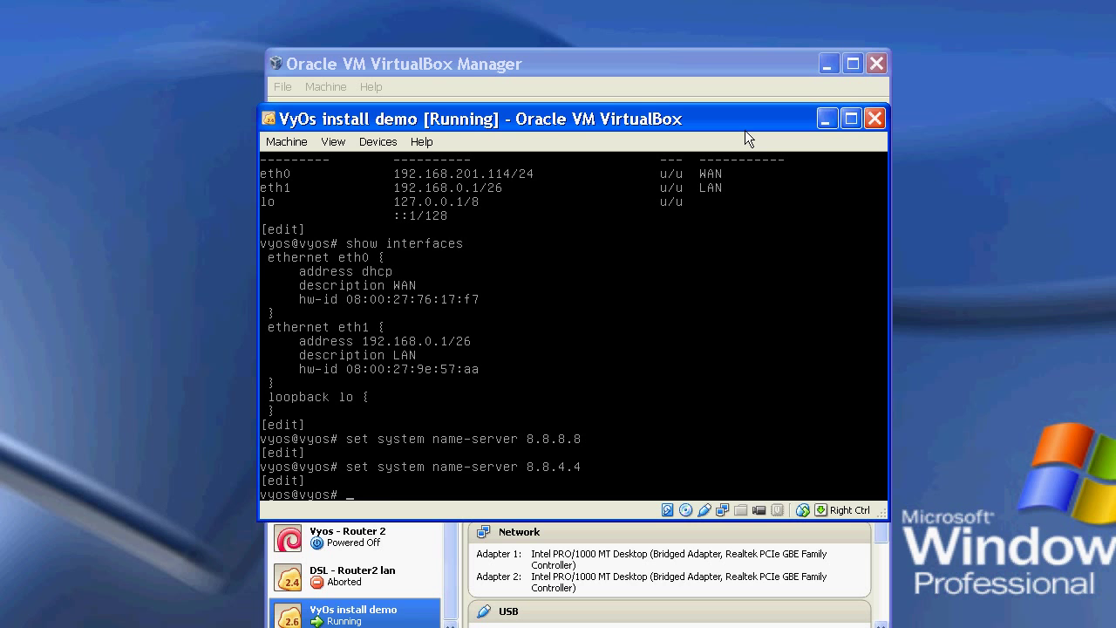
- Add 208.67.222.222 as a name server and start entering 208.67.220.220
{"action": "type", "text": "set system name-server"}
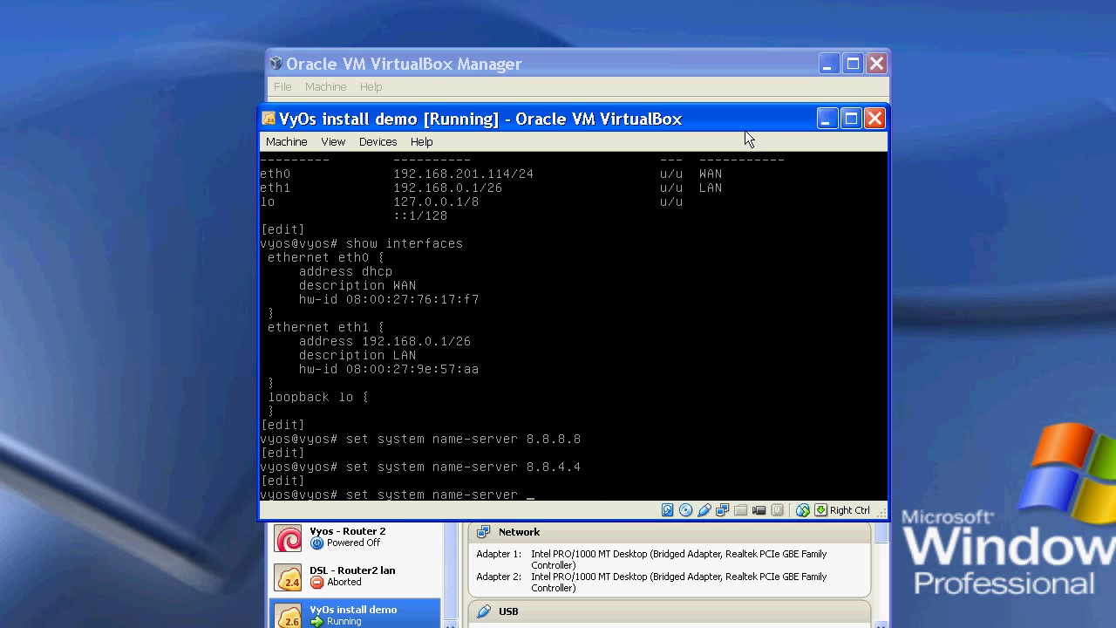
{"action": "type", "text": "208."}
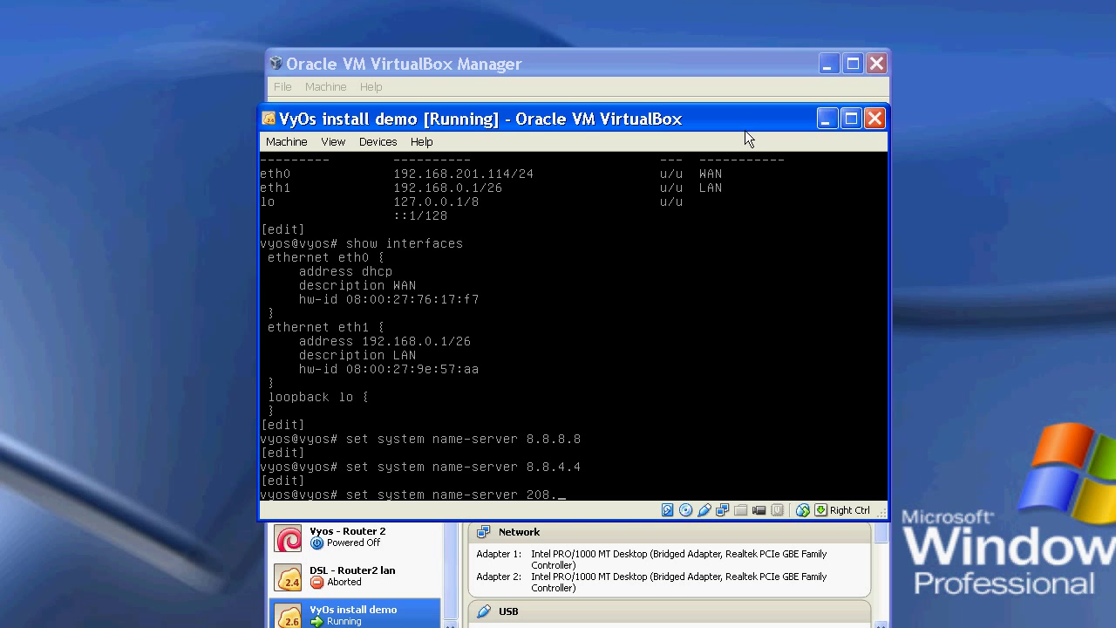
{"action": "type", "text": "67."}
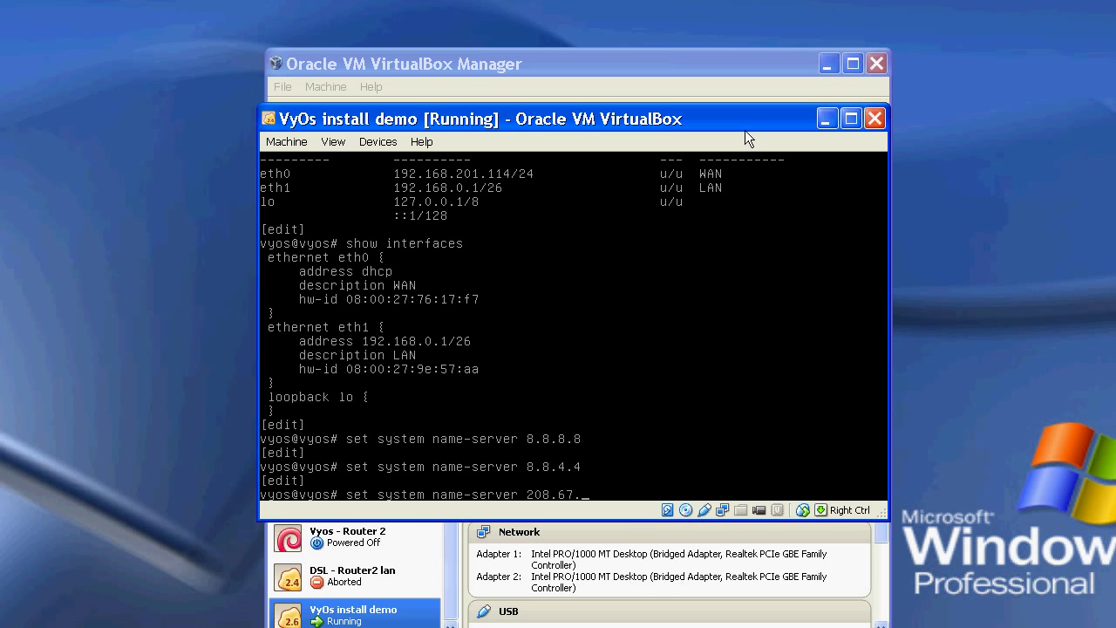
{"action": "key", "text": "Return"}
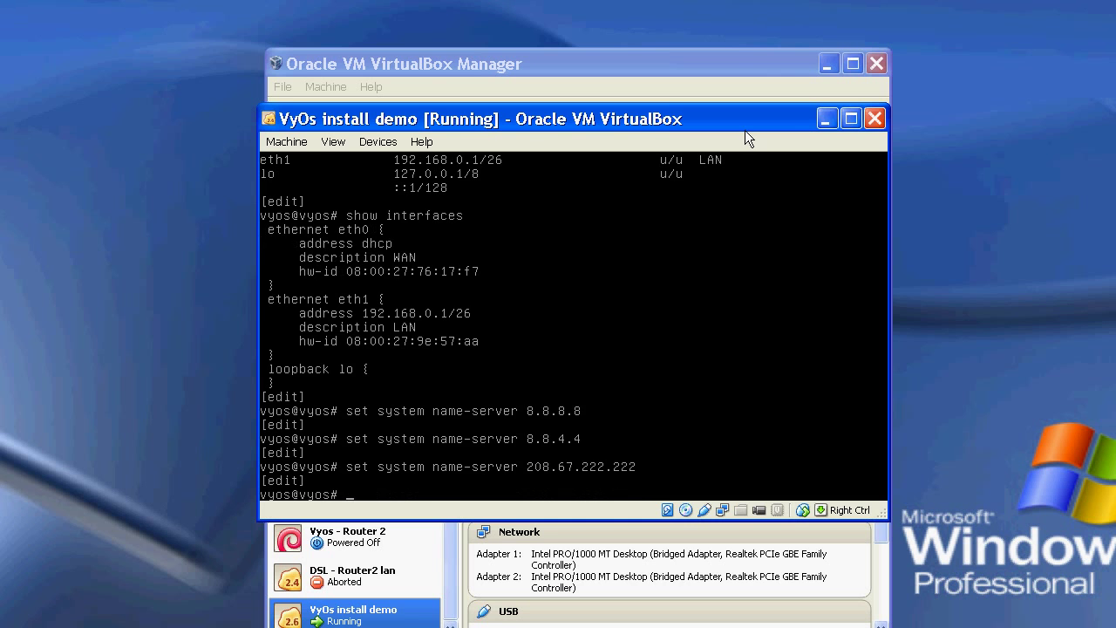
{"action": "type", "text": "set system name-server 208.67.220.220"}
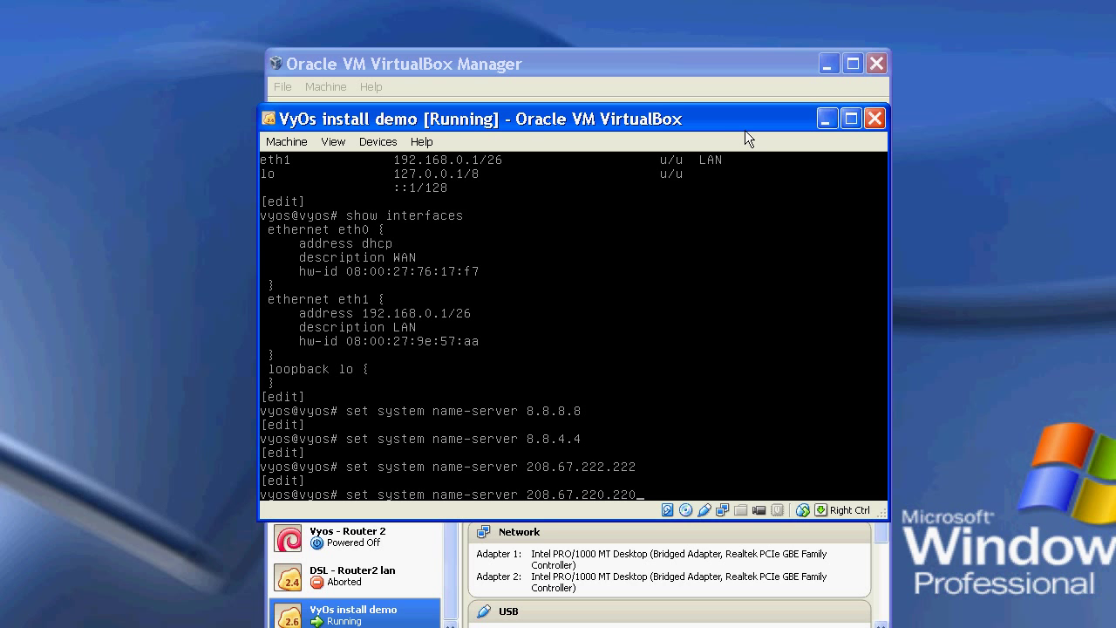
- Enter 208.67.220.220 as the fourth name server and commit all DNS entries
{"action": "key", "text": "Return"}
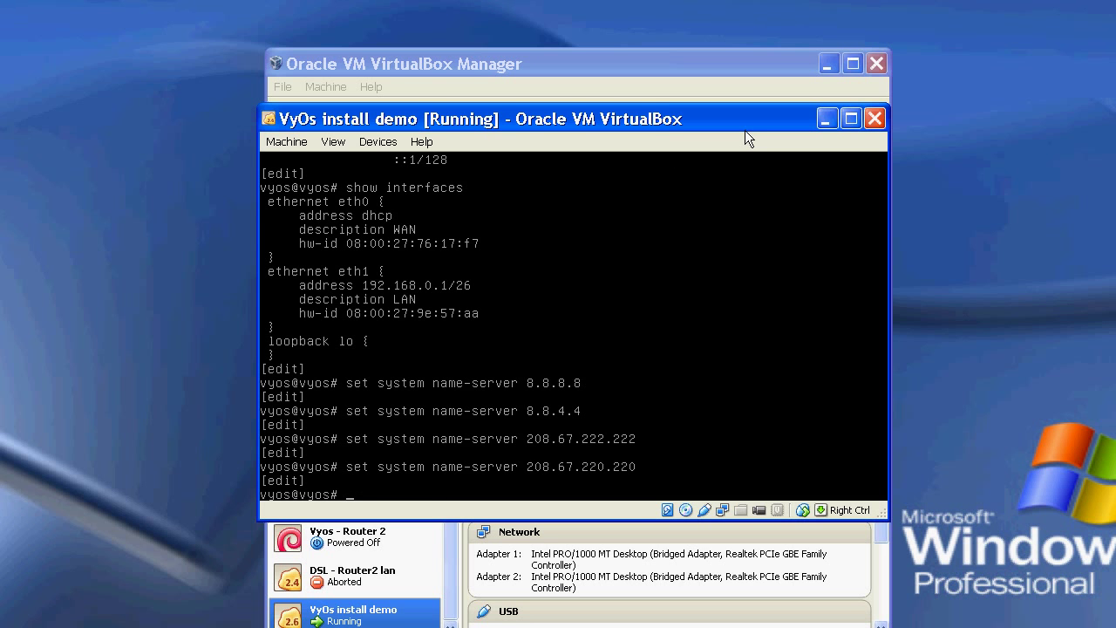
{"action": "type", "text": "commit"}
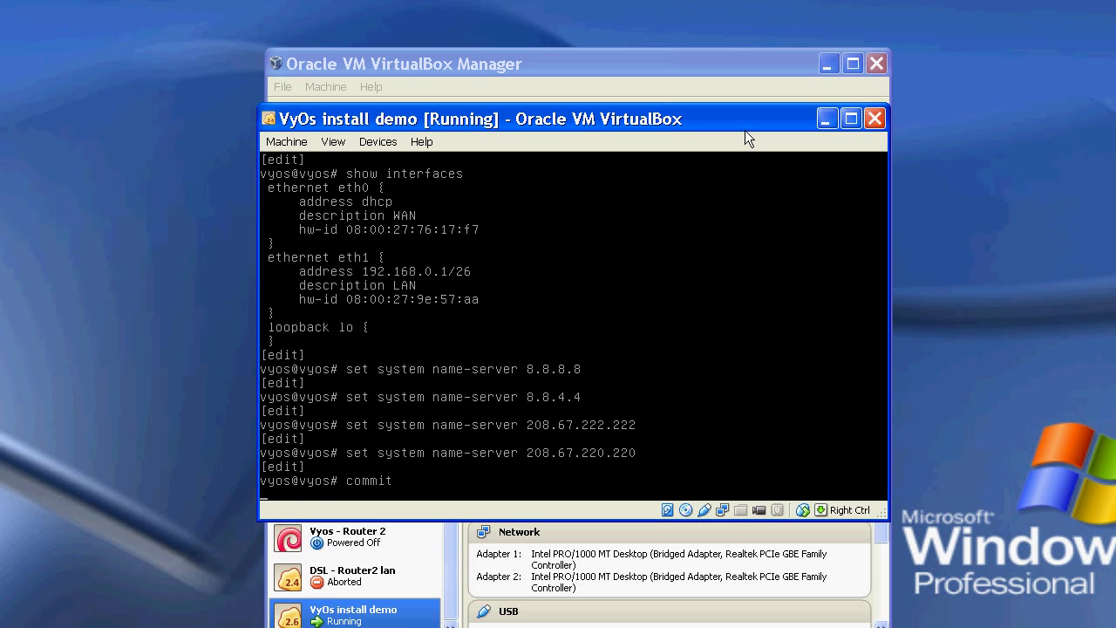
{"action": "key", "text": "Return"}
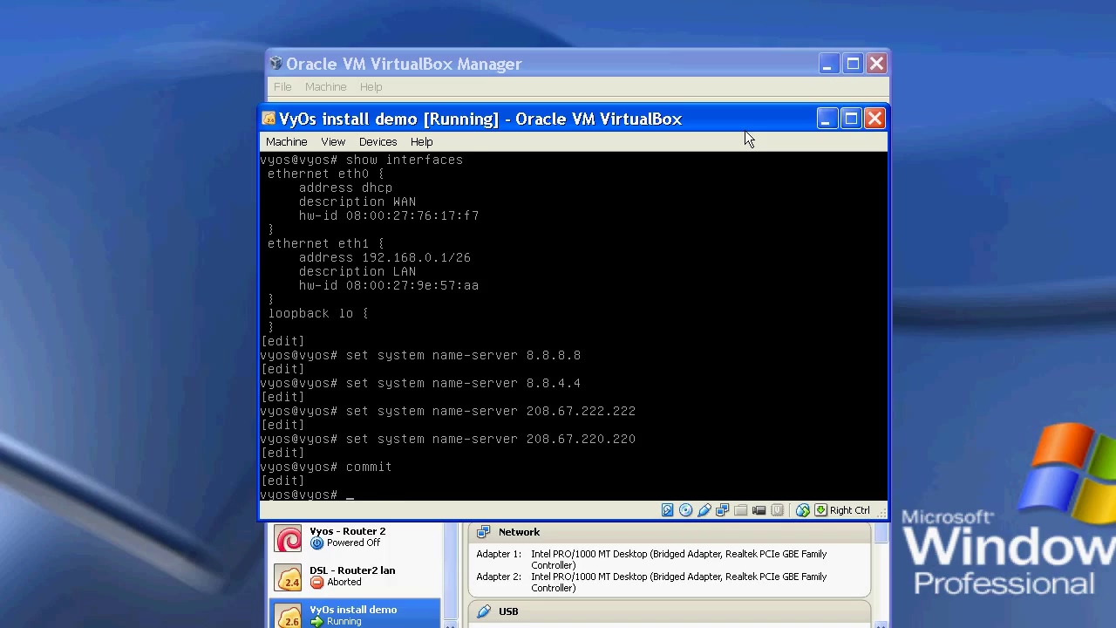
- Delete the existing NTP configuration and set uk.pool.ntp.org as the time server
{"action": "type", "text": "show"}
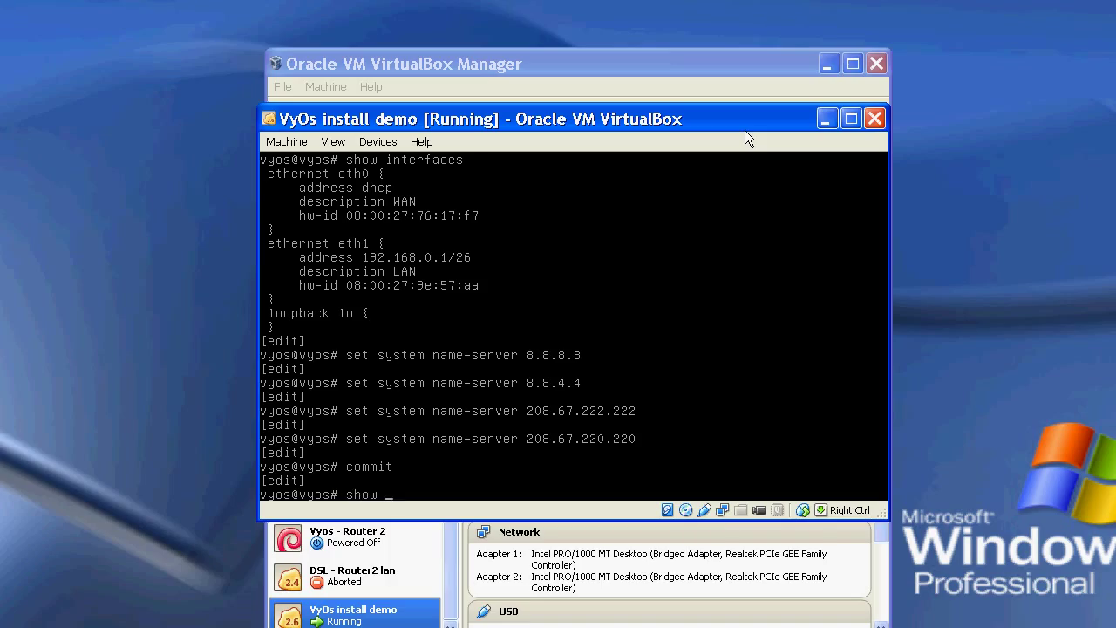
{"action": "type", "text": "system ntp"}
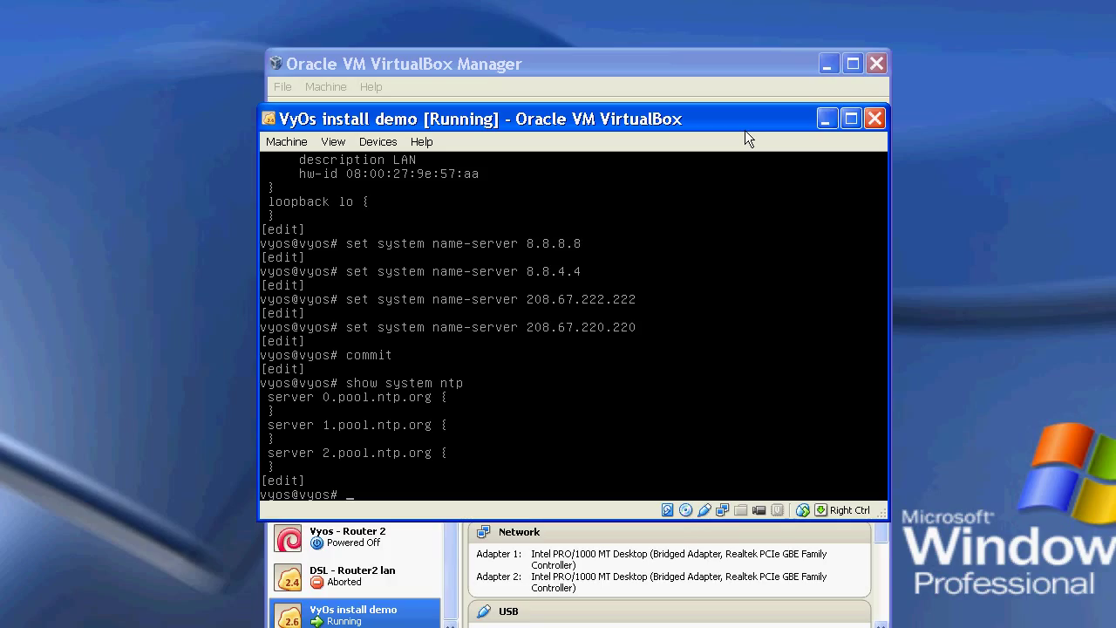
{"action": "type", "text": "delete"}
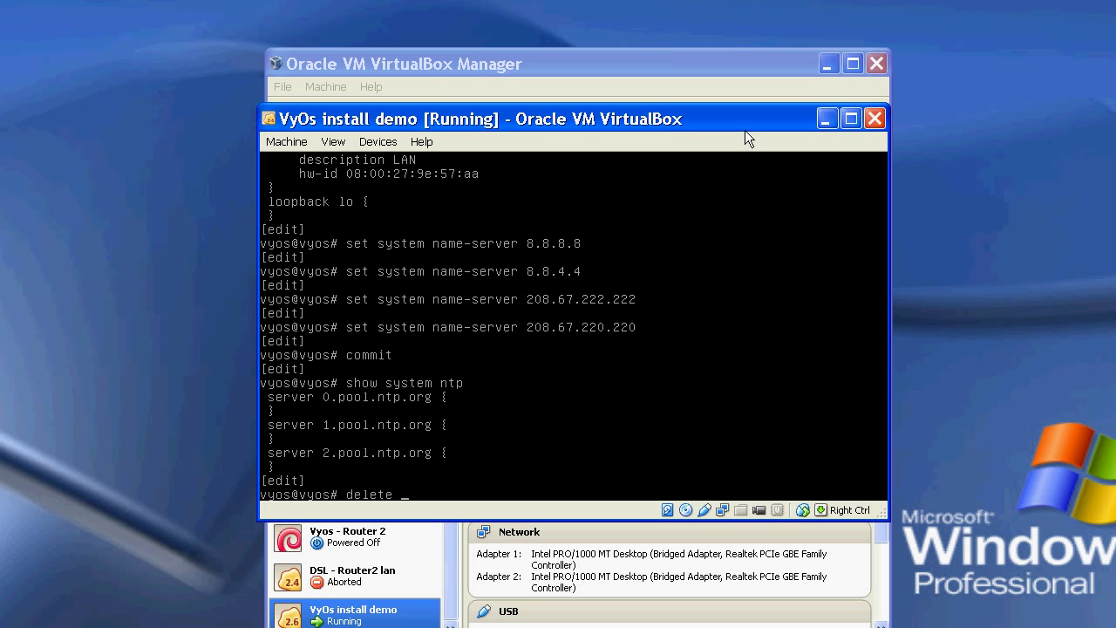
{"action": "type", "text": "system"}
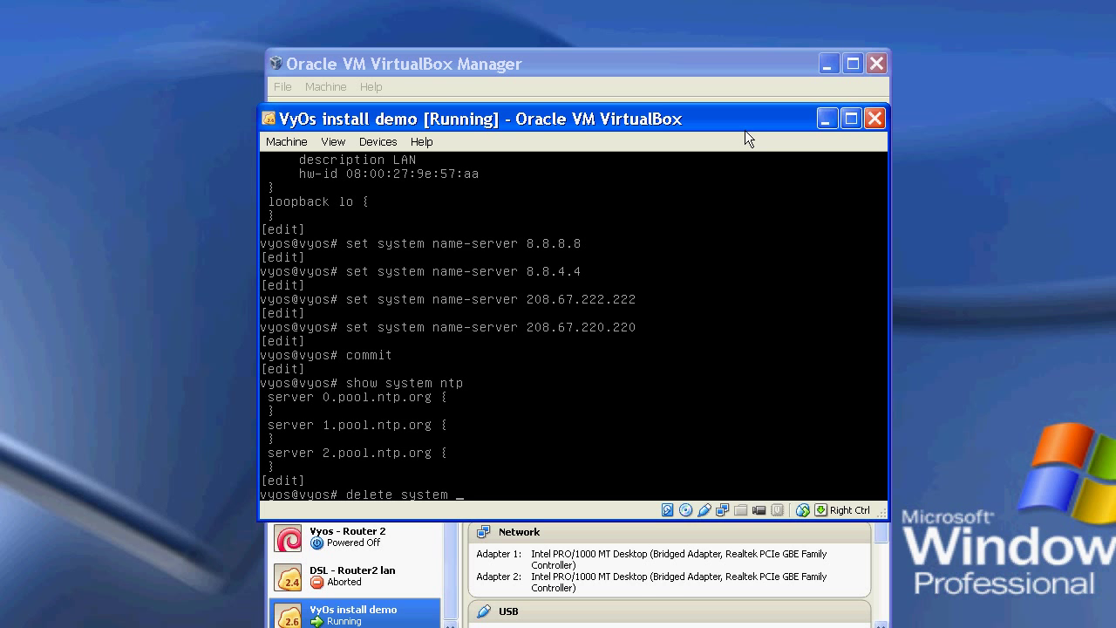
{"action": "type", "text": "ntp"}
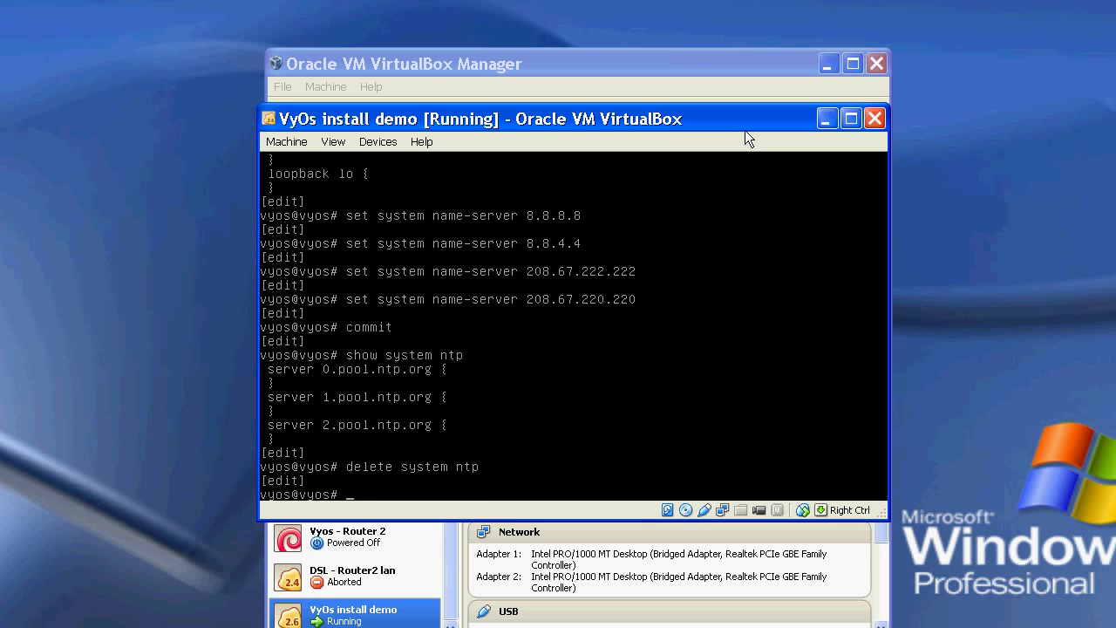
{"action": "type", "text": "set"}
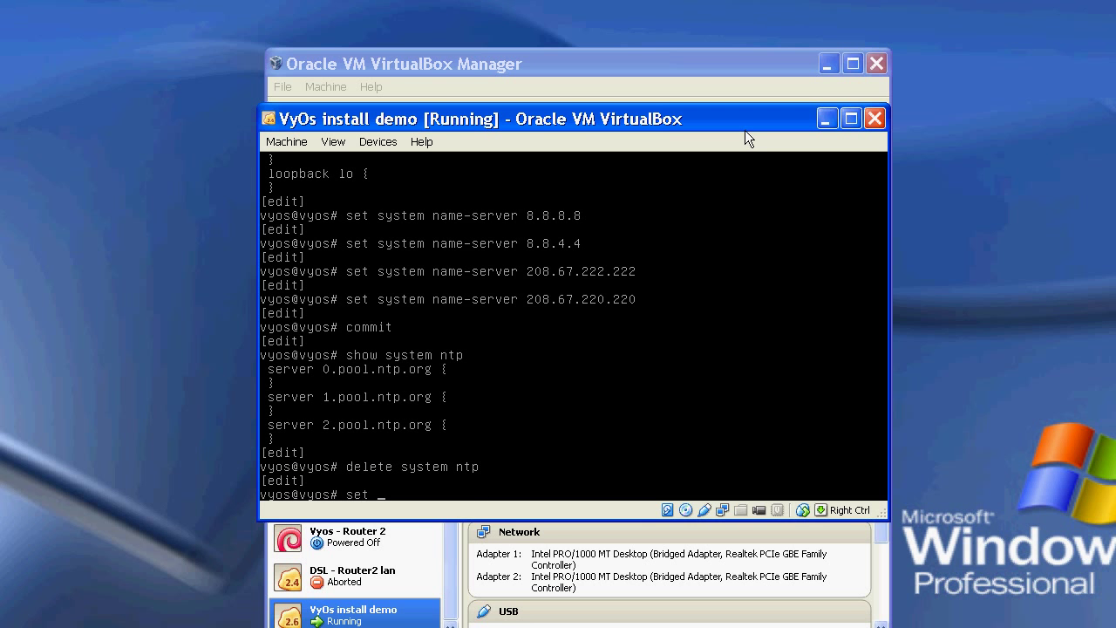
{"action": "type", "text": "system n"}
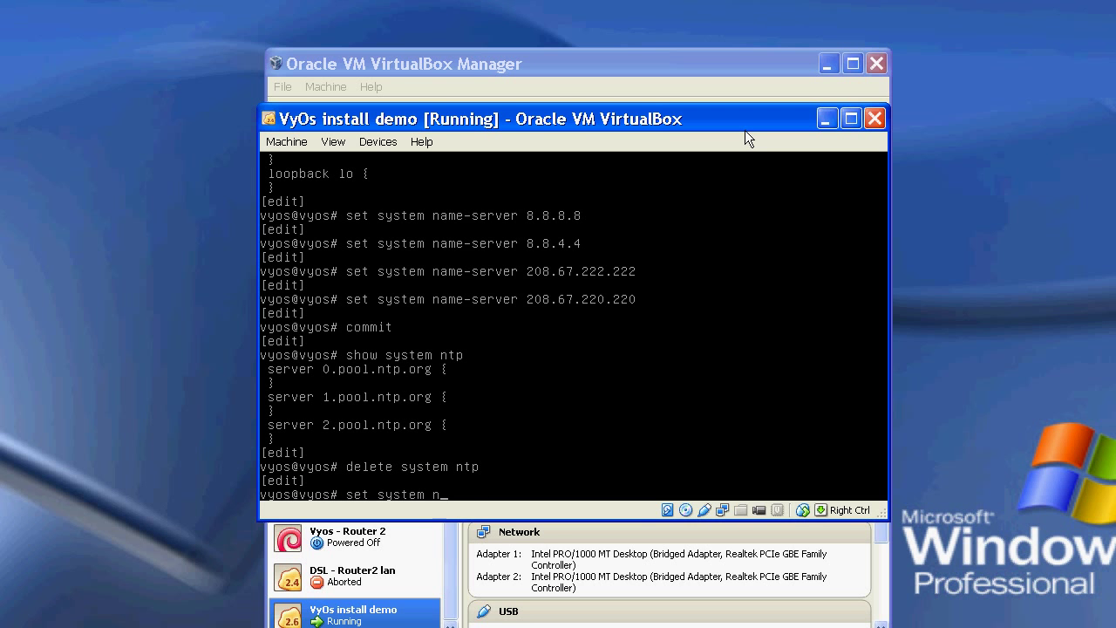
{"action": "type", "text": "tp"}
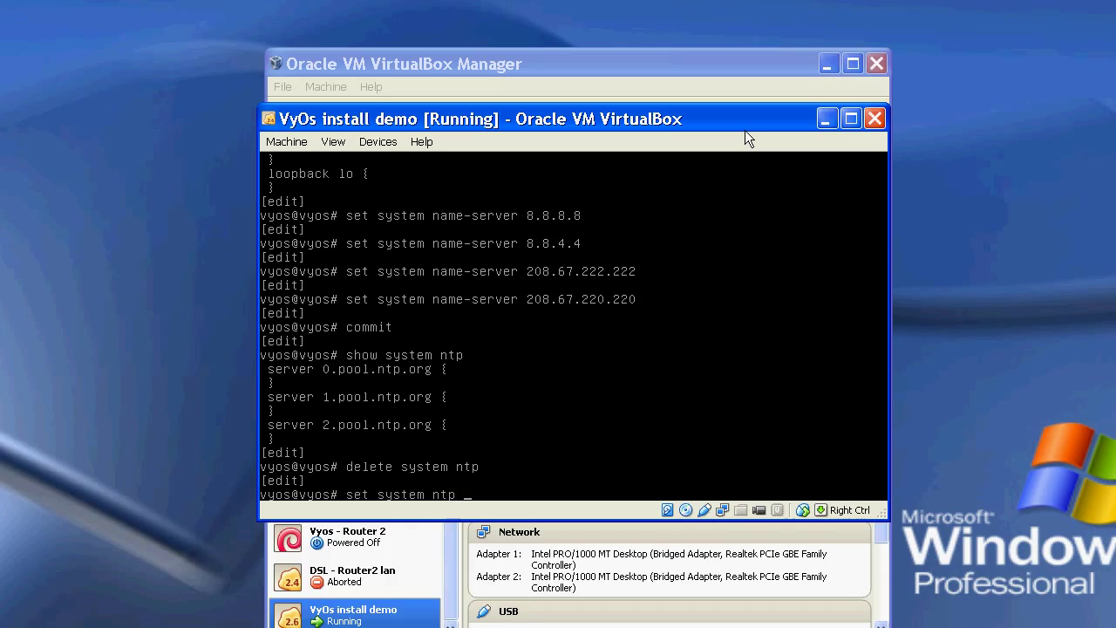
{"action": "type", "text": "uk.poo"}
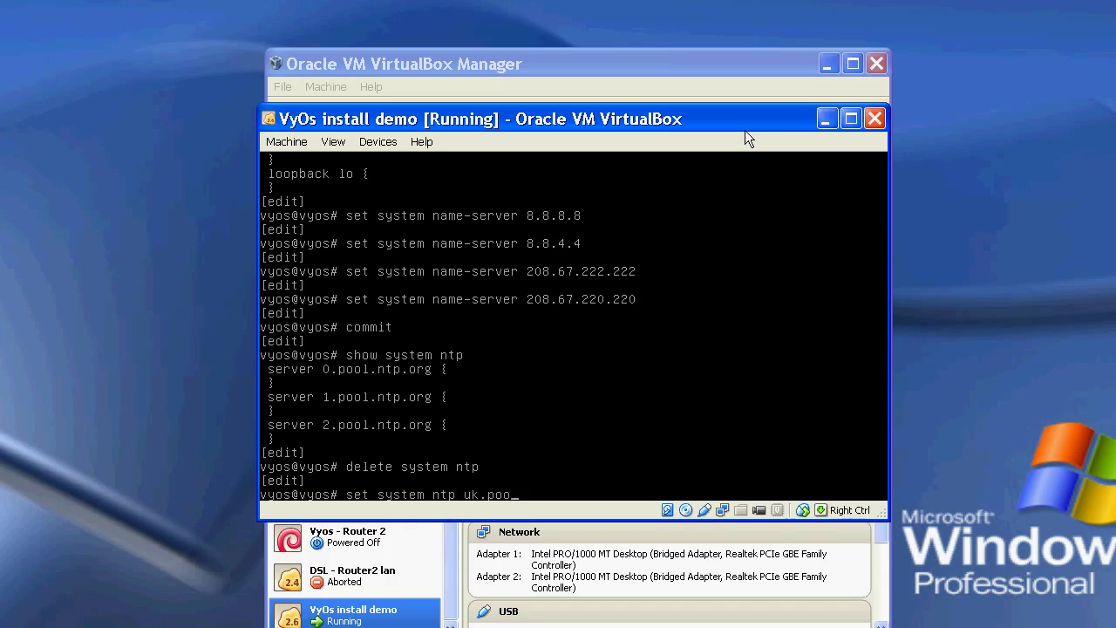
{"action": "type", "text": "l.ntp"}
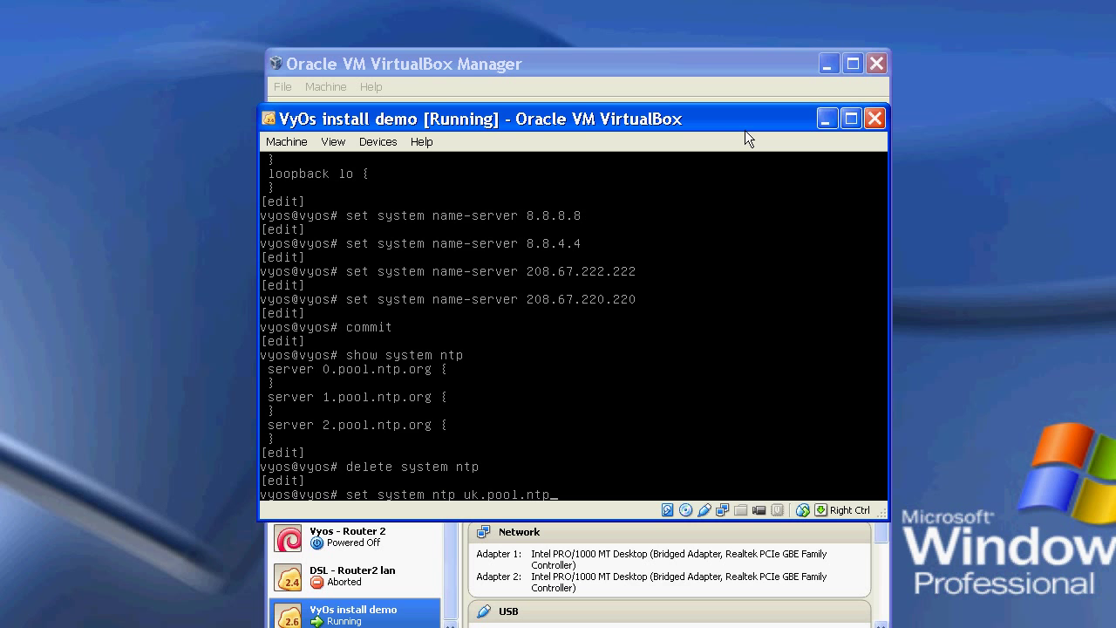
{"action": "key", "text": "Return"}
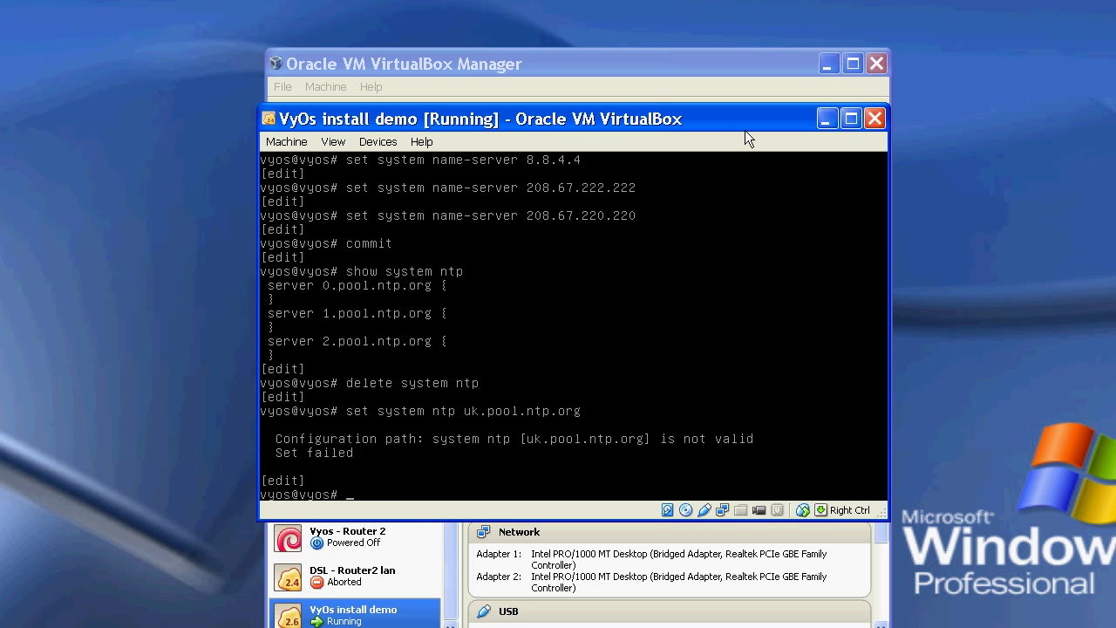
- Mark uk.pool.ntp.org as preferred, commit, and show the NTP configuration
{"action": "type", "text": "set system ntp uk.pool.ntp.org"}
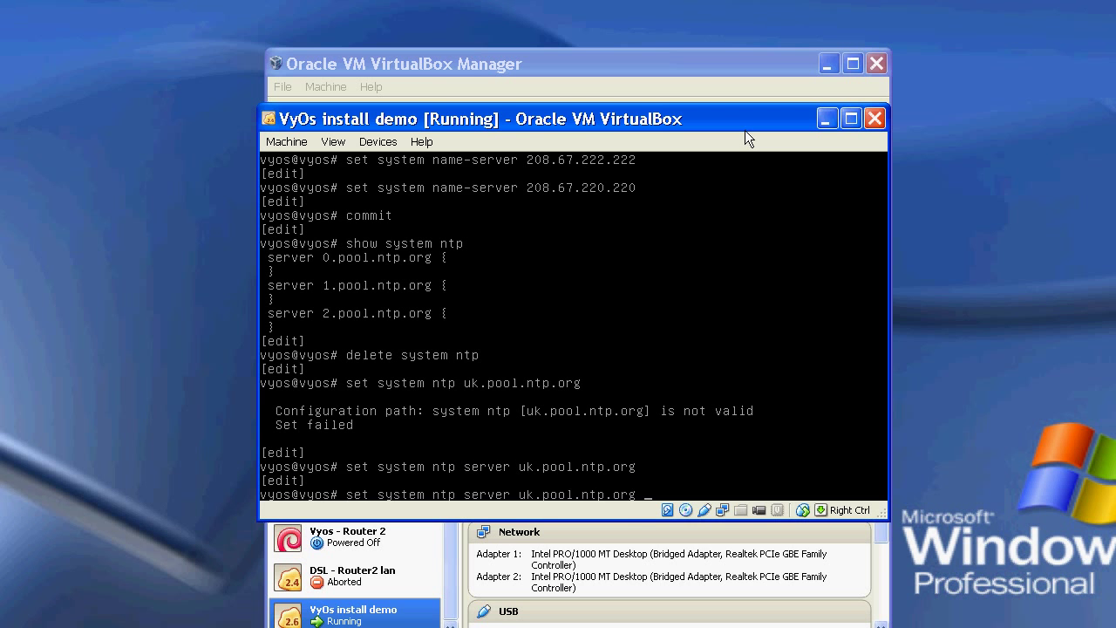
{"action": "type", "text": "prefer"}
{"action": "type", "text": "commit"}
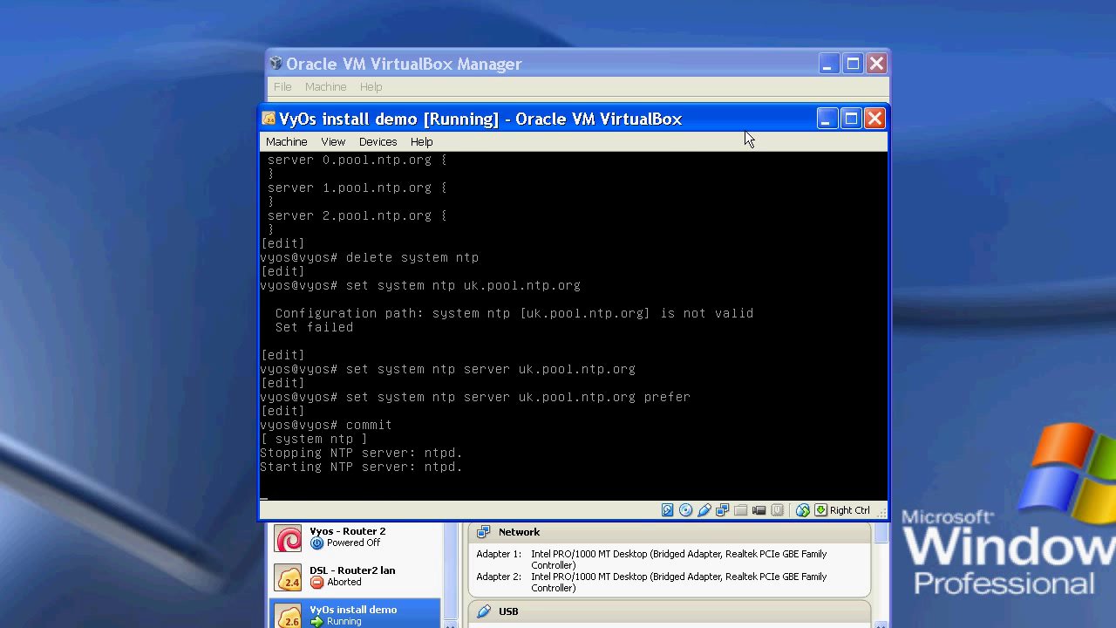
{"action": "type", "text": "show"}
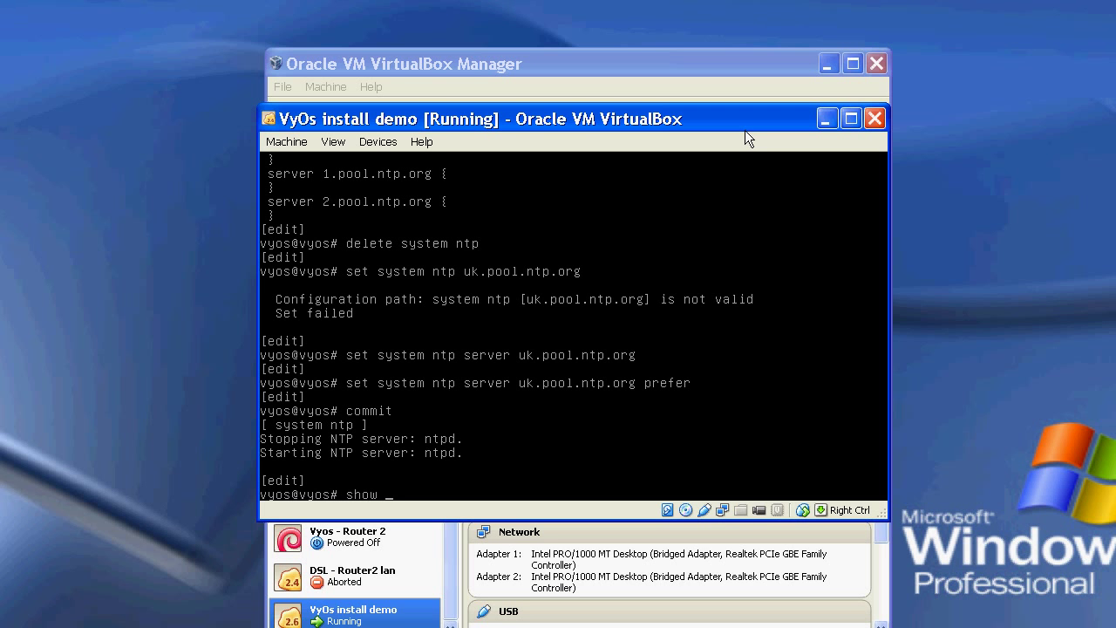
{"action": "type", "text": "system nt"}
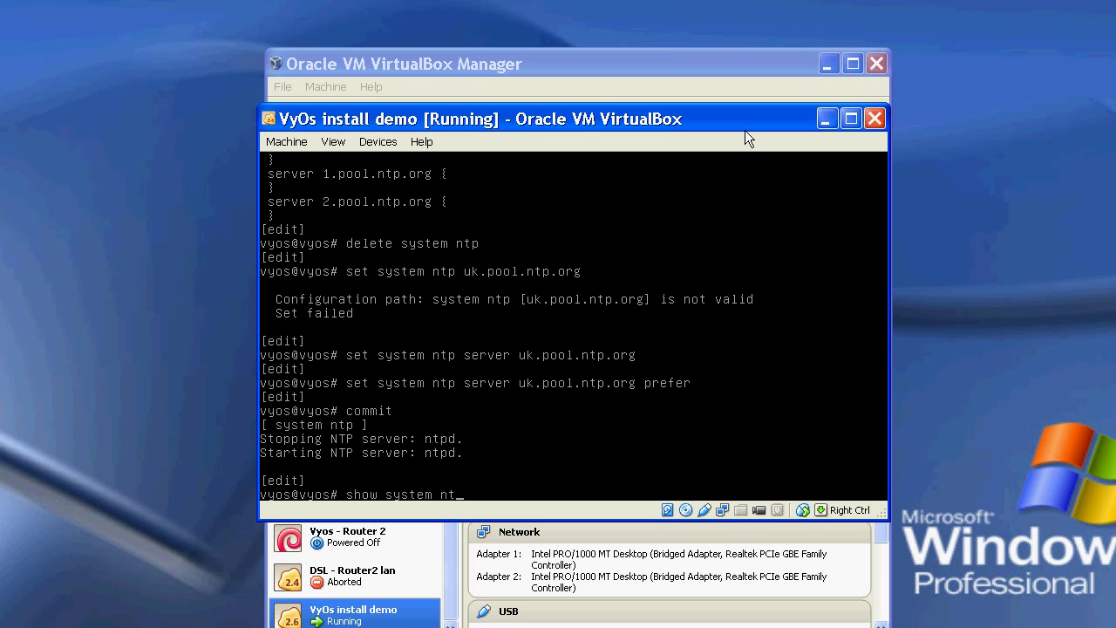
{"action": "key", "text": "Return"}
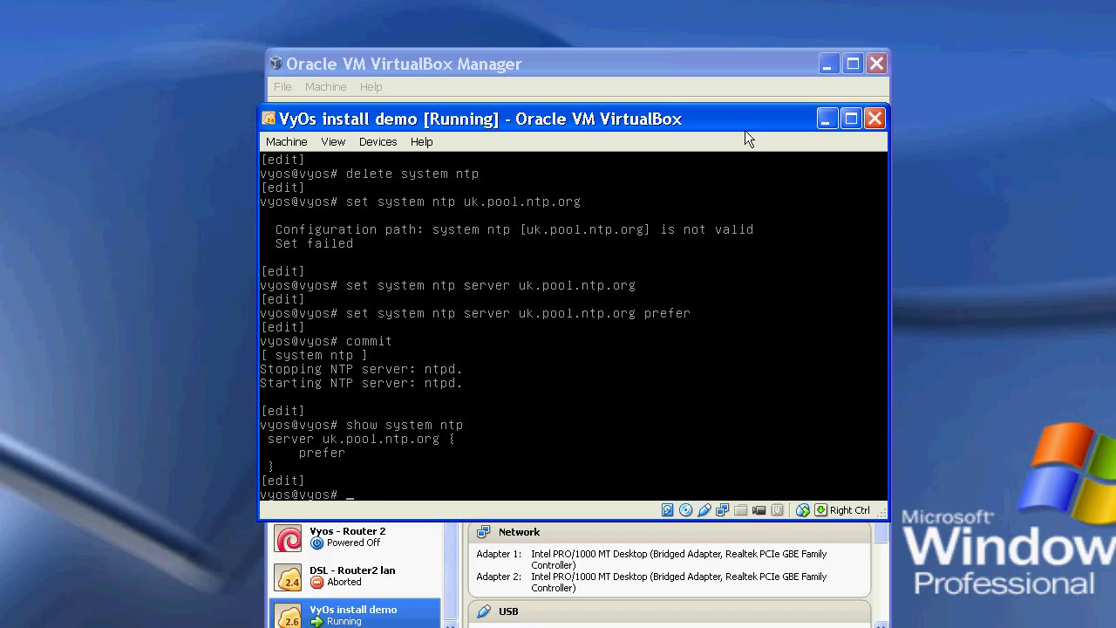
- Set host-name router1 and domain-name example.local, without committing
{"action": "type", "text": "s"}
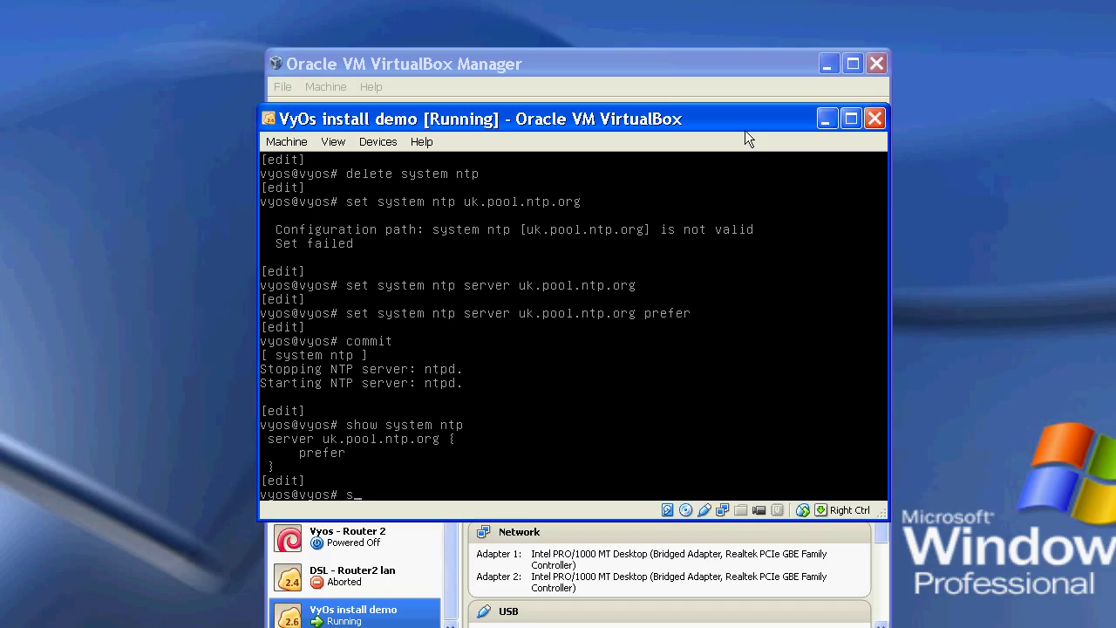
{"action": "type", "text": "et sys"}
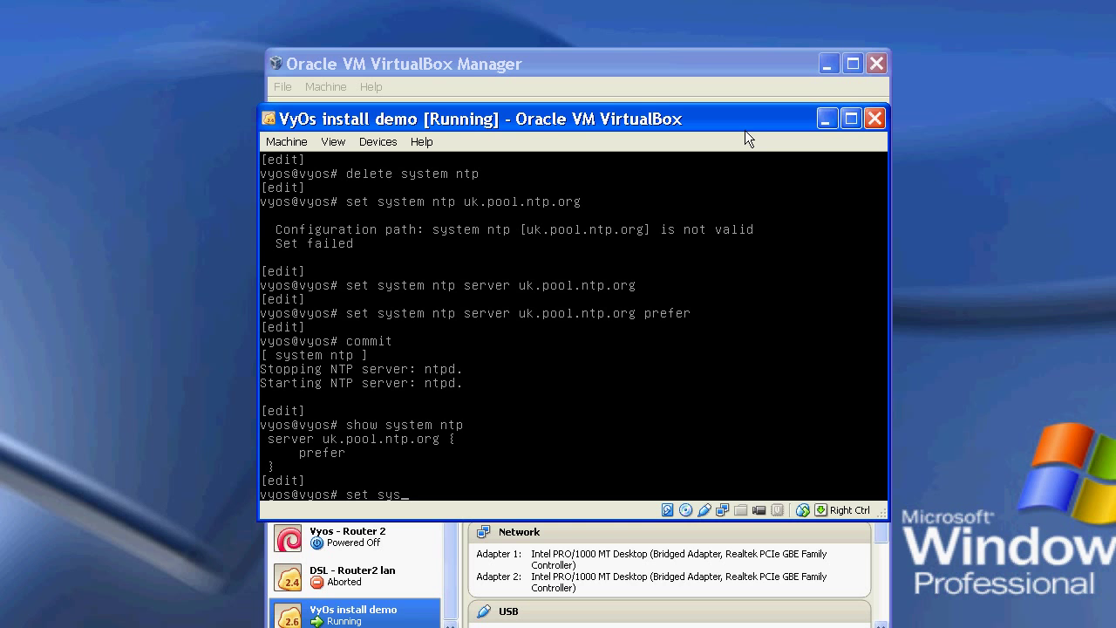
{"action": "type", "text": "tem host"}
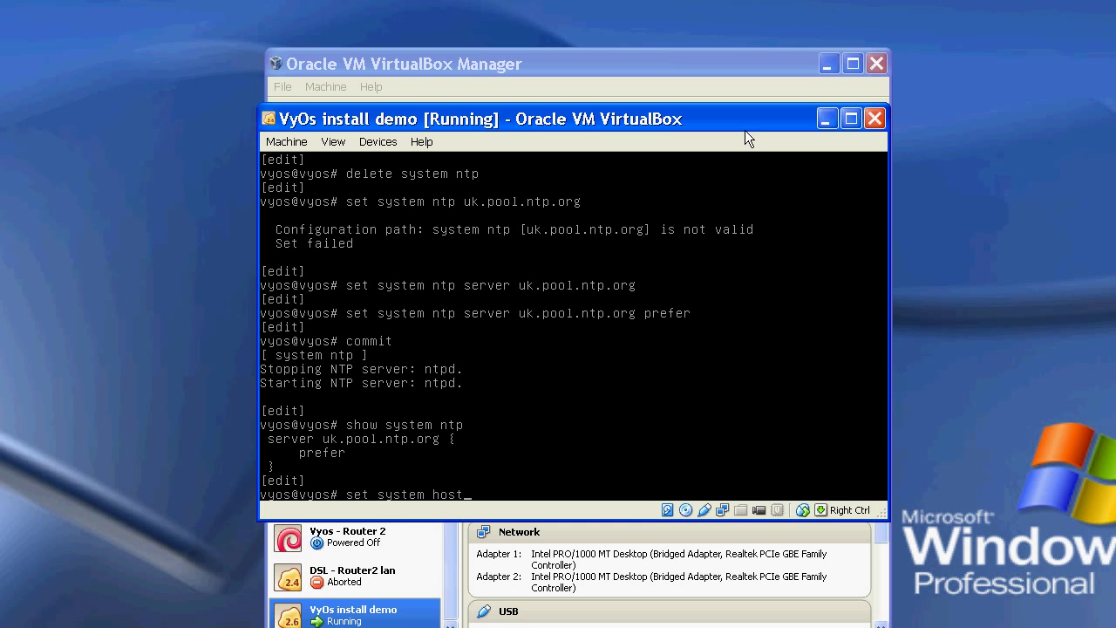
{"action": "type", "text": "-name"}
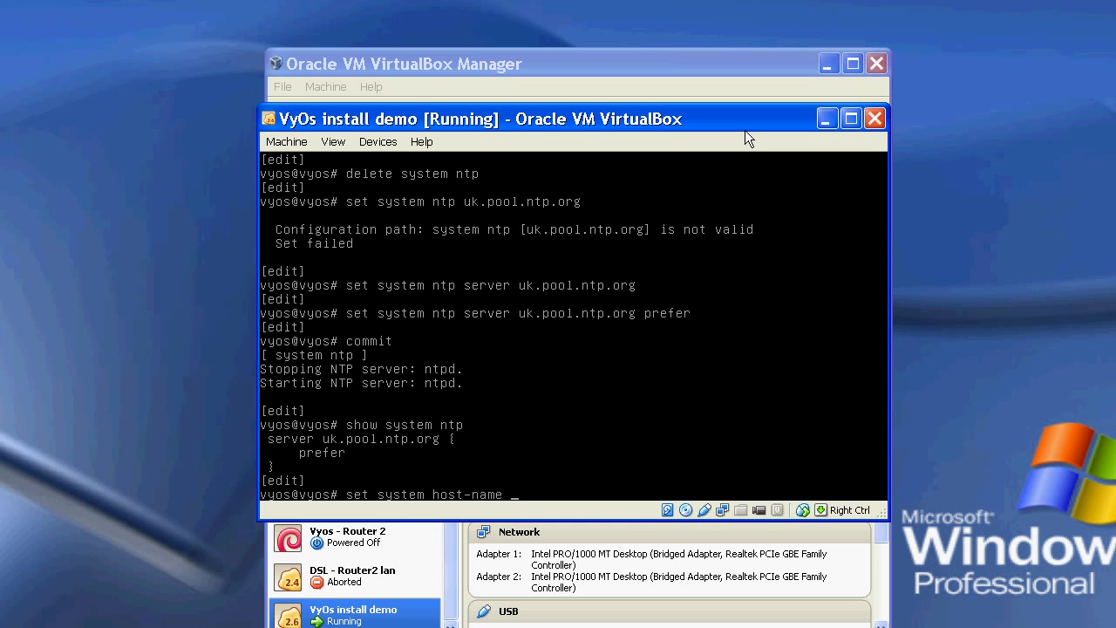
{"action": "type", "text": "router1"}
{"action": "type", "text": "set system domain-"}
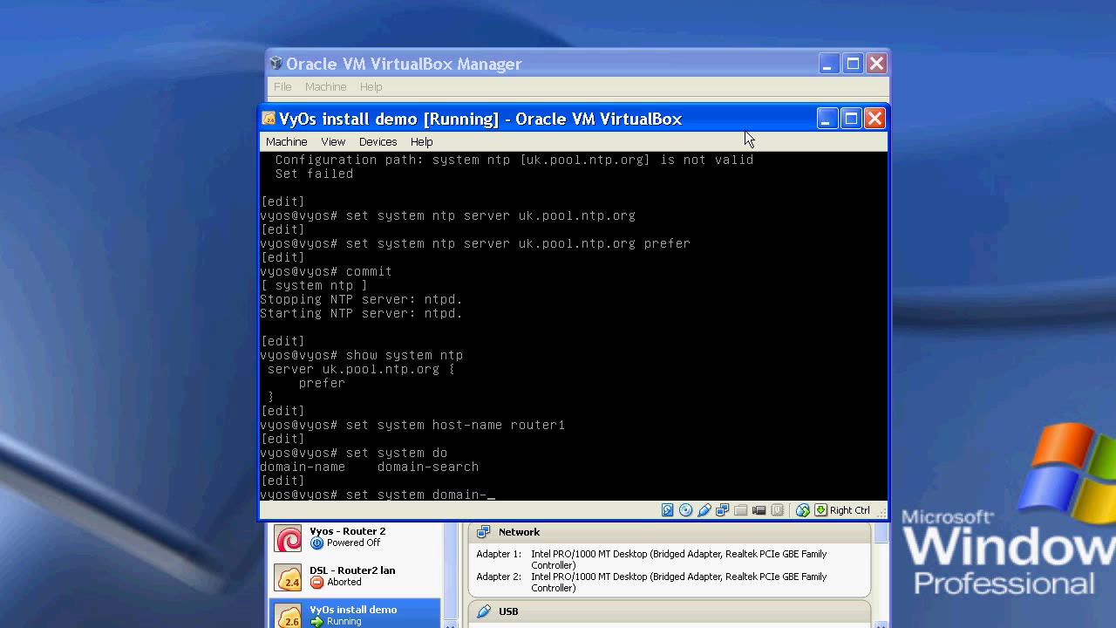
{"action": "type", "text": "name"}
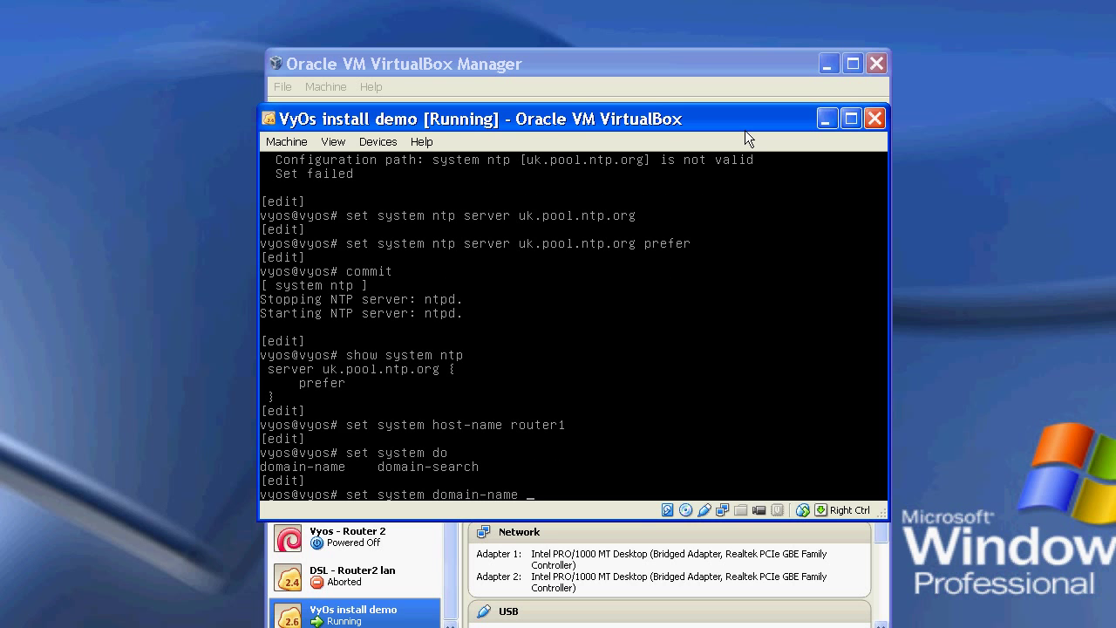
{"action": "type", "text": "example.local"}
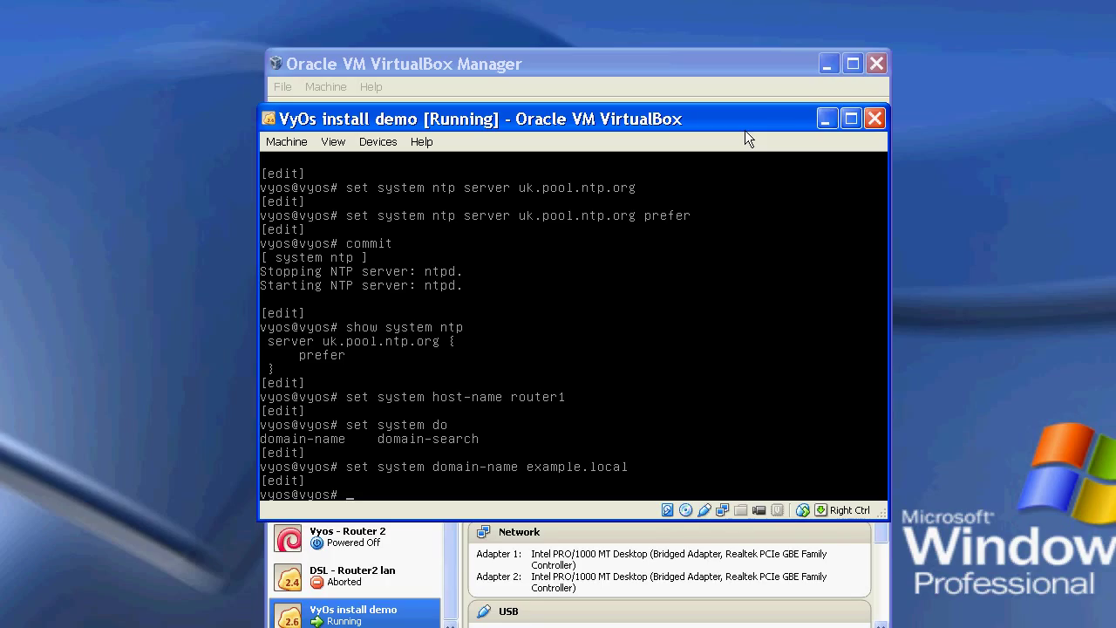
- Set the system time zone to Europe/London and commit it with the host name
{"action": "type", "text": "set"}
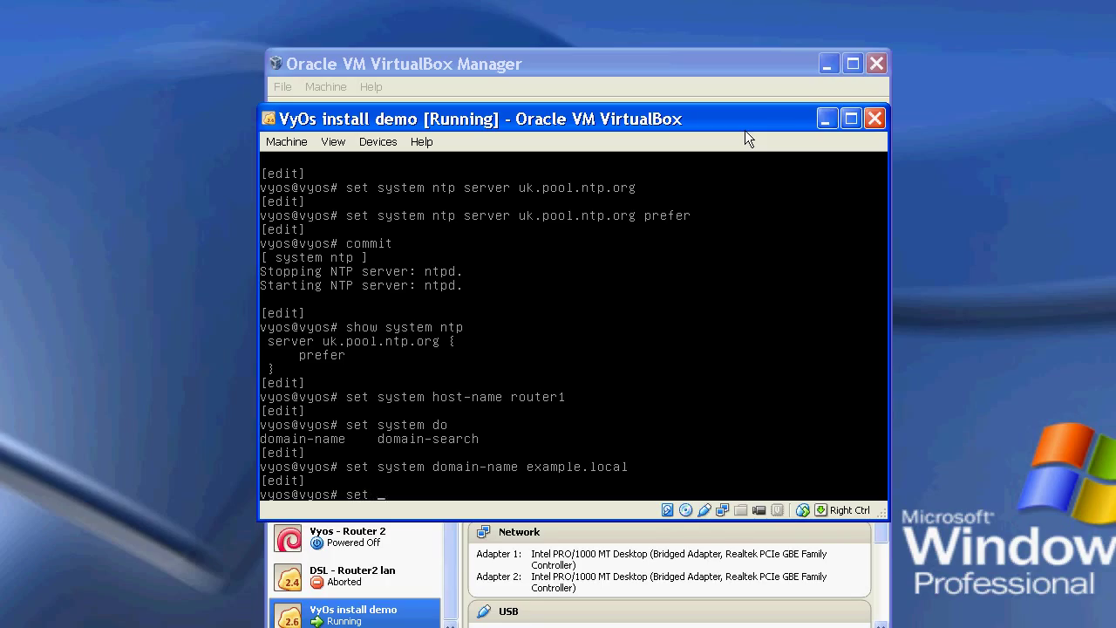
{"action": "type", "text": "system"}
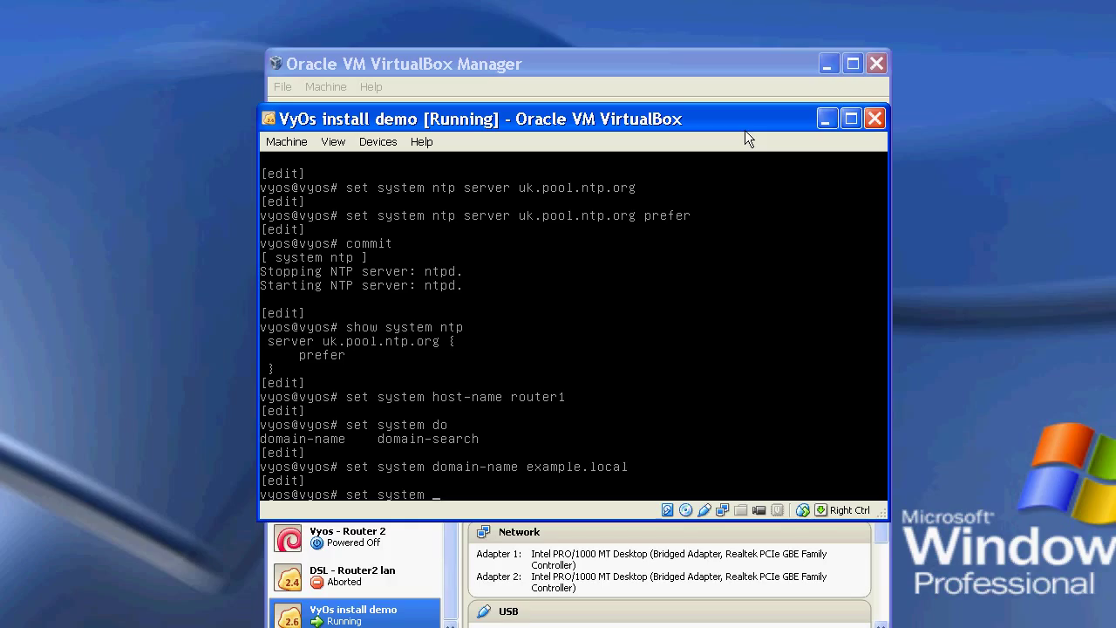
{"action": "type", "text": "time-zone"}
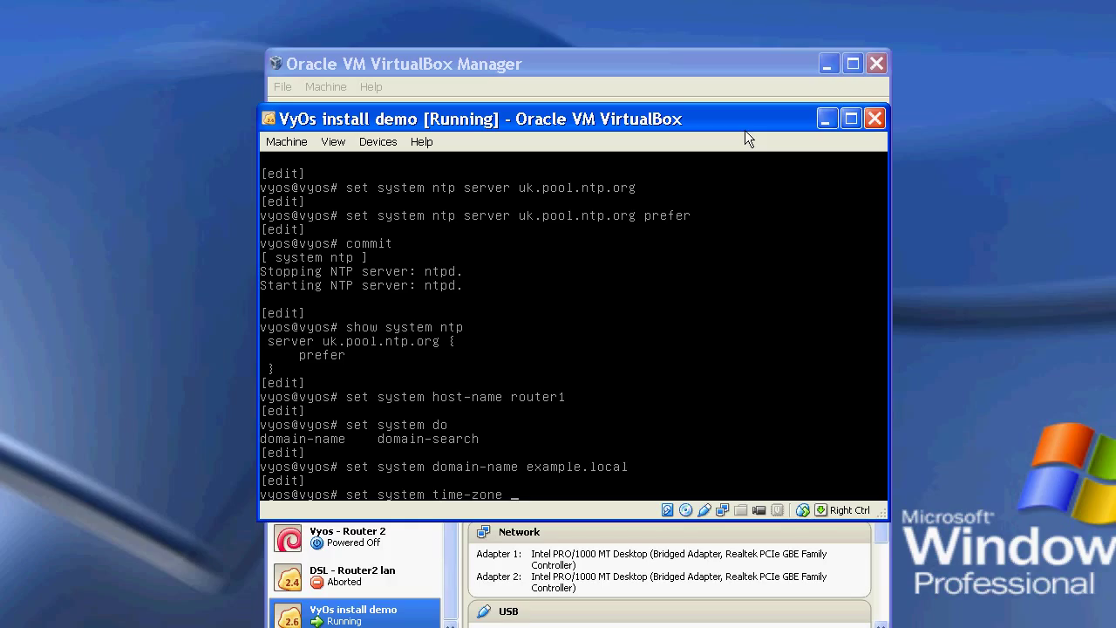
{"action": "type", "text": "Europe/"}
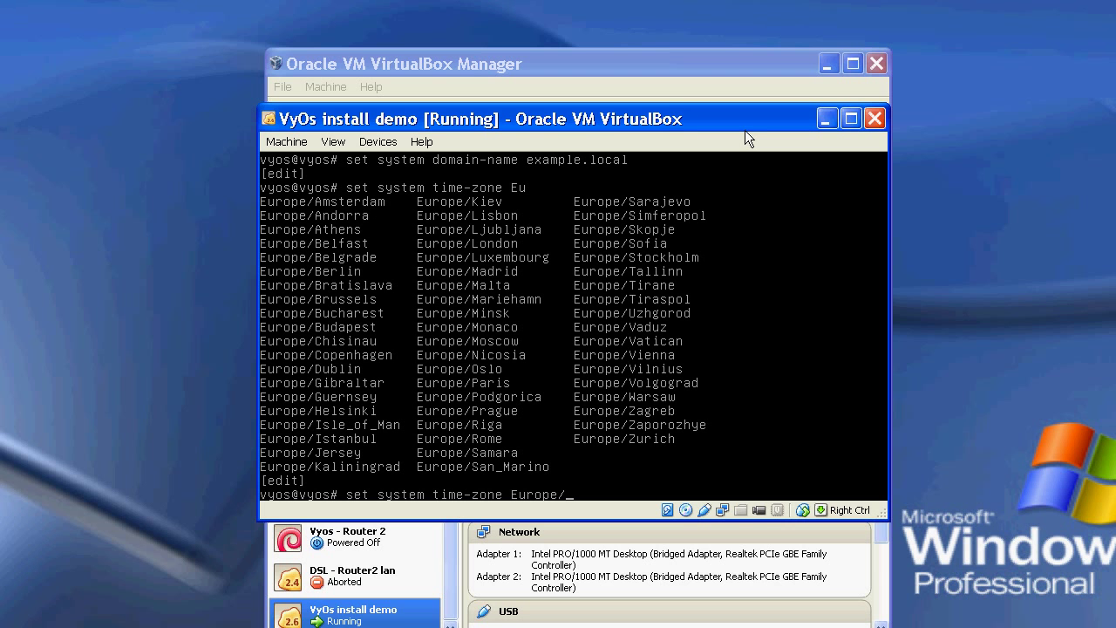
{"action": "type", "text": "London"}
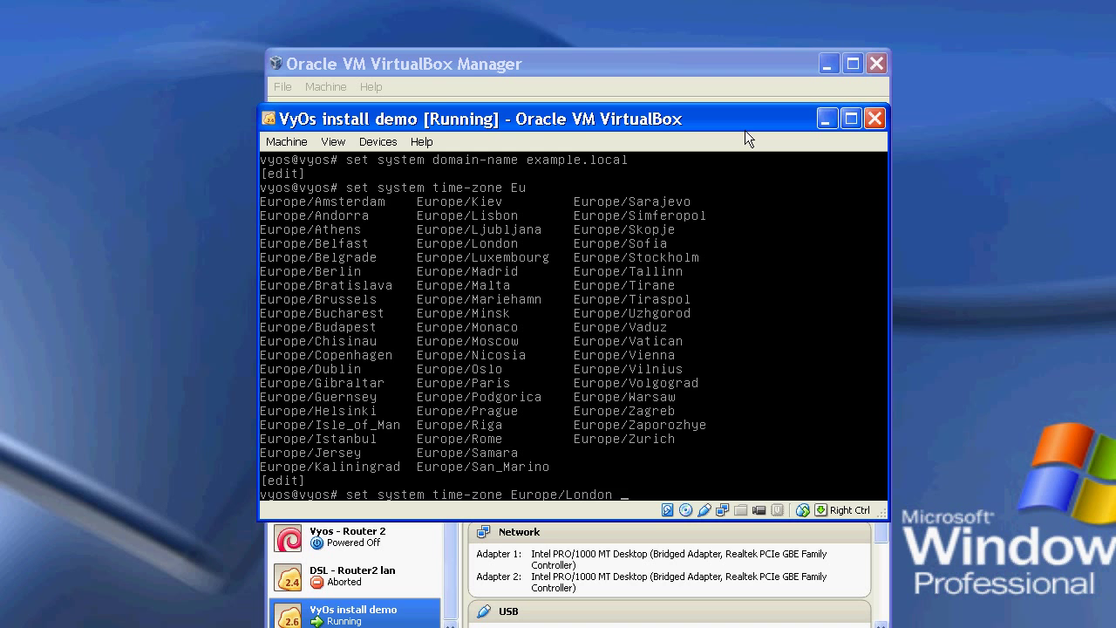
{"action": "key", "text": "Return"}
{"action": "type", "text": "commit"}
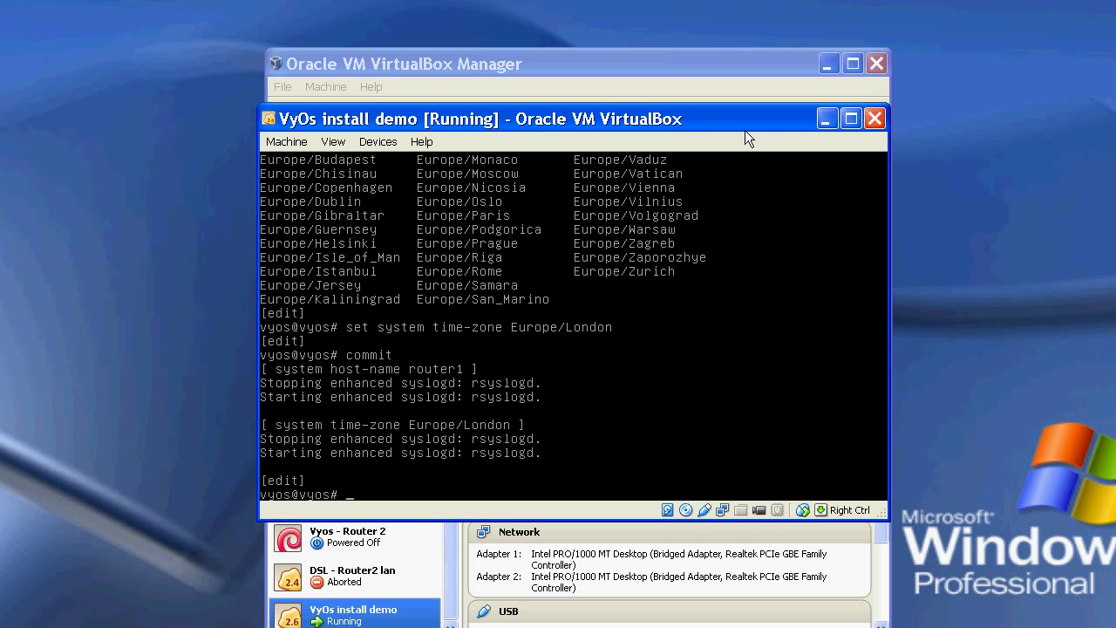
{"action": "type", "text": "set"}
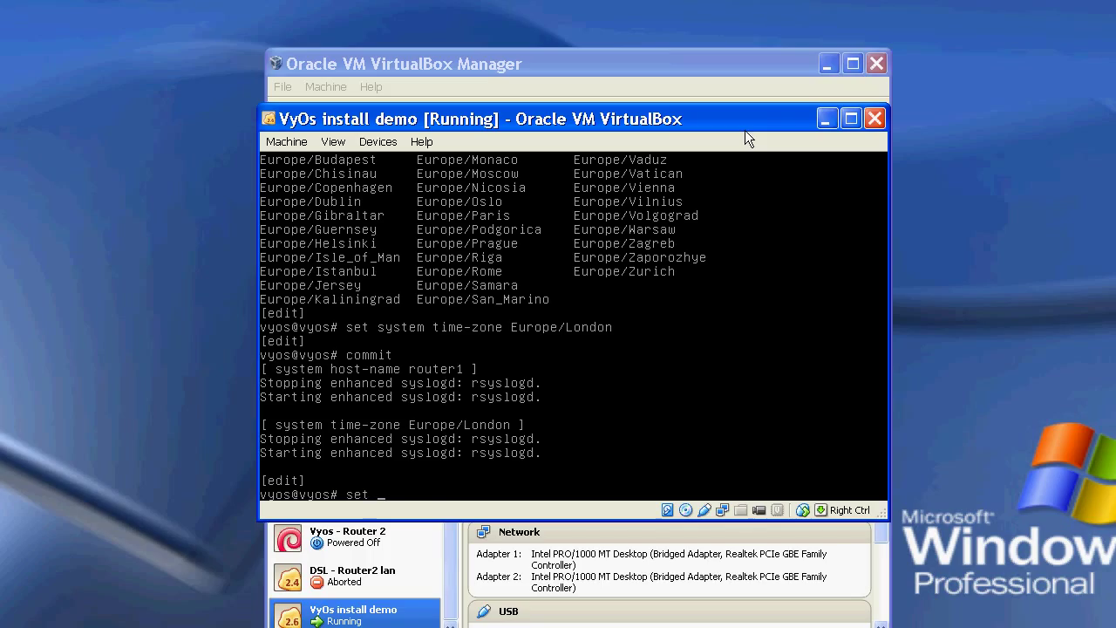
- Set the SSH listen-address to 0.0.0.0 and commit, restarting sshd
{"action": "type", "text": "service"}
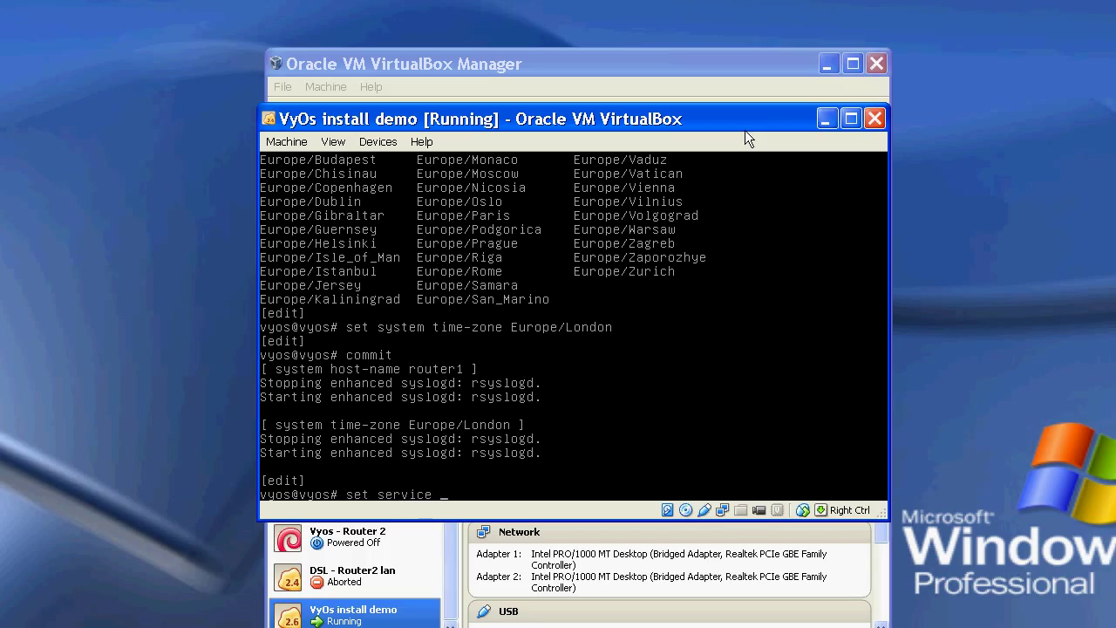
{"action": "type", "text": "ssh"}
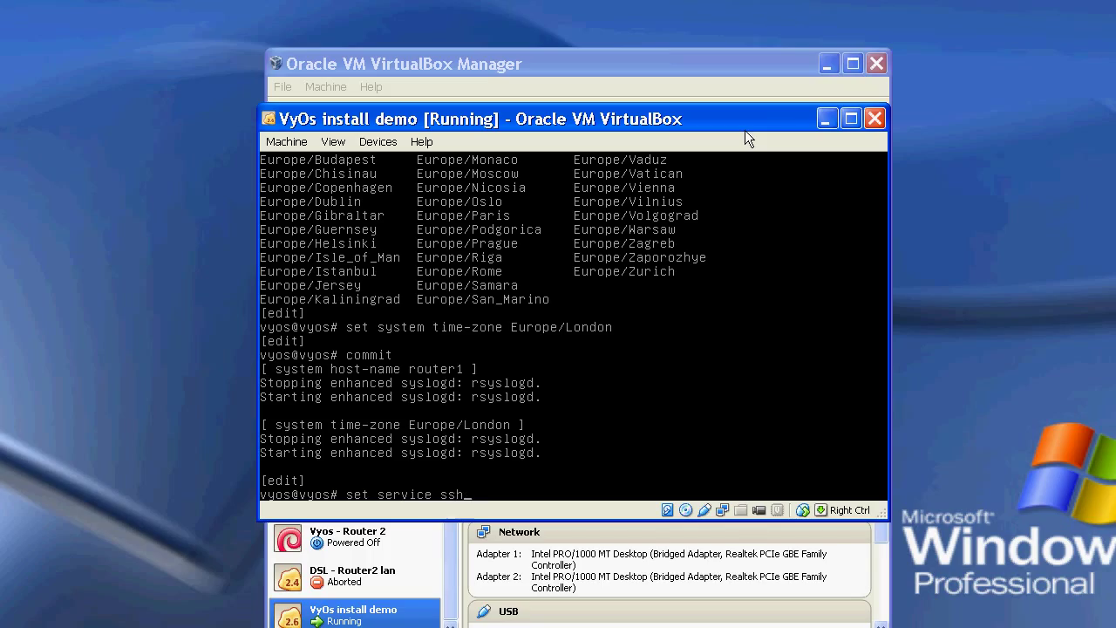
{"action": "type", "text": "listen-address"}
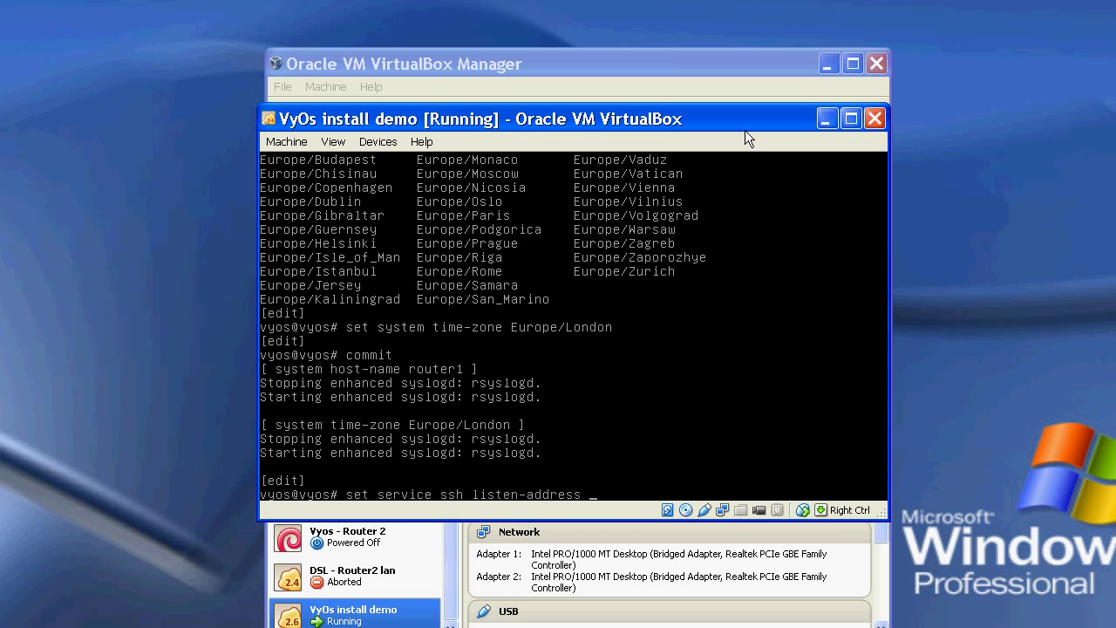
{"action": "type", "text": "0.0.0.0"}
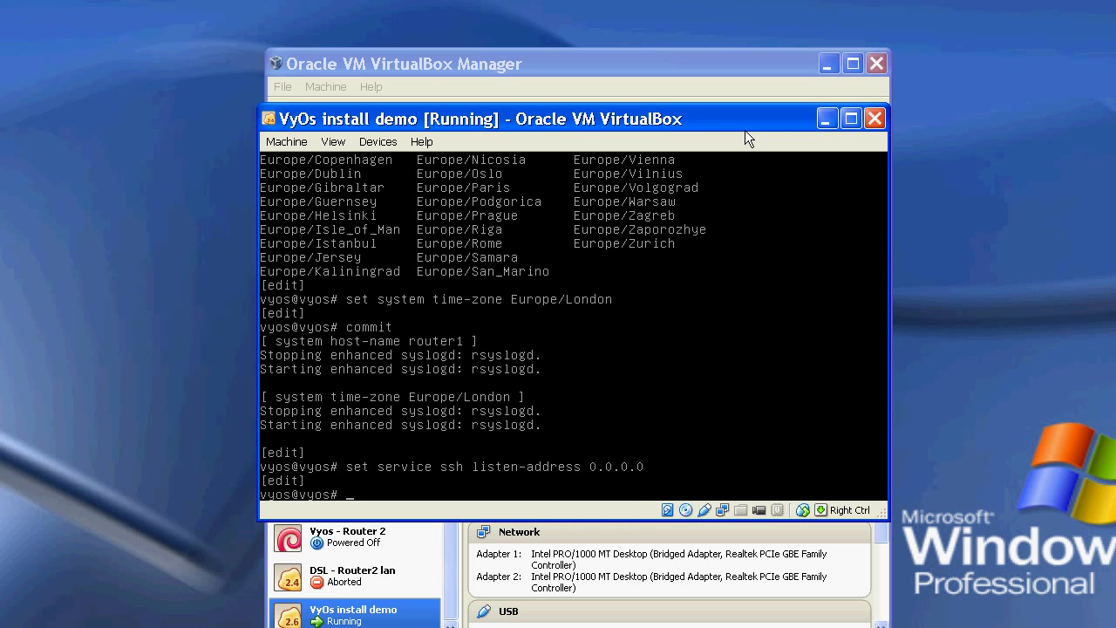
{"action": "type", "text": "set service ssh listen-addre"}
{"action": "type", "text": "commit"}
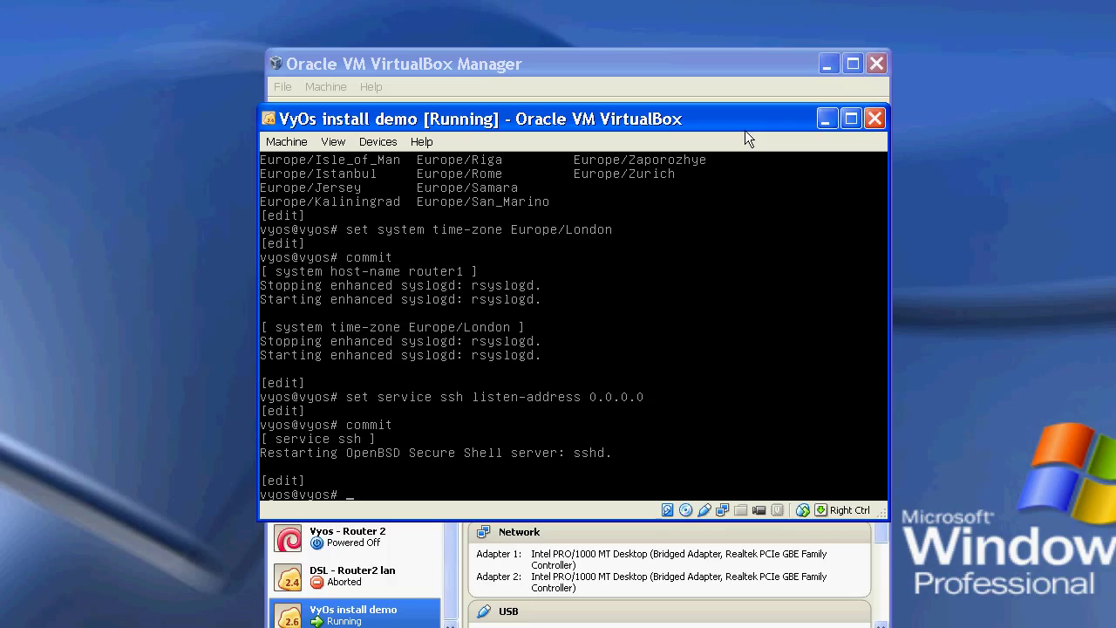
{"action": "type", "text": "s"}
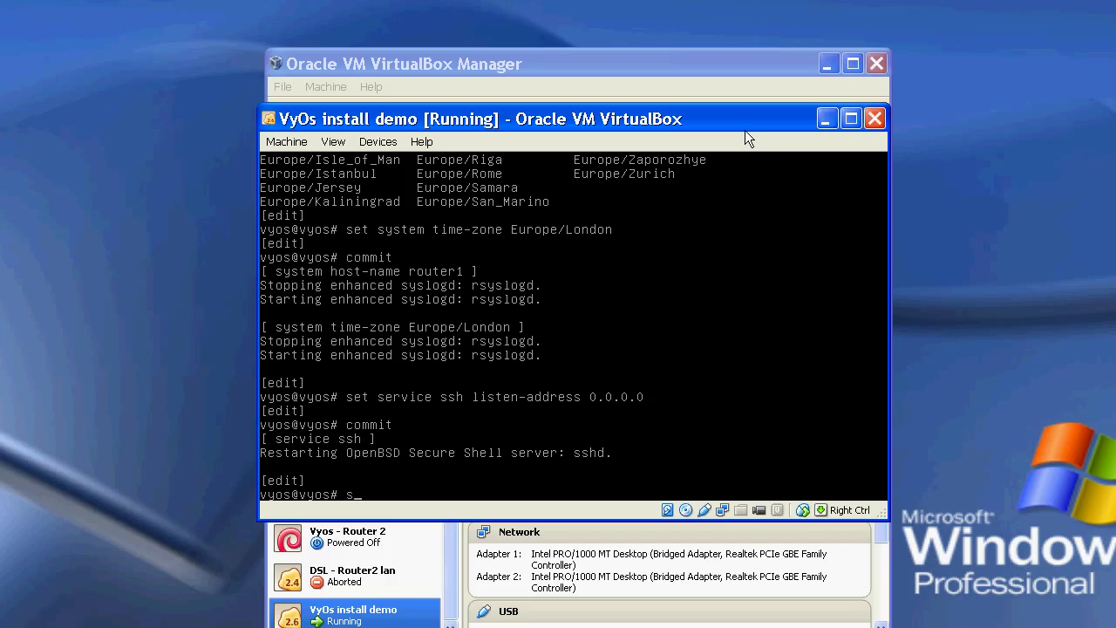
- Set DNS forwarding on eth1 to name-server 8.8.8.8, commit, and save to config.boot
{"action": "type", "text": "et service"}
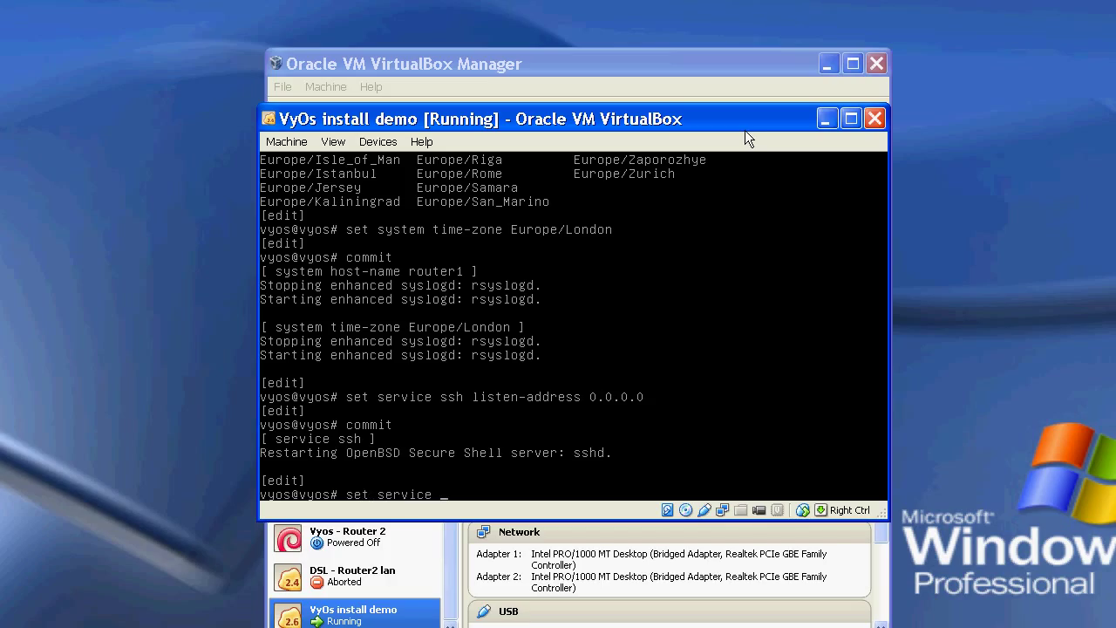
{"action": "type", "text": "dns"}
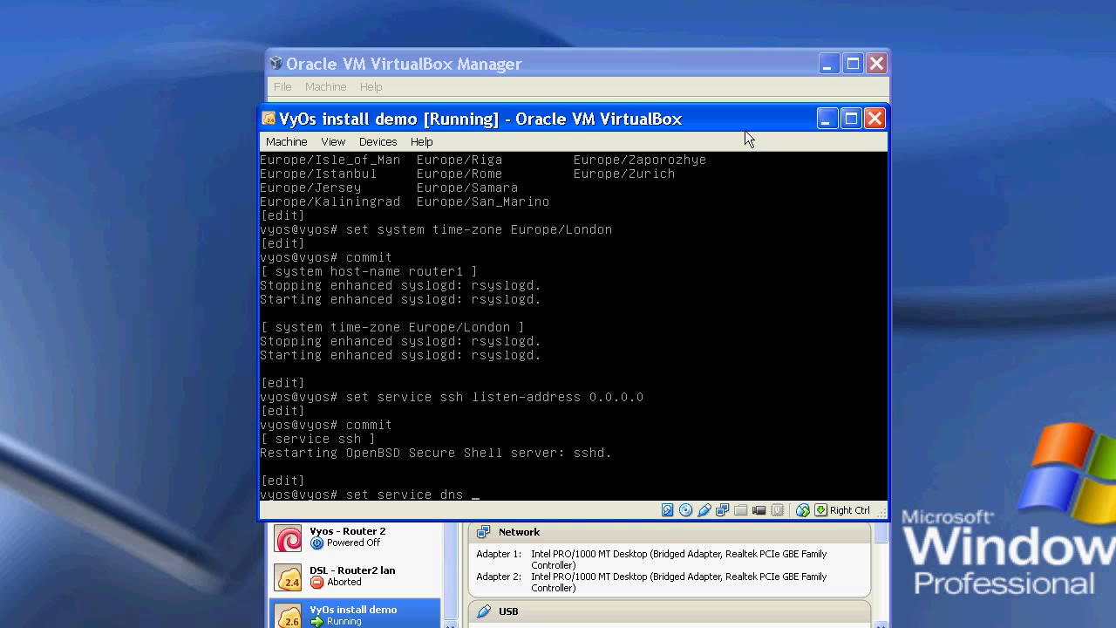
{"action": "type", "text": "forwarding"}
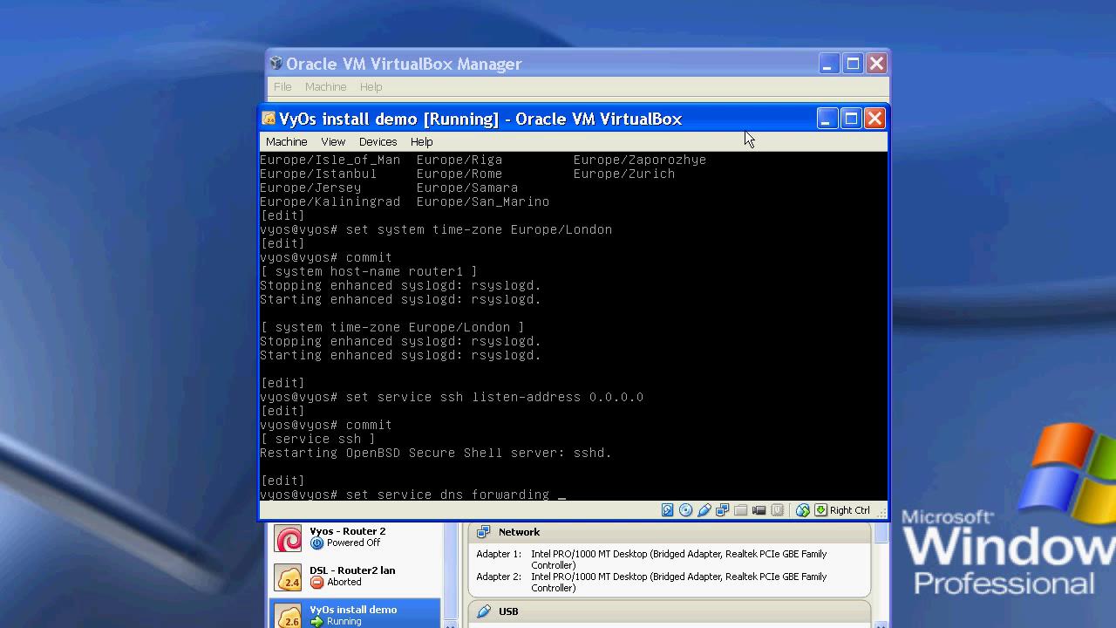
{"action": "type", "text": "listen-on eth1"}
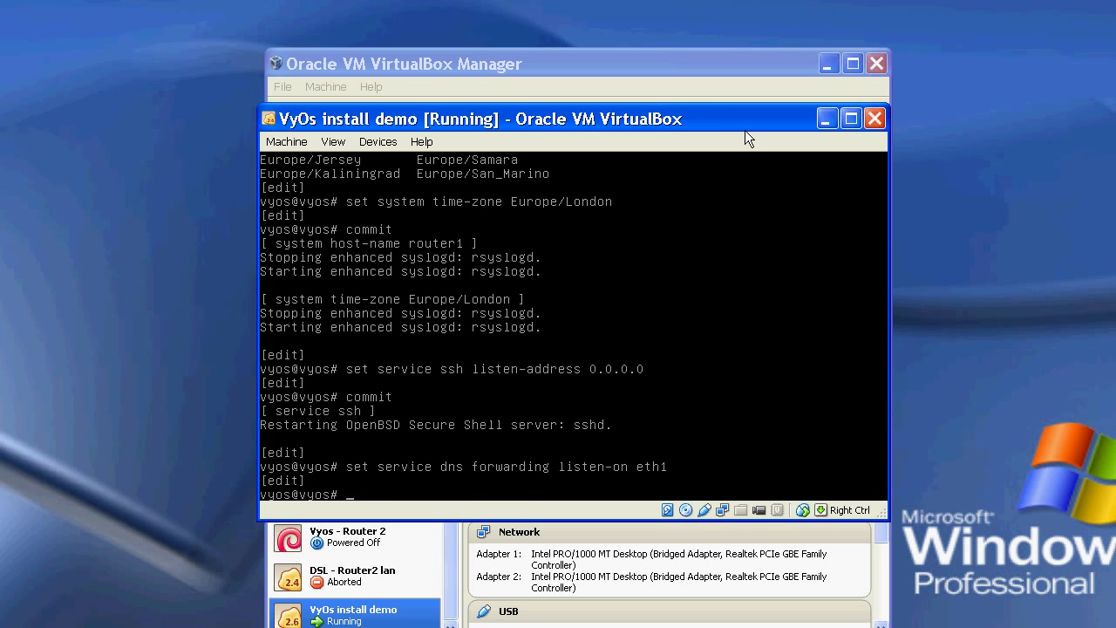
{"action": "type", "text": "set service dns forwarding l"}
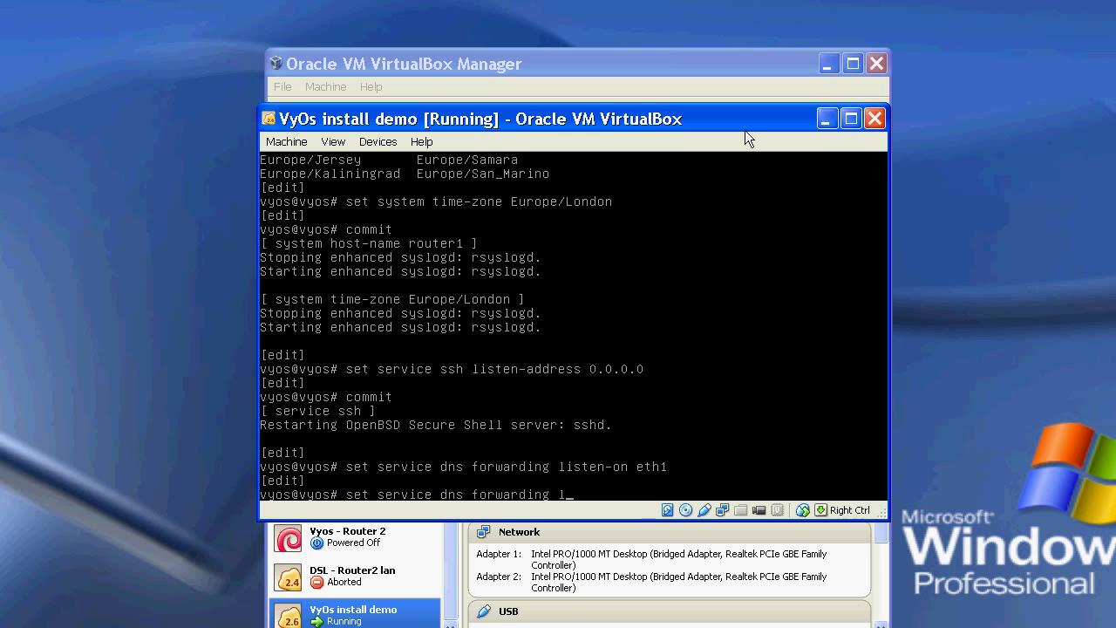
{"action": "type", "text": "name-server"}
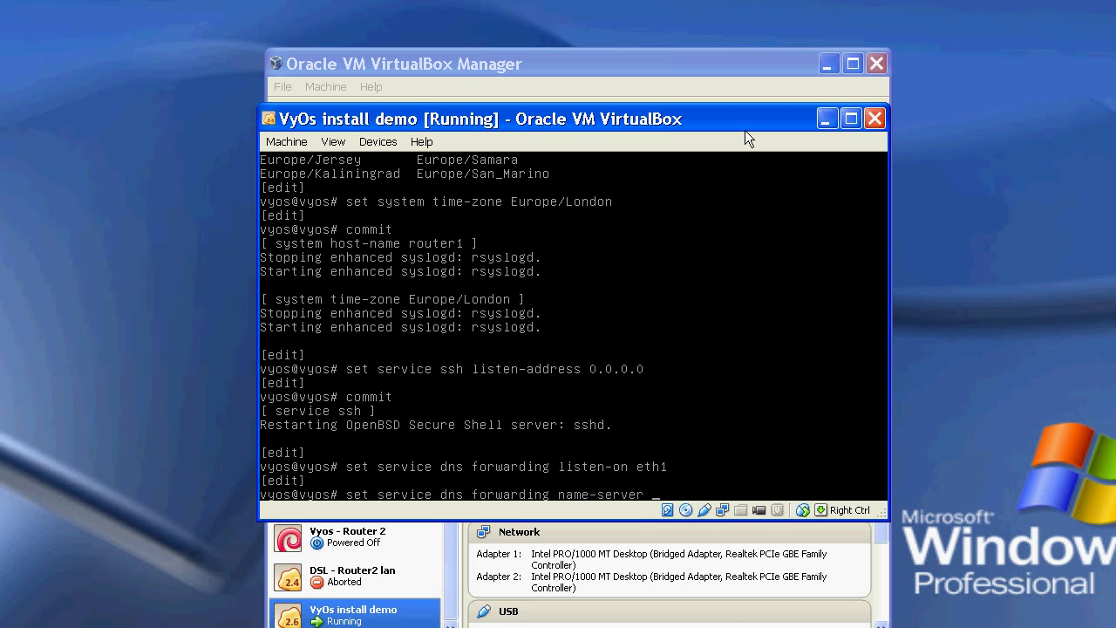
{"action": "type", "text": "8.8.8.8"}
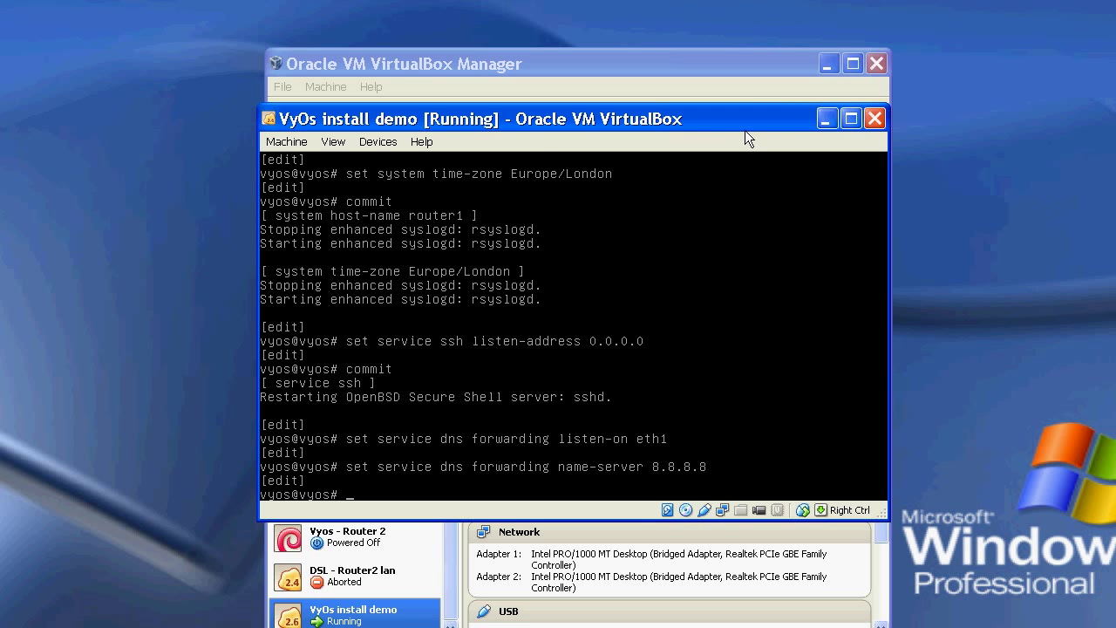
{"action": "type", "text": "commit"}
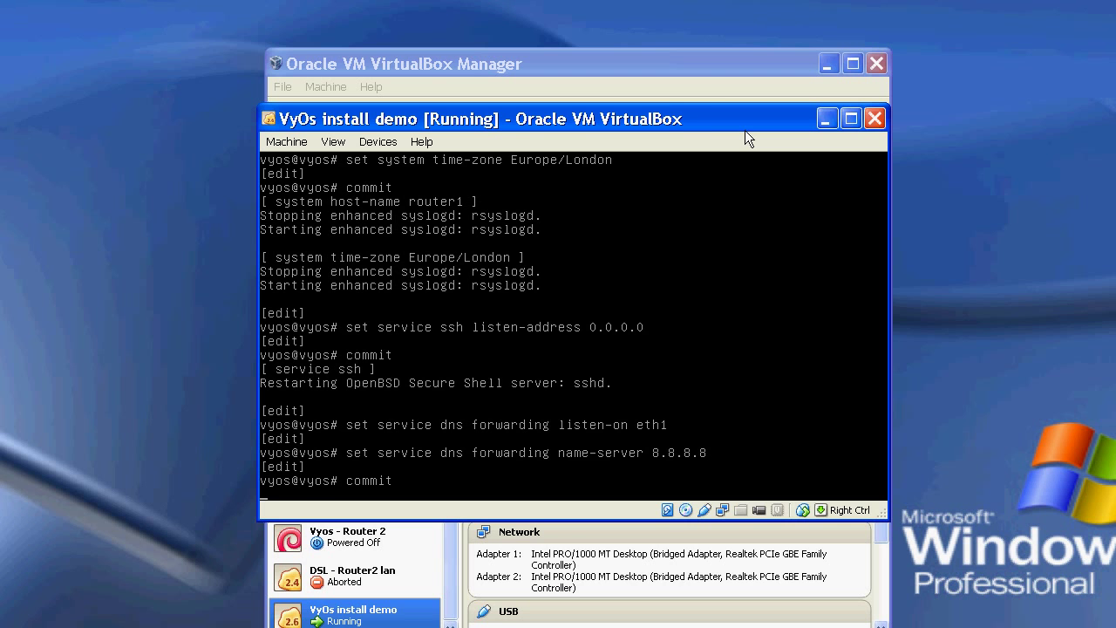
{"action": "type", "text": "save"}
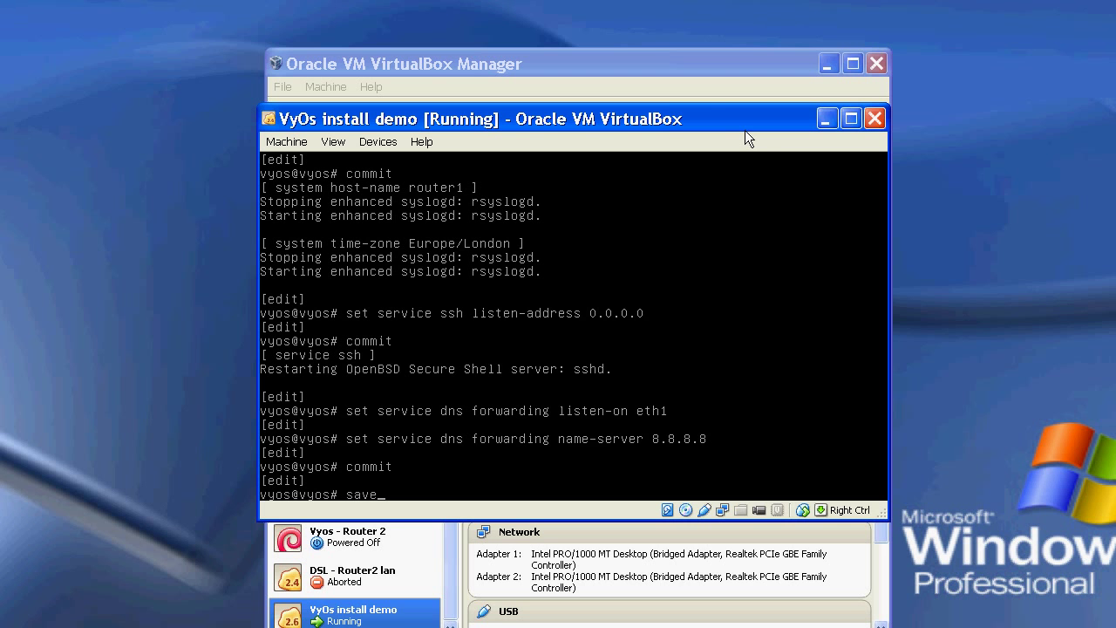
{"action": "key", "text": "Return"}
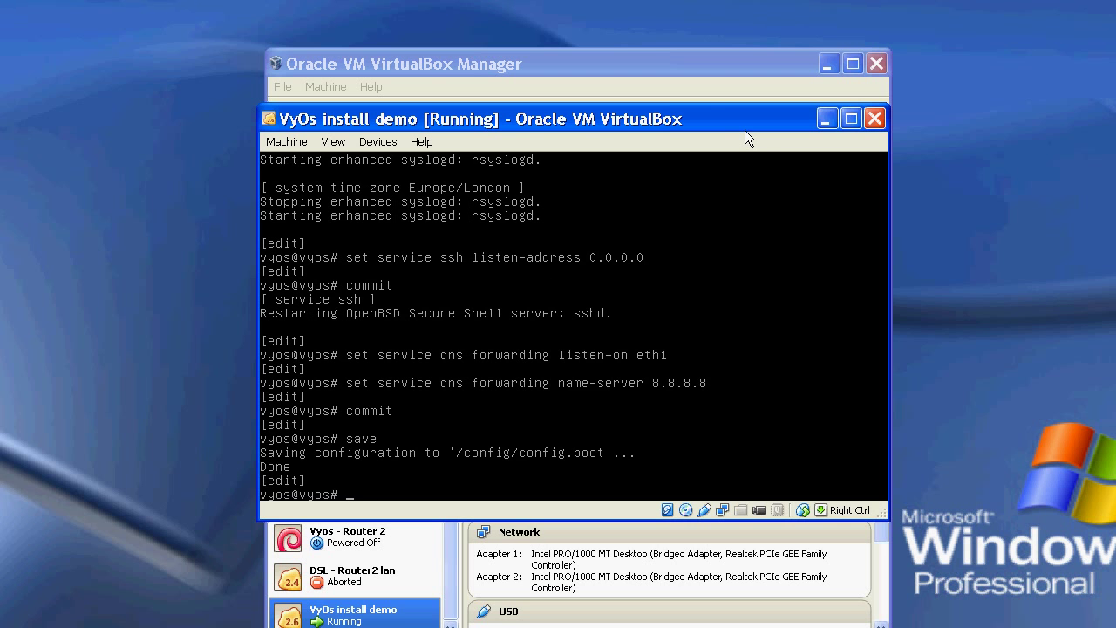
- Run show and page through the configuration output to the Europe/London time zone
{"action": "type", "text": "show"}
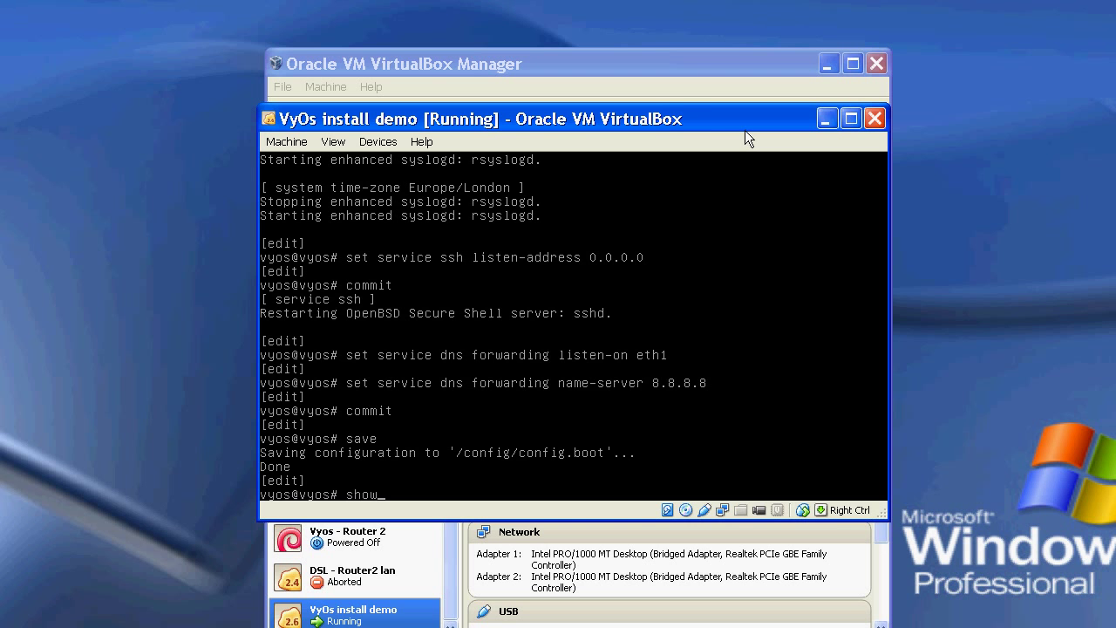
{"action": "key", "text": "Return"}
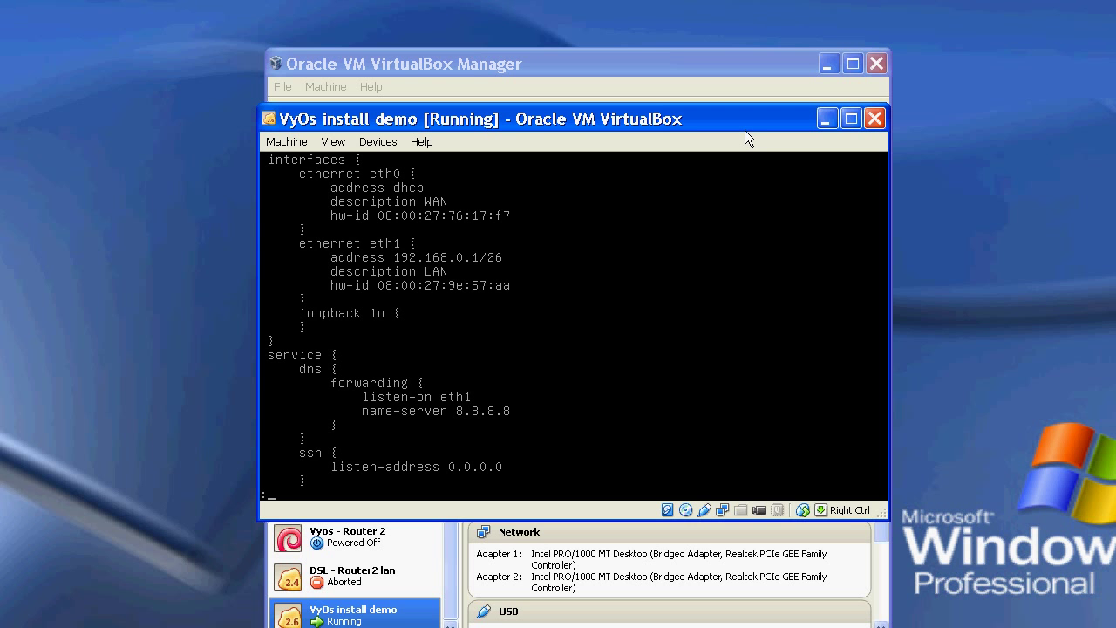
{"action": "scroll", "scroll_direction": "down", "scroll_amount": 3}
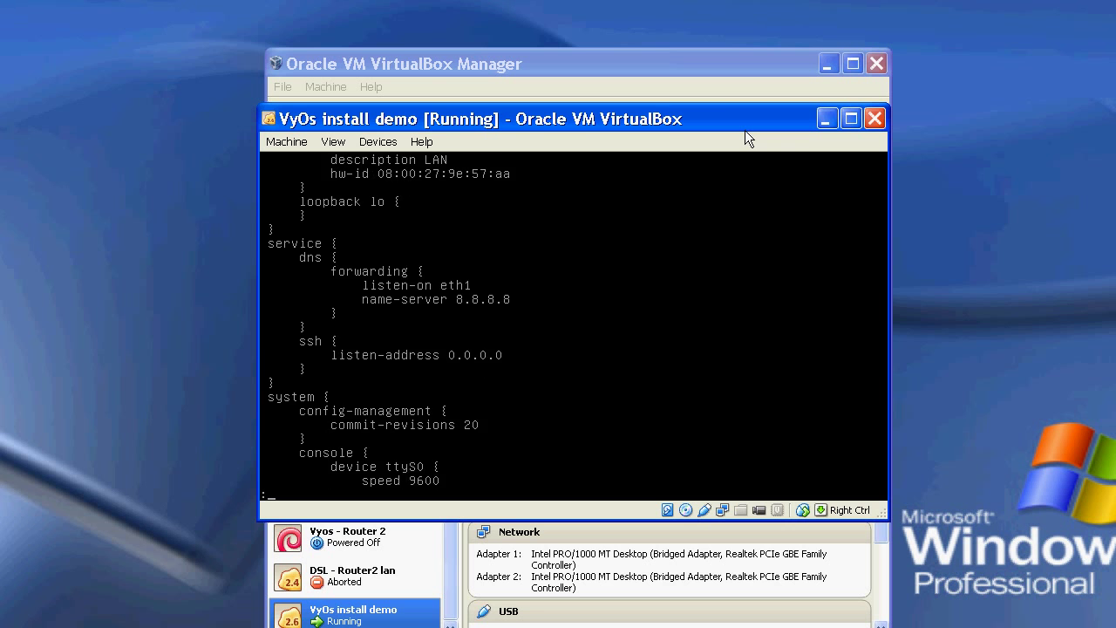
{"action": "scroll", "scroll_direction": "down", "scroll_amount": 3}
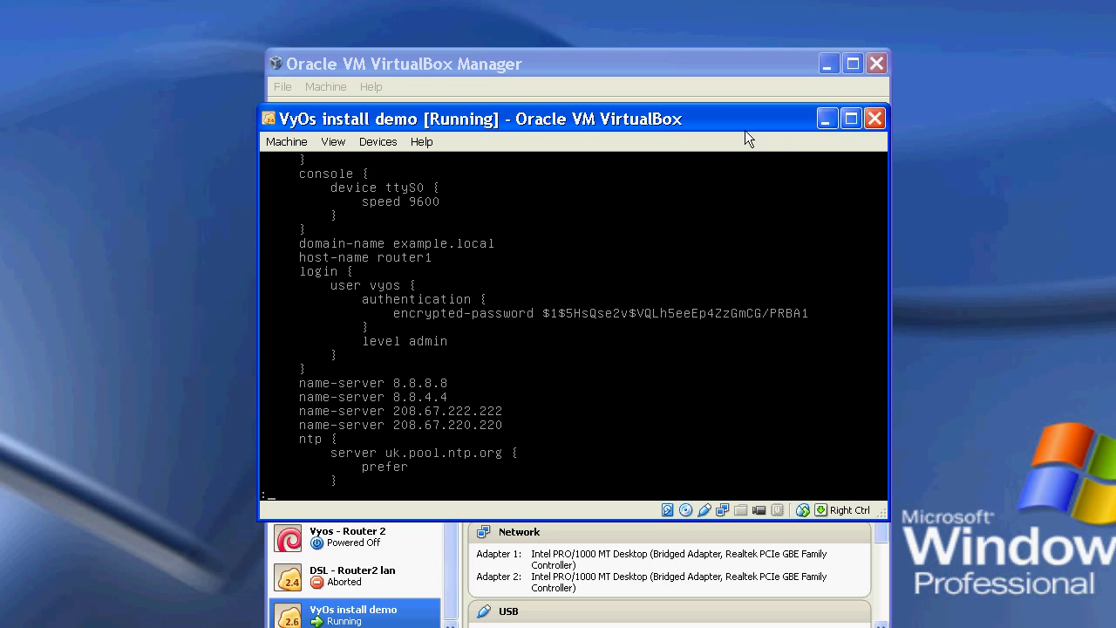
{"action": "scroll", "scroll_direction": "down", "scroll_amount": 3}
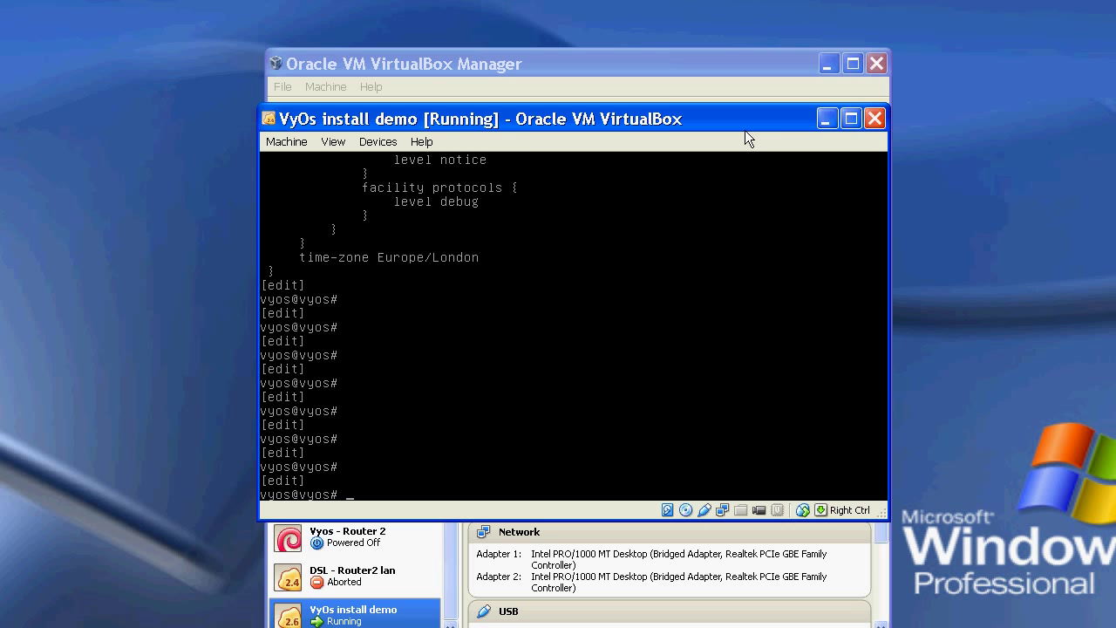
- Ping google.co.uk, check 'date' reports BST, then exit configuration mode
{"action": "type", "text": "ping gooo"}
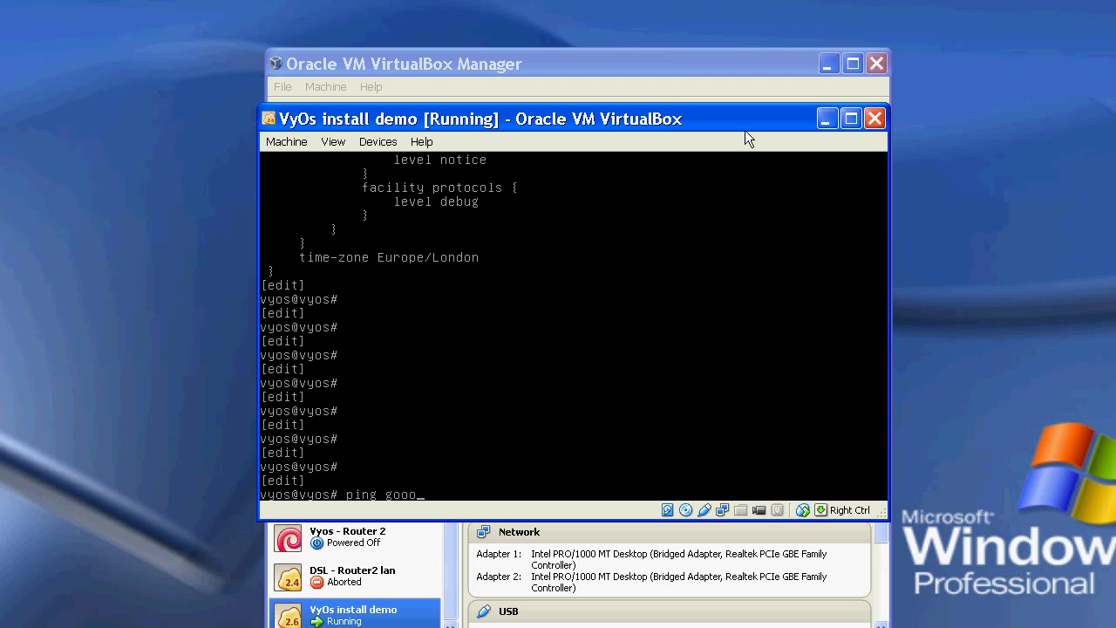
{"action": "type", "text": "gle.co.uk"}
{"action": "key", "text": "Return"}
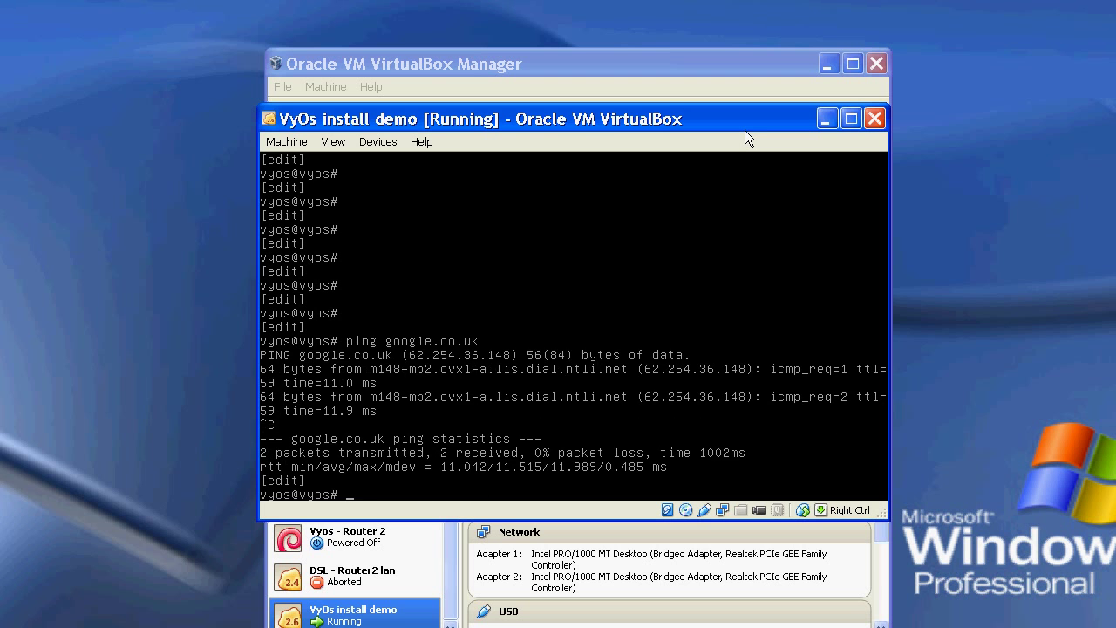
{"action": "type", "text": "date"}
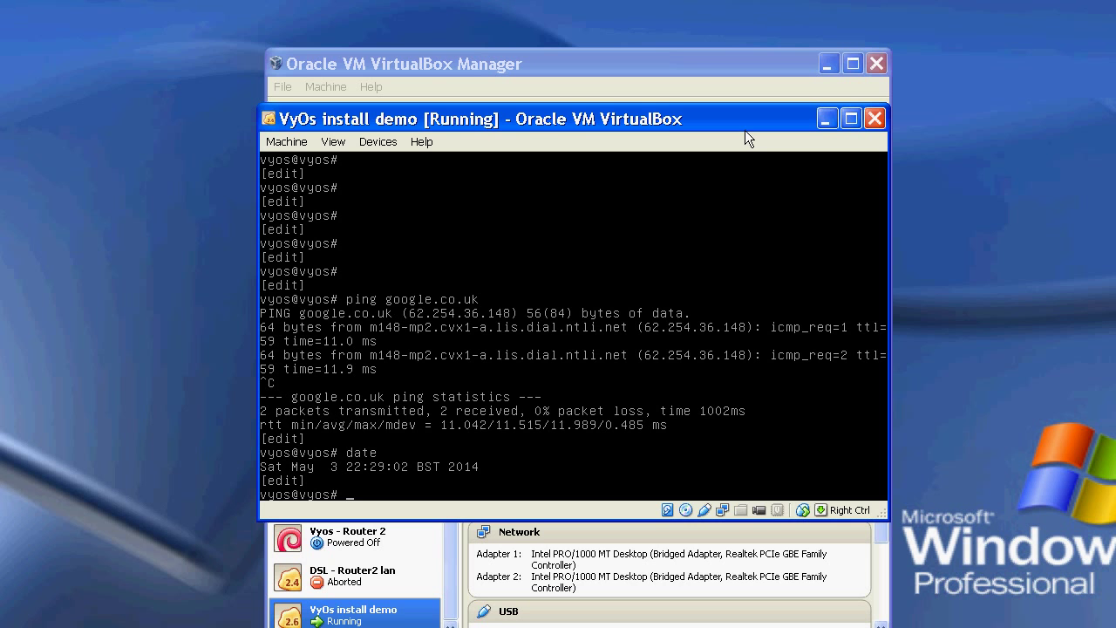
{"action": "type", "text": "exi"}
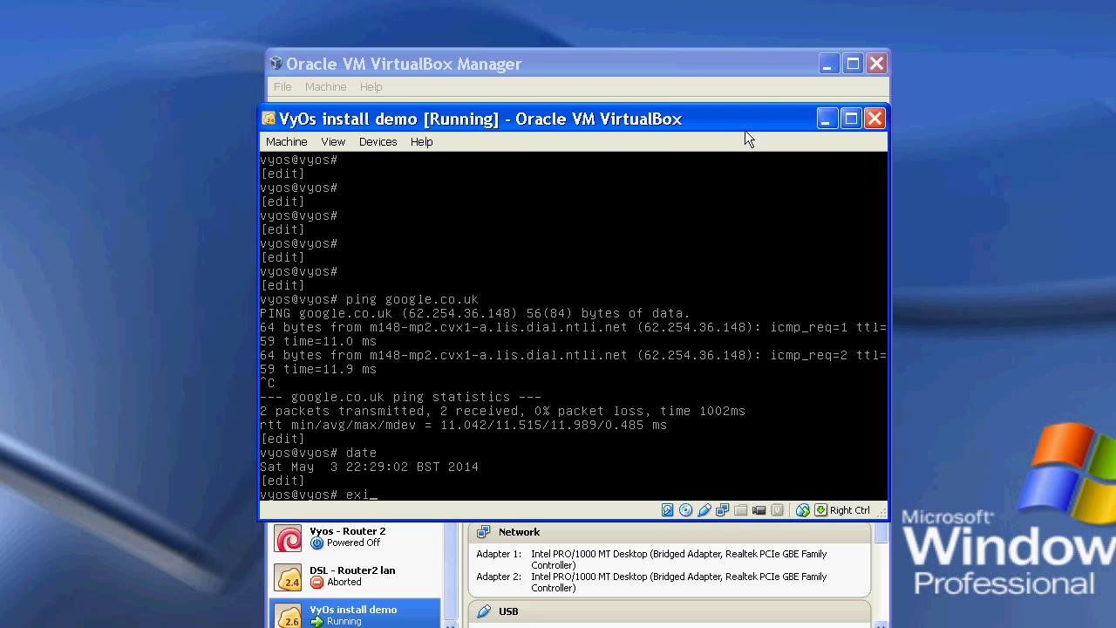
{"action": "key", "text": "Return"}
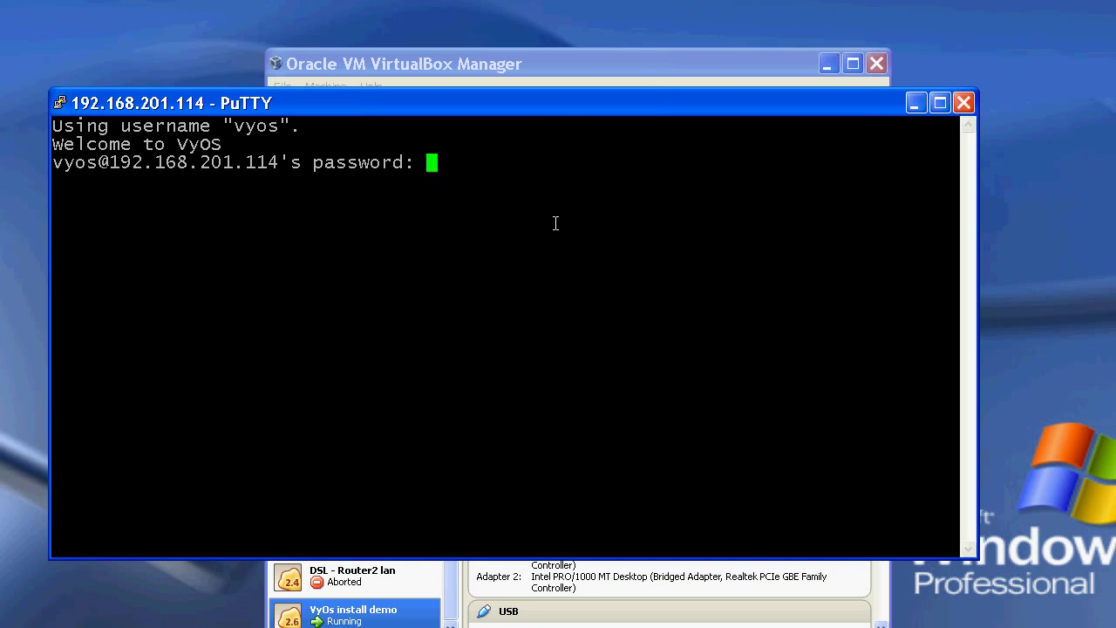
- Log in to router1 over SSH, list interfaces eth0 and eth1, and enter 'configure' mode
{"action": "key", "text": "Return"}
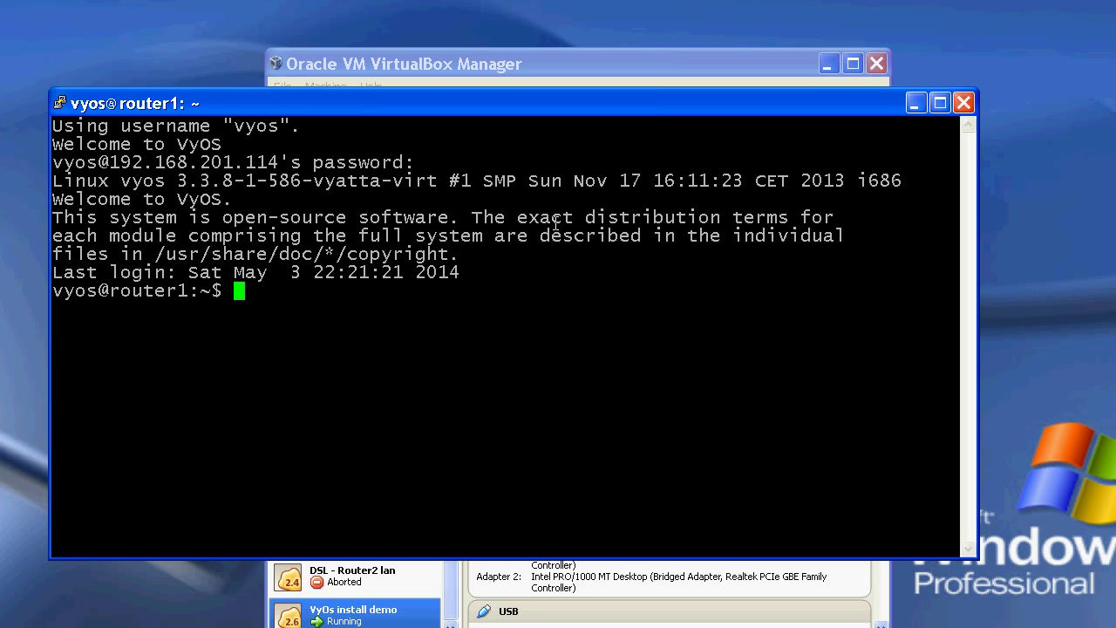
{"action": "type", "text": "show inter"}
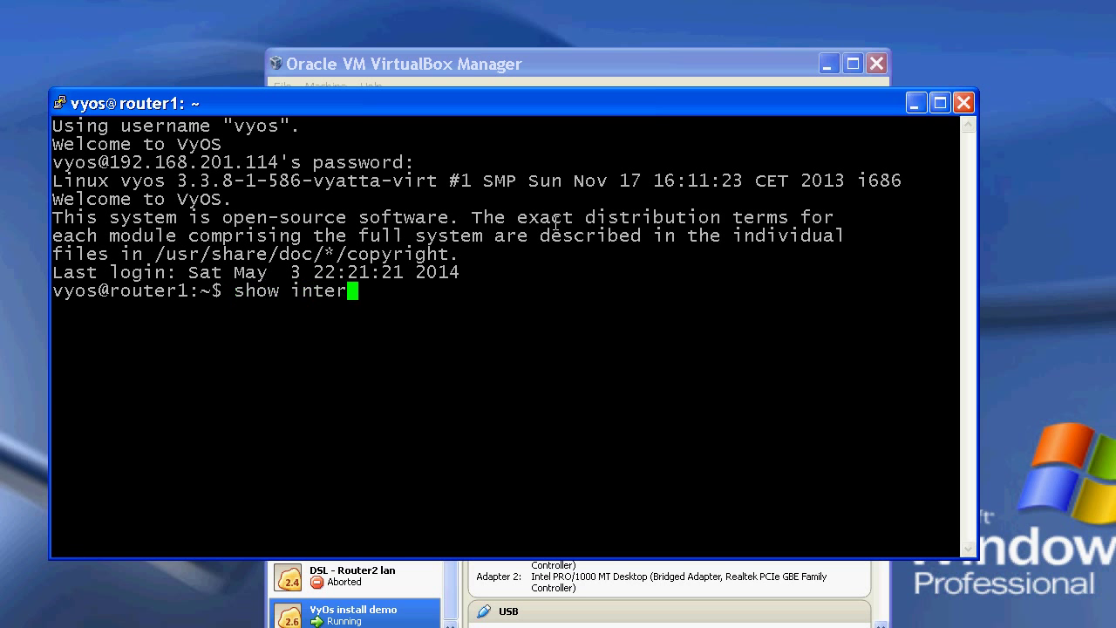
{"action": "key", "text": "Return"}
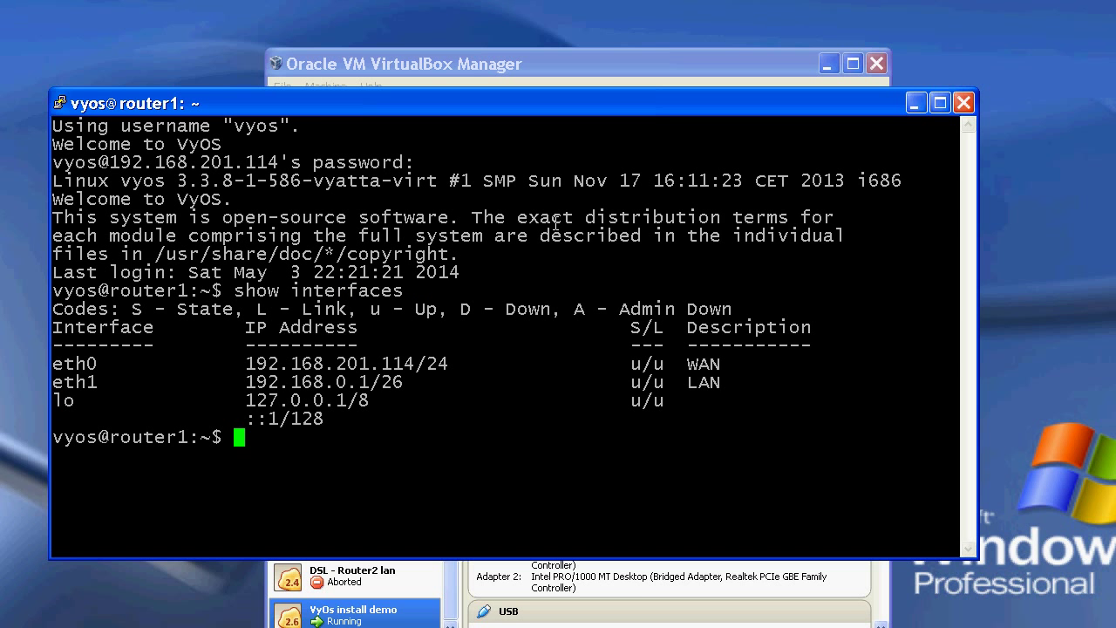
{"action": "type", "text": "conf"}
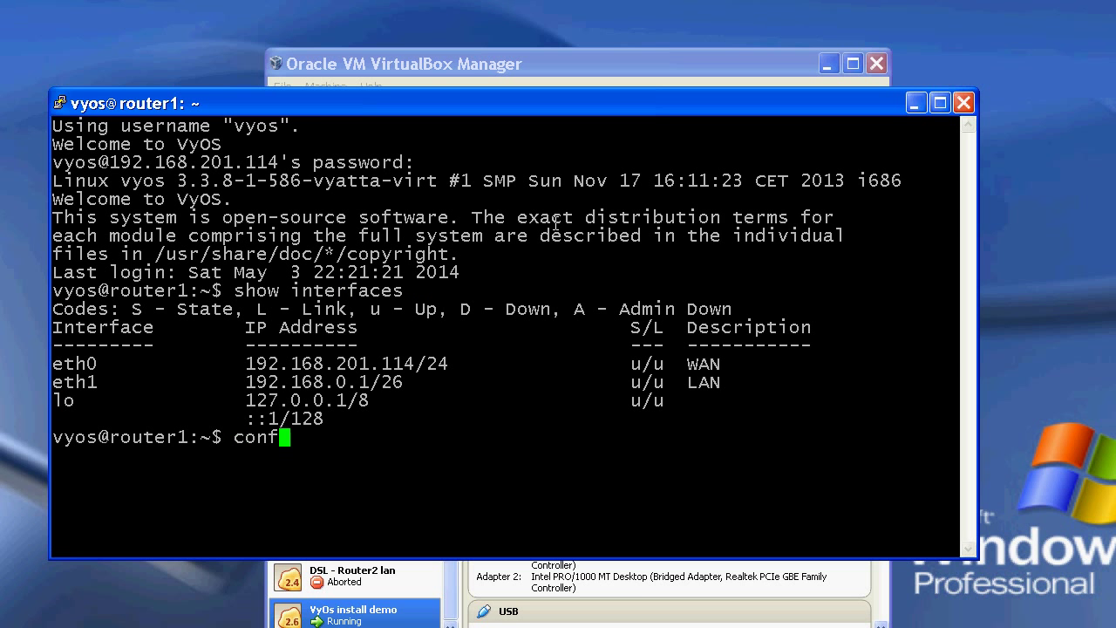
{"action": "key", "text": "Return"}
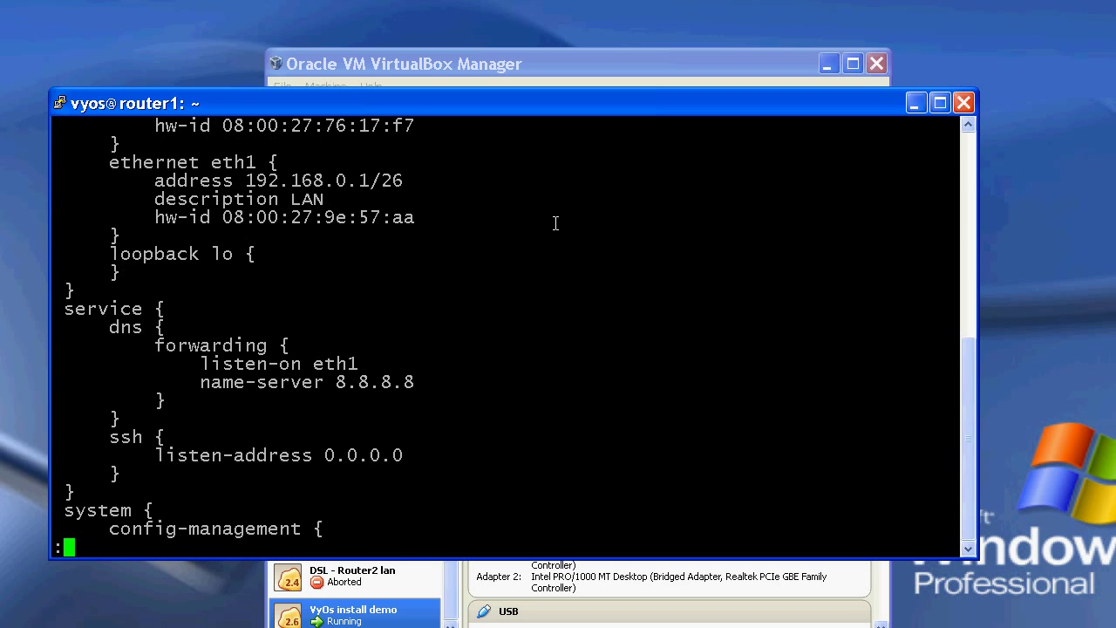
- Page through the 'show' output to confirm DNS forwarding, SSH and name servers
{"action": "type", "text": "show"}
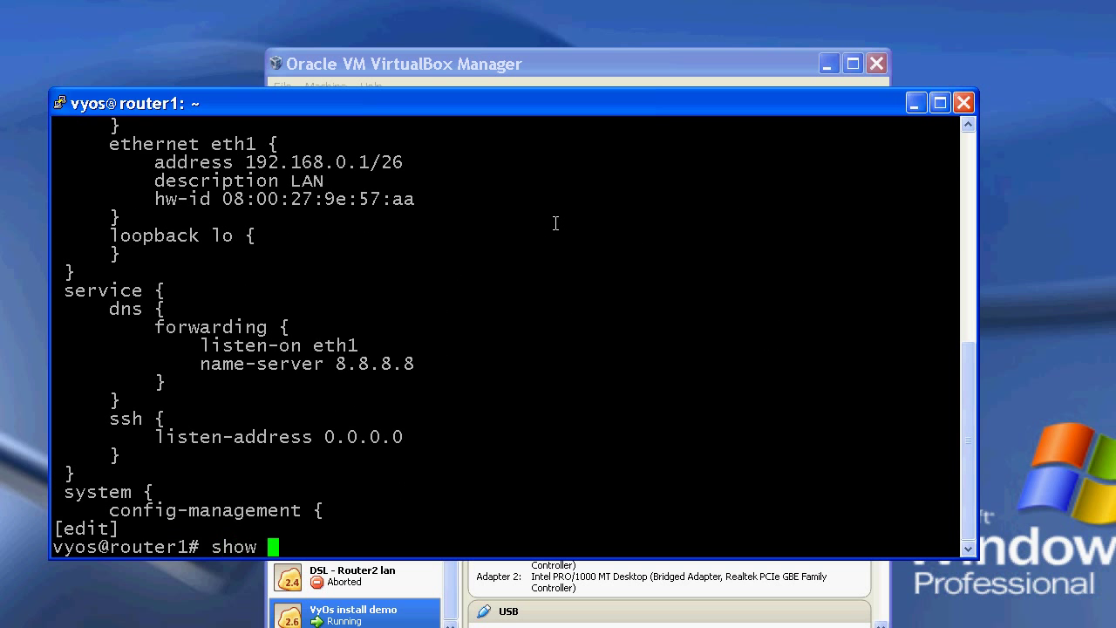
{"action": "key", "text": "Return"}
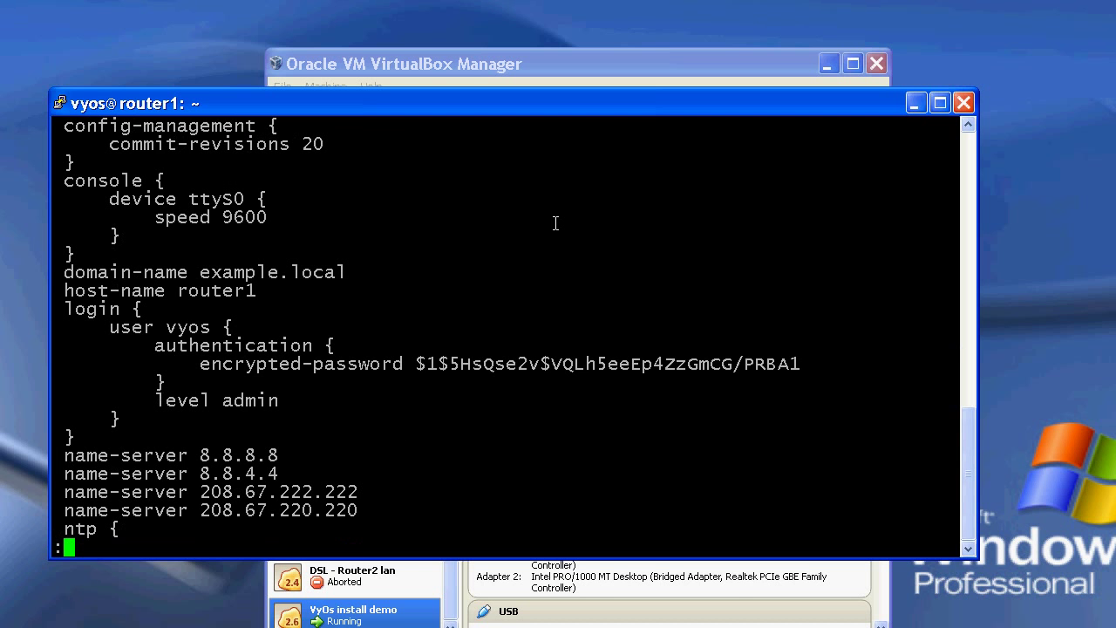
{"action": "key", "text": "Return"}
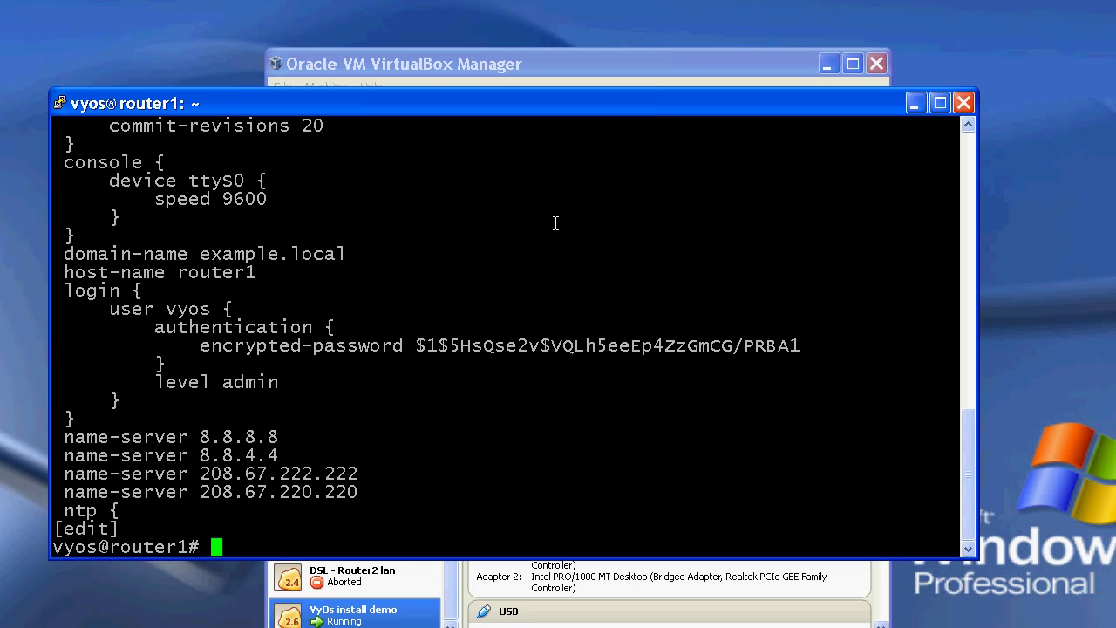
{"action": "mouse_move", "coordinate": [508, 119]}
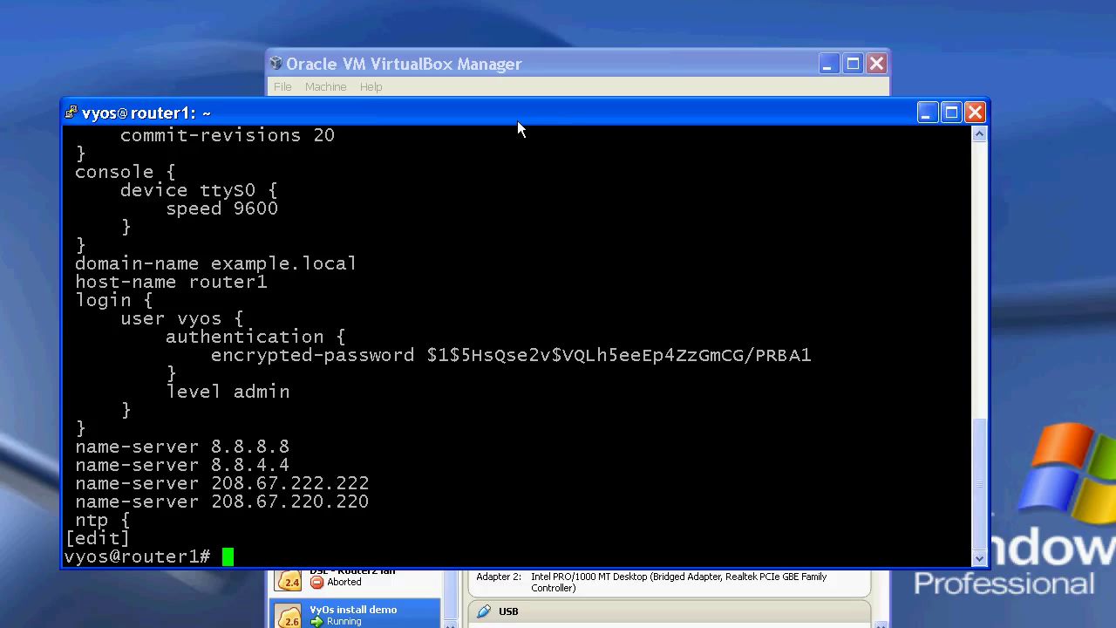
{"action": "mouse_move", "coordinate": [519, 124]}
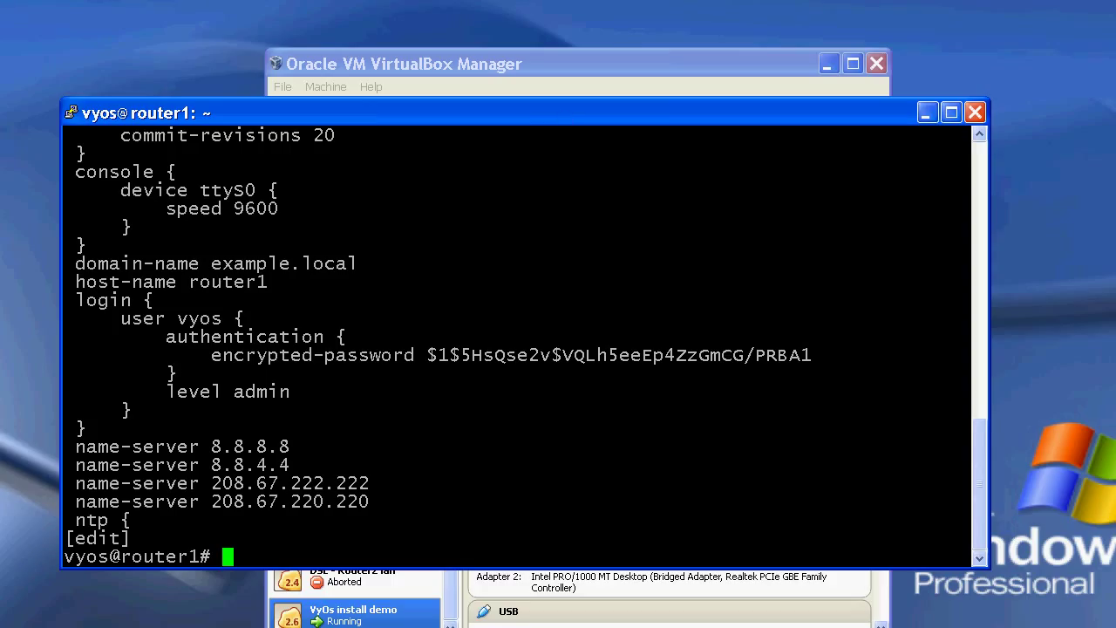